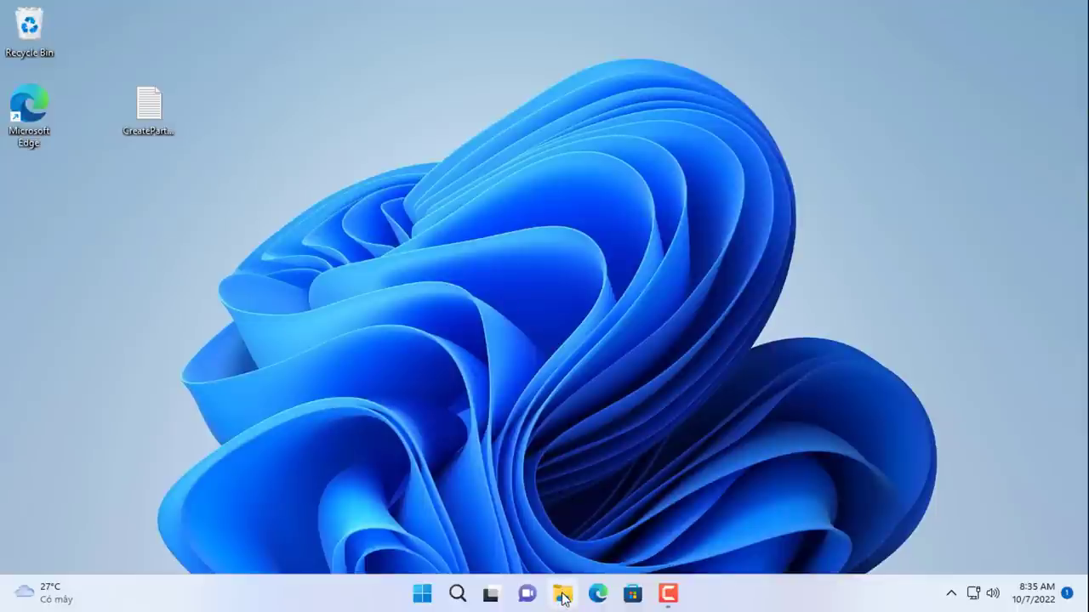
Step: Launch Disk Management via This PC > Manage, showing Disk 0 and an uninitialized 238 GB Disk 1
{"action": "left_click", "coordinate": [561, 592]}
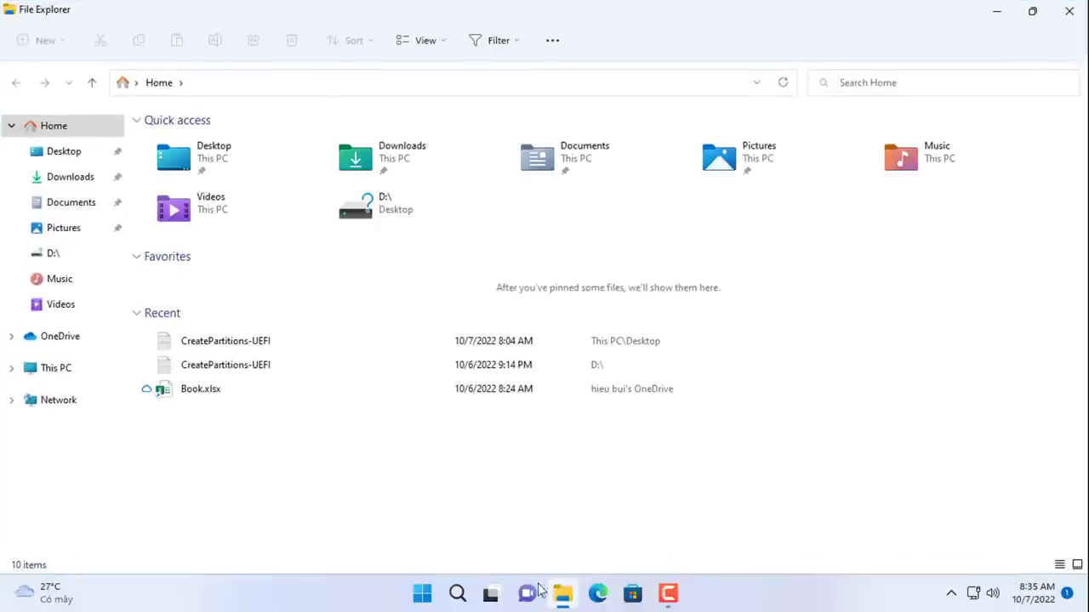
{"action": "left_click", "coordinate": [56, 368]}
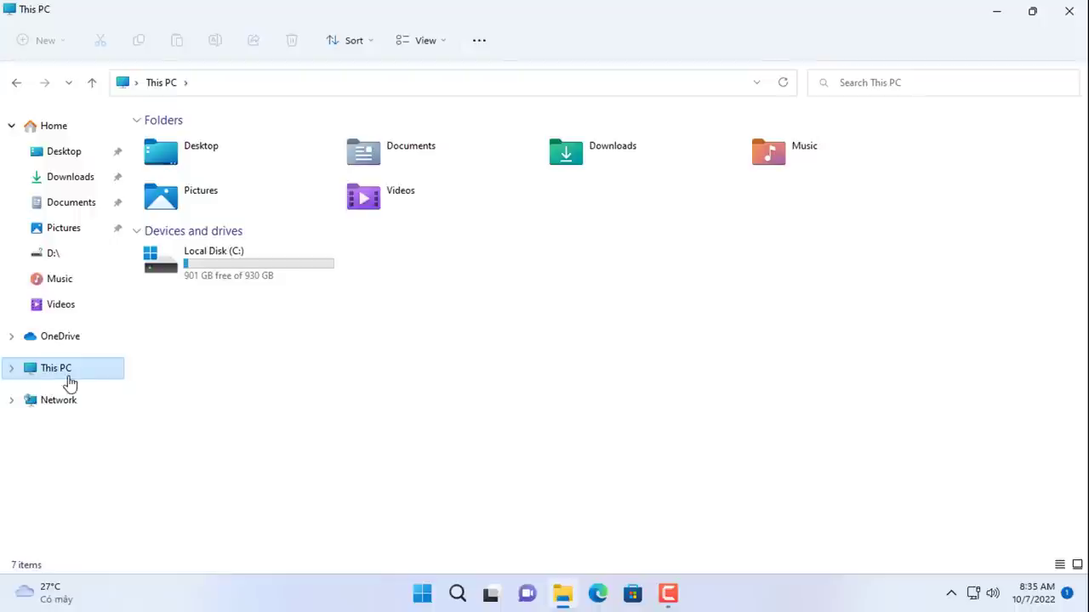
{"action": "right_click", "coordinate": [56, 367]}
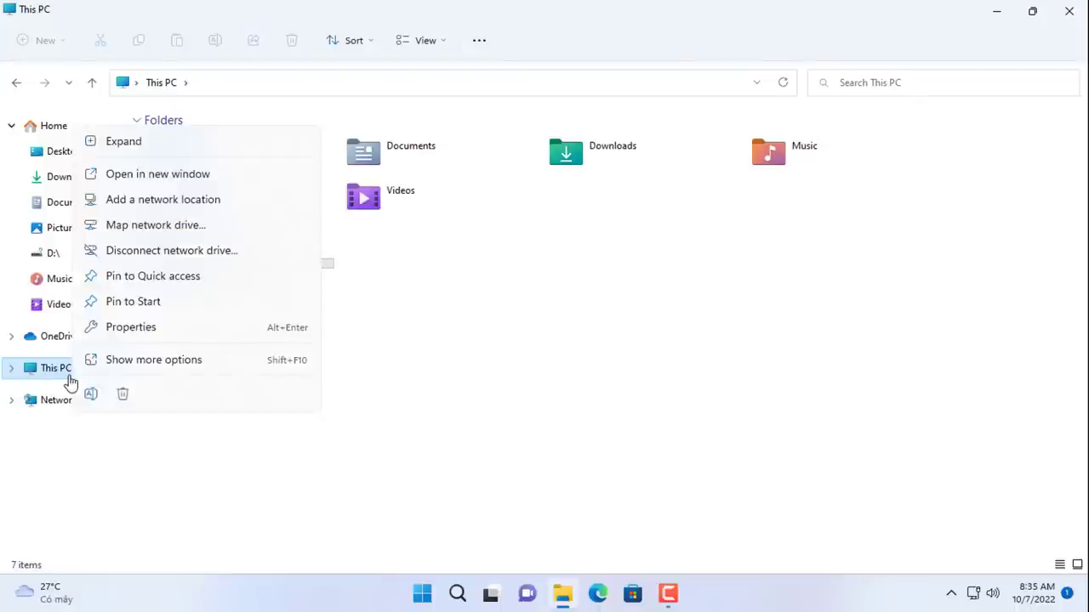
{"action": "mouse_move", "coordinate": [160, 364]}
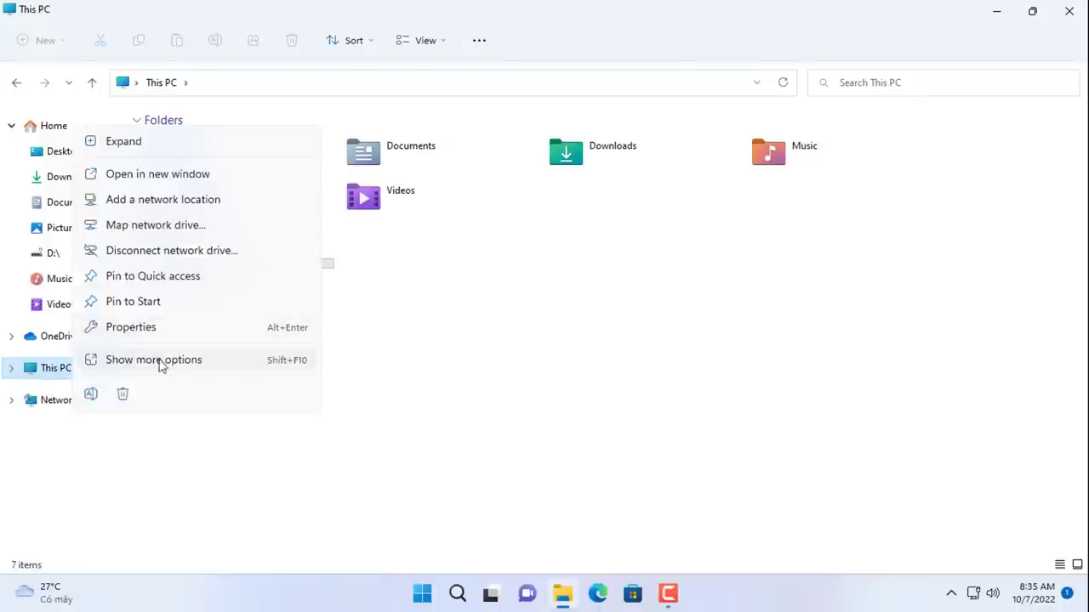
{"action": "left_click", "coordinate": [153, 361]}
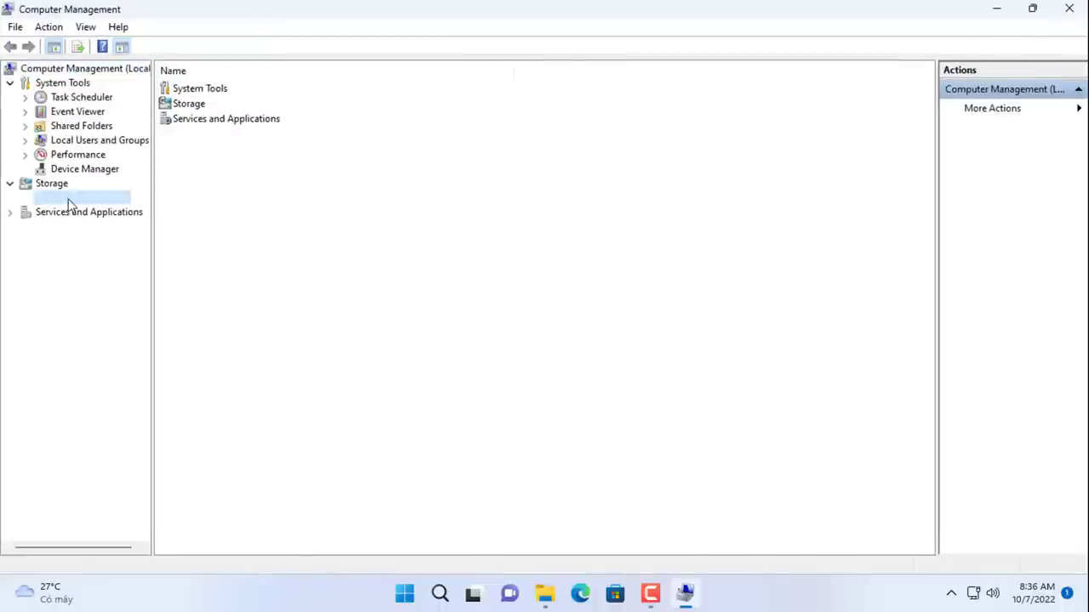
{"action": "left_click", "coordinate": [81, 198]}
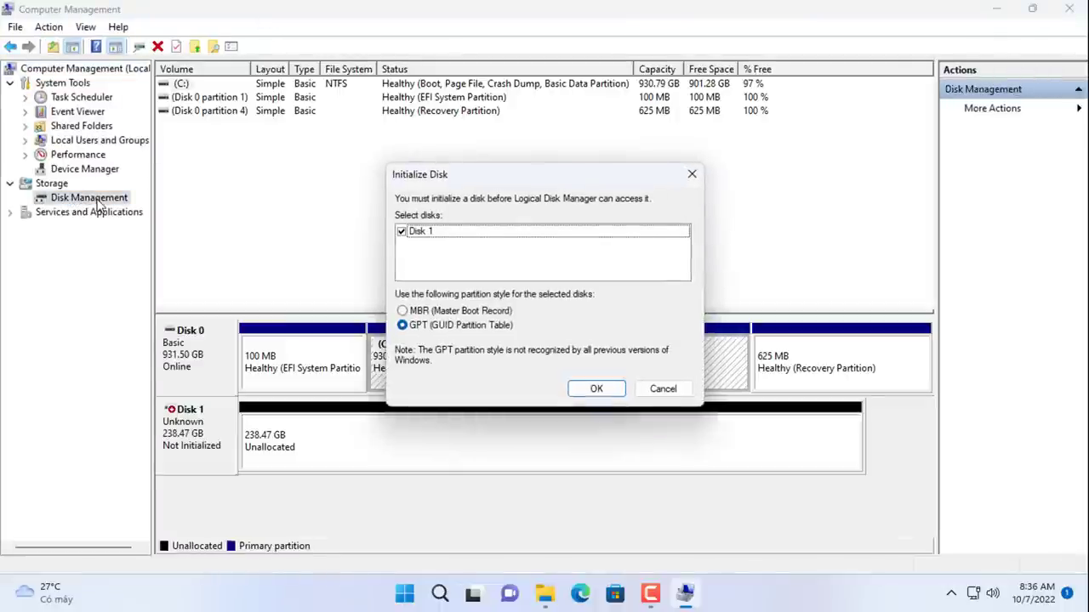
{"action": "mouse_move", "coordinate": [662, 390]}
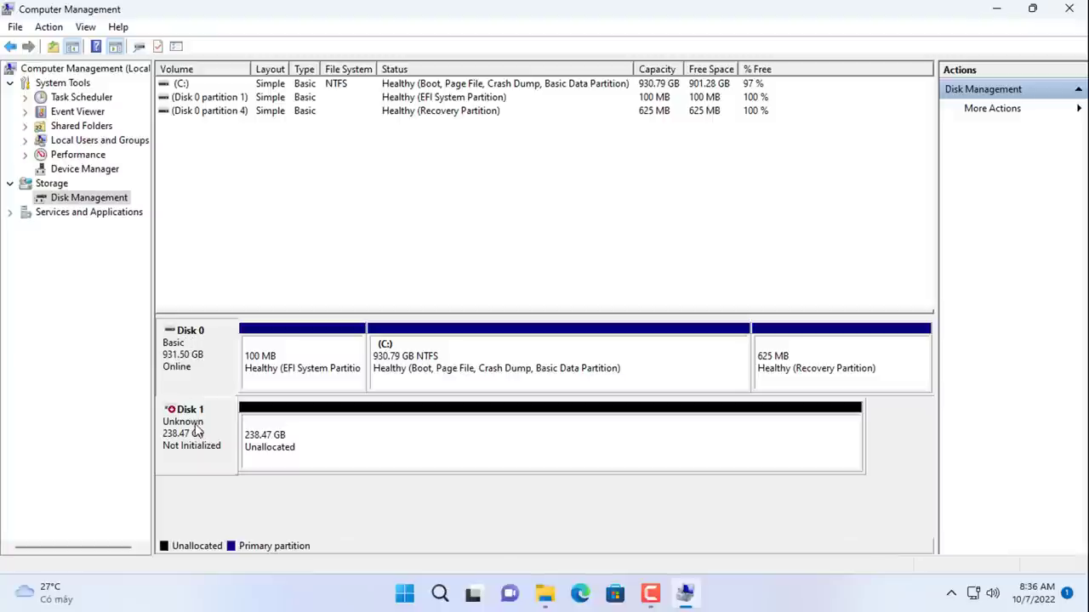
{"action": "mouse_move", "coordinate": [204, 436]}
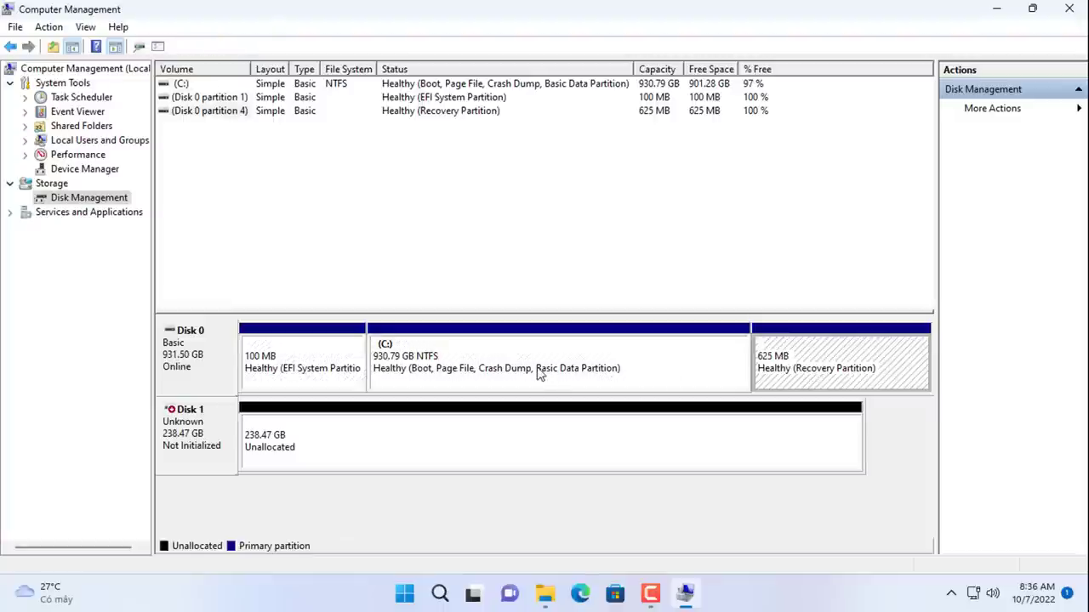
Step: Check Local Disk (C:) properties in This PC (29.5 GB used of 930 GB) and close them
{"action": "left_click", "coordinate": [541, 371]}
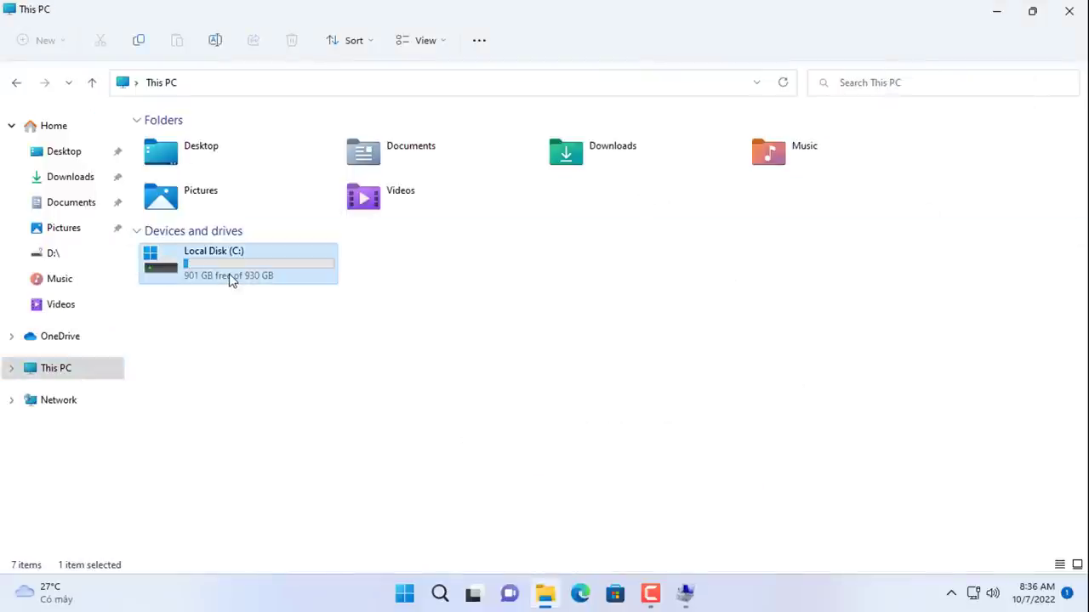
{"action": "right_click", "coordinate": [231, 281]}
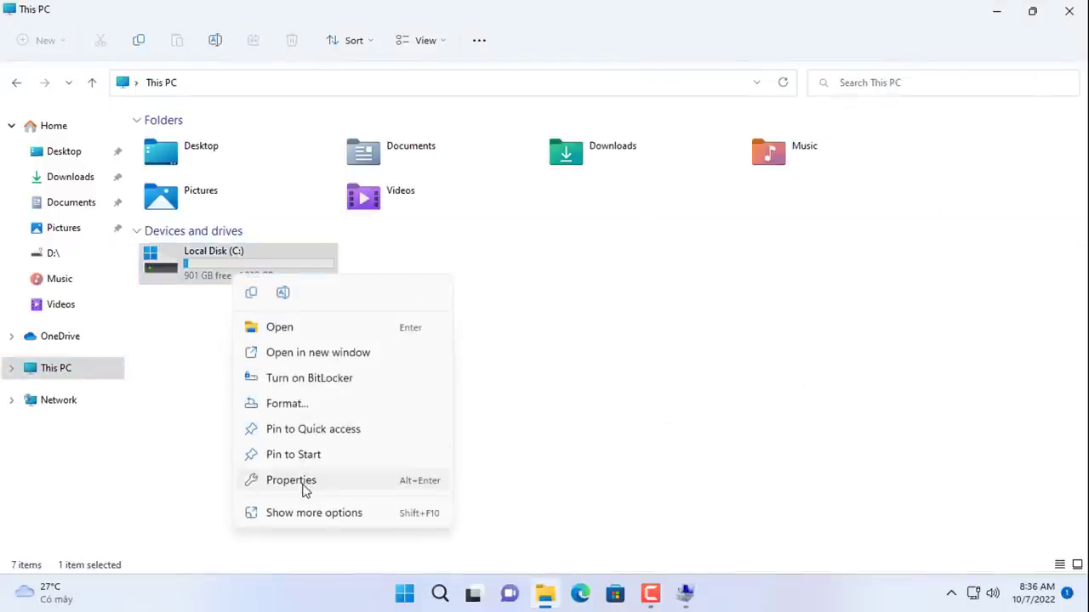
{"action": "left_click", "coordinate": [289, 480]}
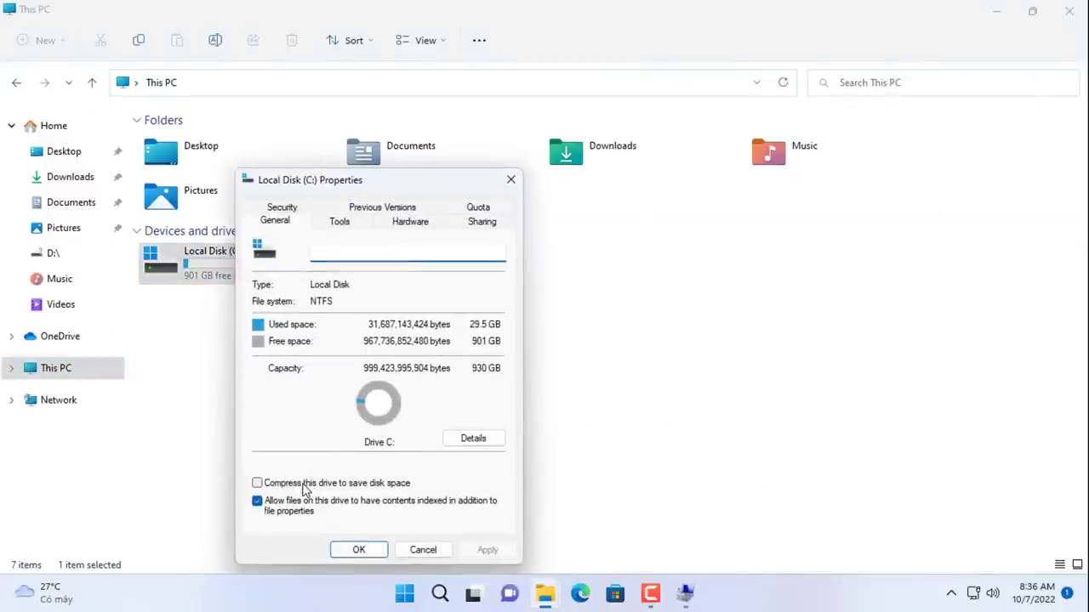
{"action": "left_click", "coordinate": [406, 252]}
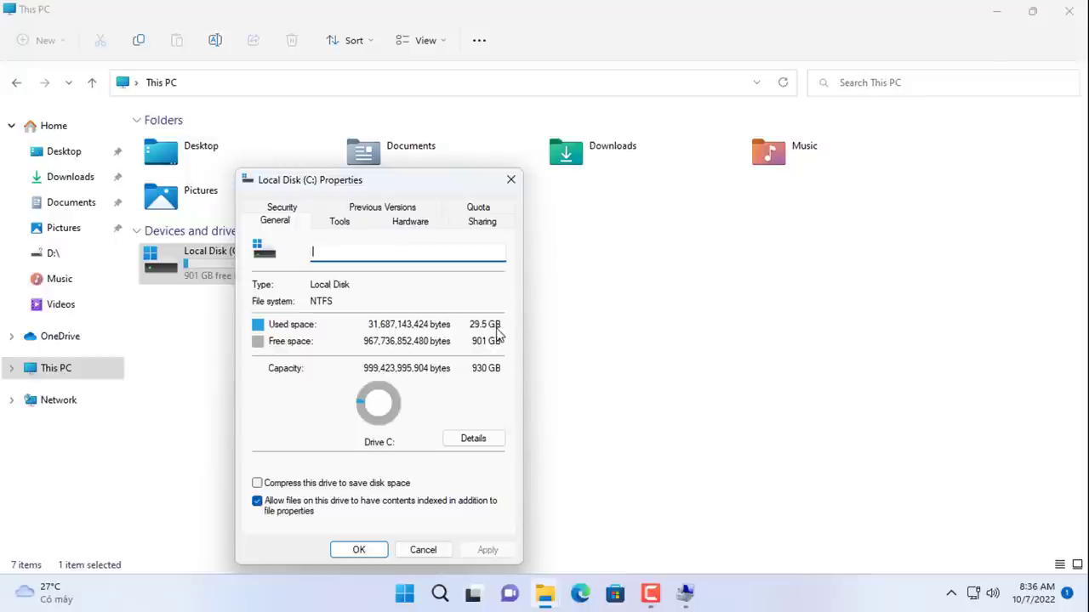
{"action": "mouse_move", "coordinate": [480, 347]}
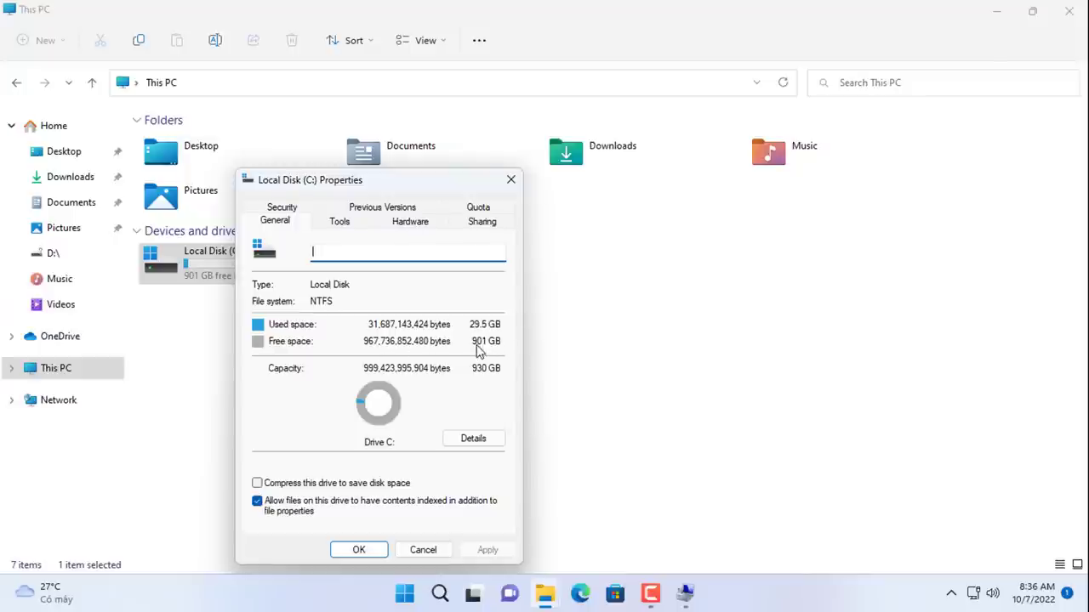
{"action": "mouse_move", "coordinate": [521, 298]}
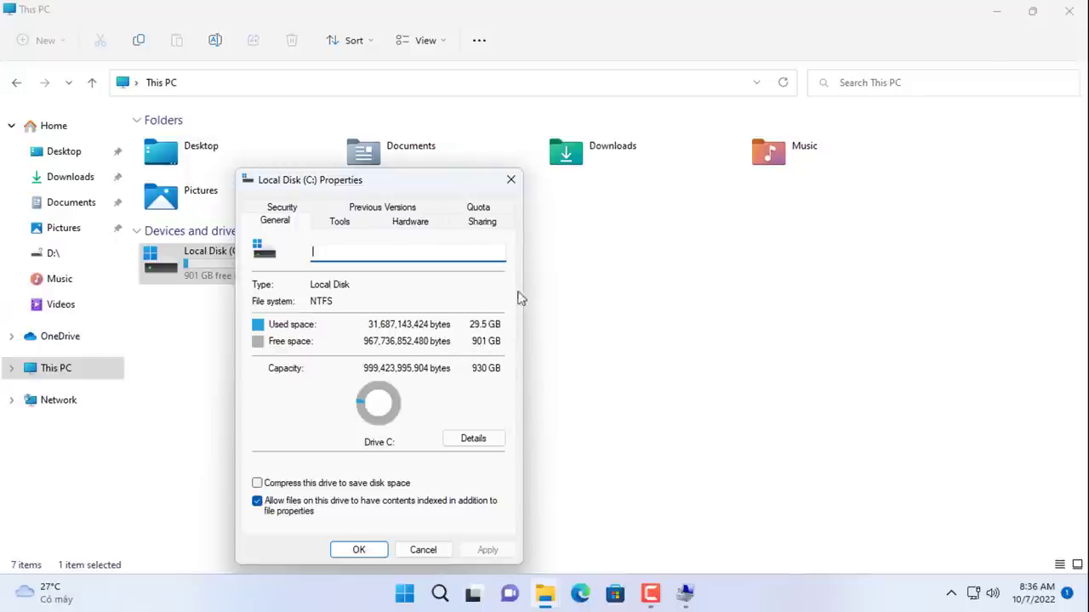
{"action": "left_click", "coordinate": [422, 550]}
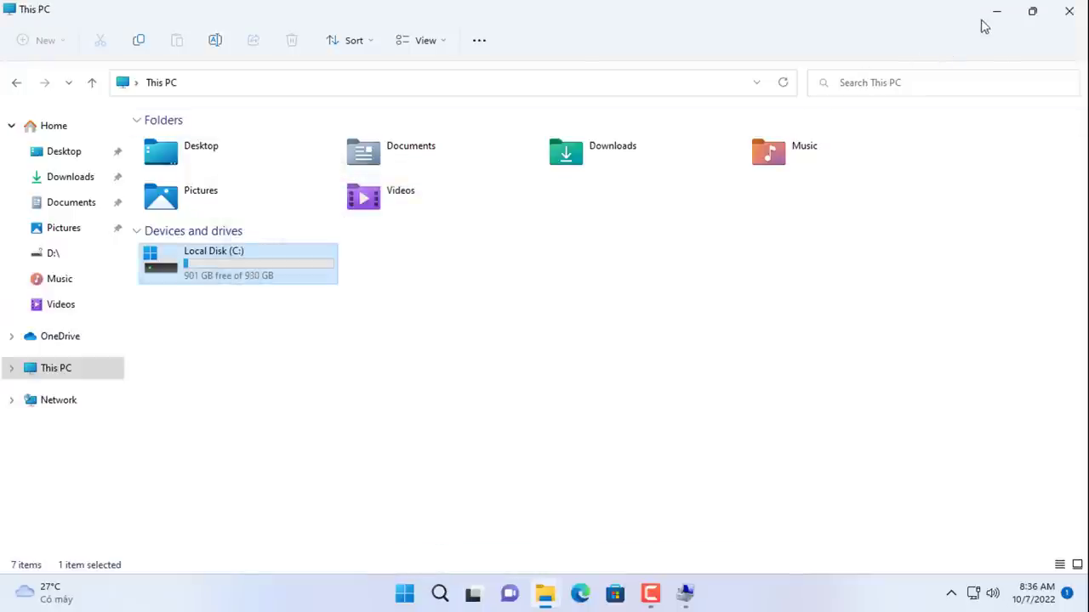
Step: Shrink the C: partition by 100000 MB, leaving 97.66 GB unallocated on Disk 0
{"action": "left_click", "coordinate": [684, 592]}
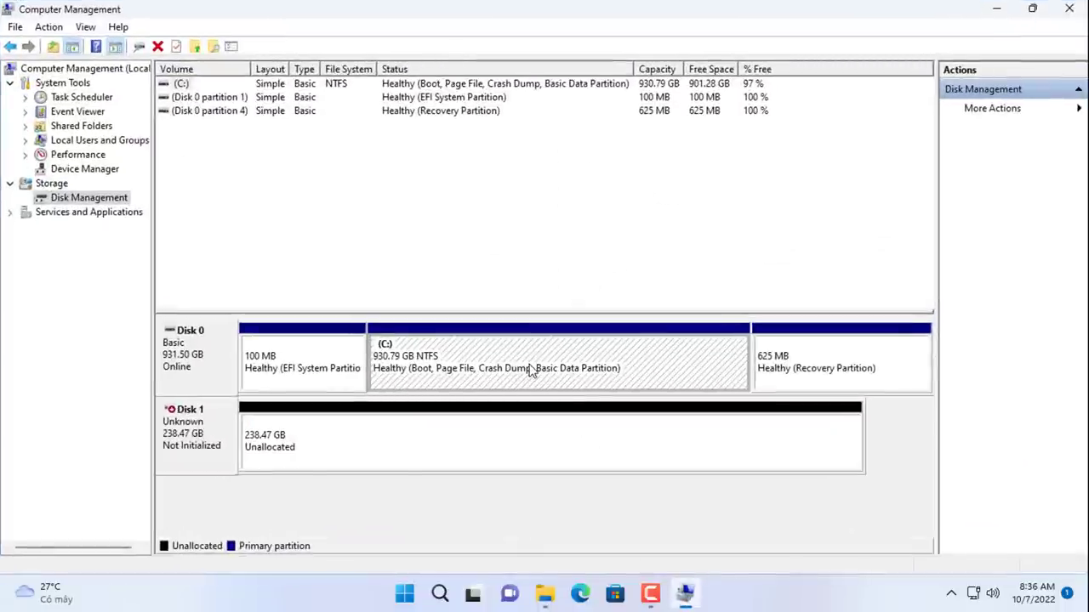
{"action": "right_click", "coordinate": [531, 368]}
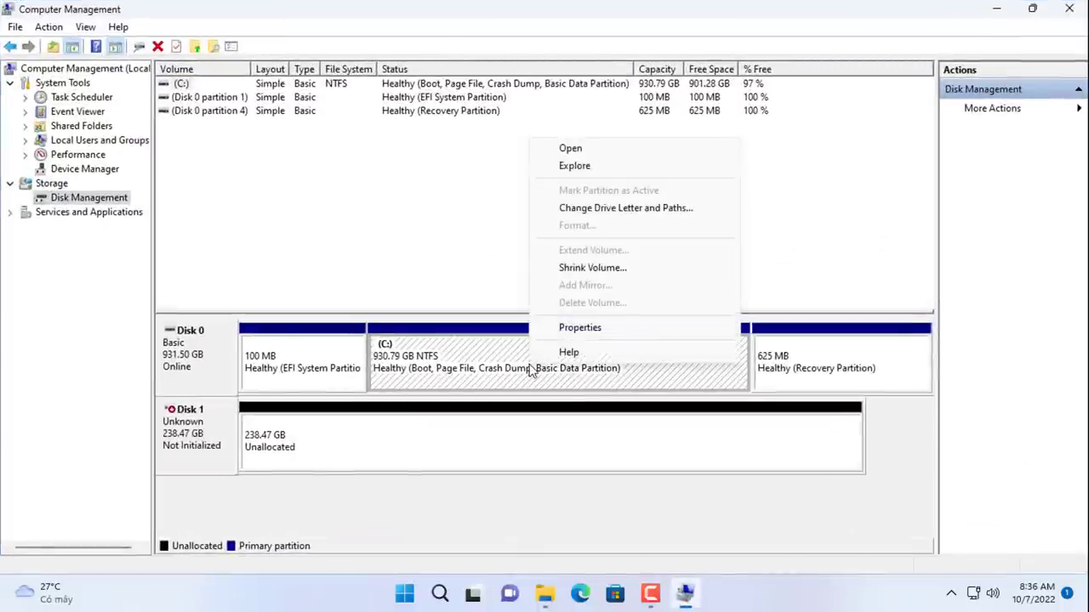
{"action": "mouse_move", "coordinate": [592, 272]}
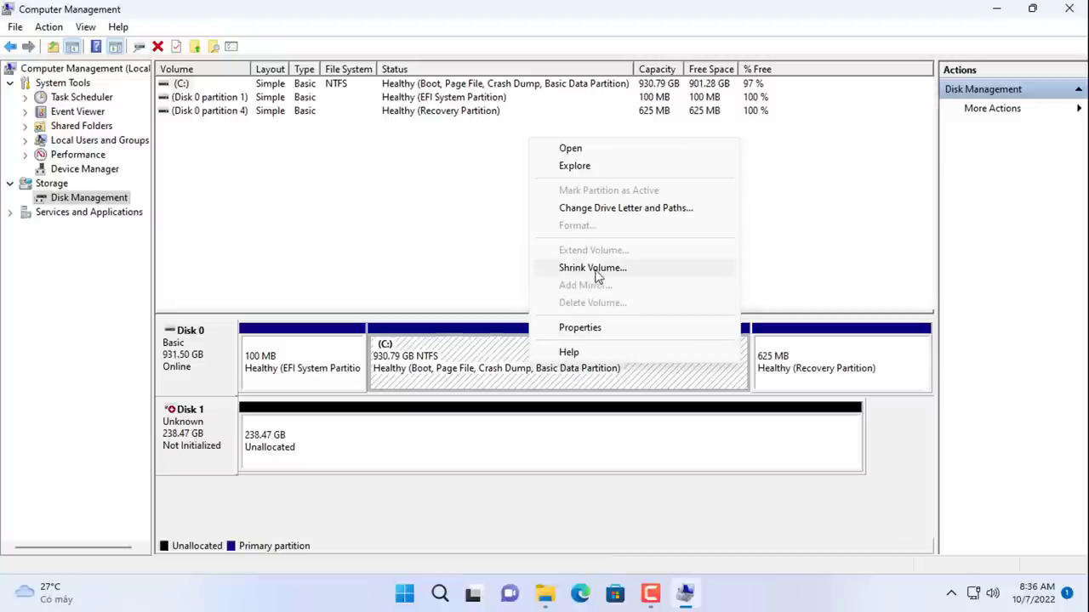
{"action": "left_click", "coordinate": [593, 267]}
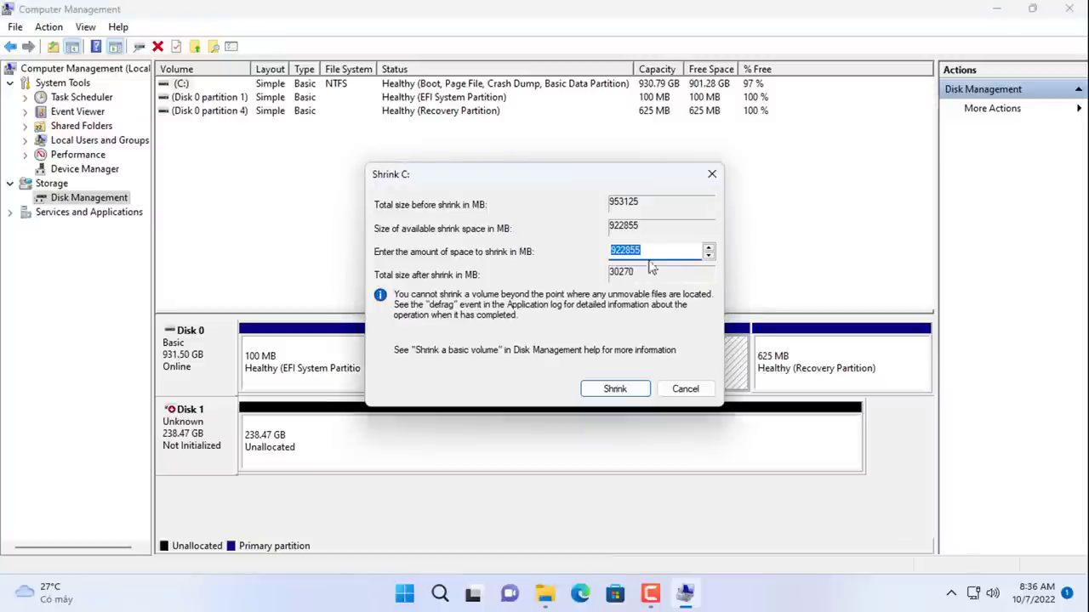
{"action": "mouse_move", "coordinate": [578, 259]}
{"action": "type", "text": "100000"}
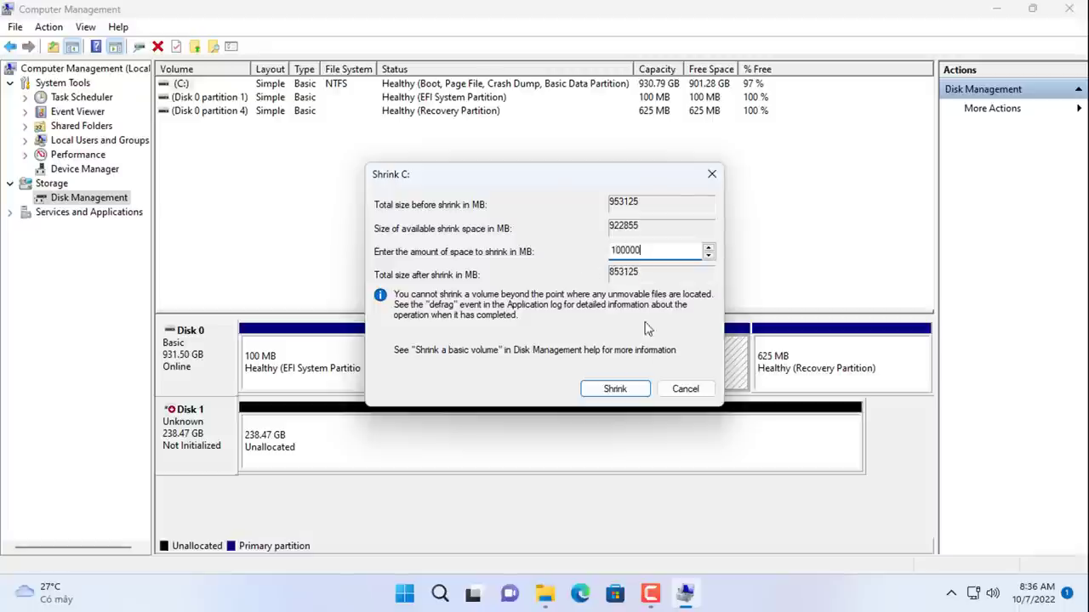
{"action": "left_click", "coordinate": [615, 388]}
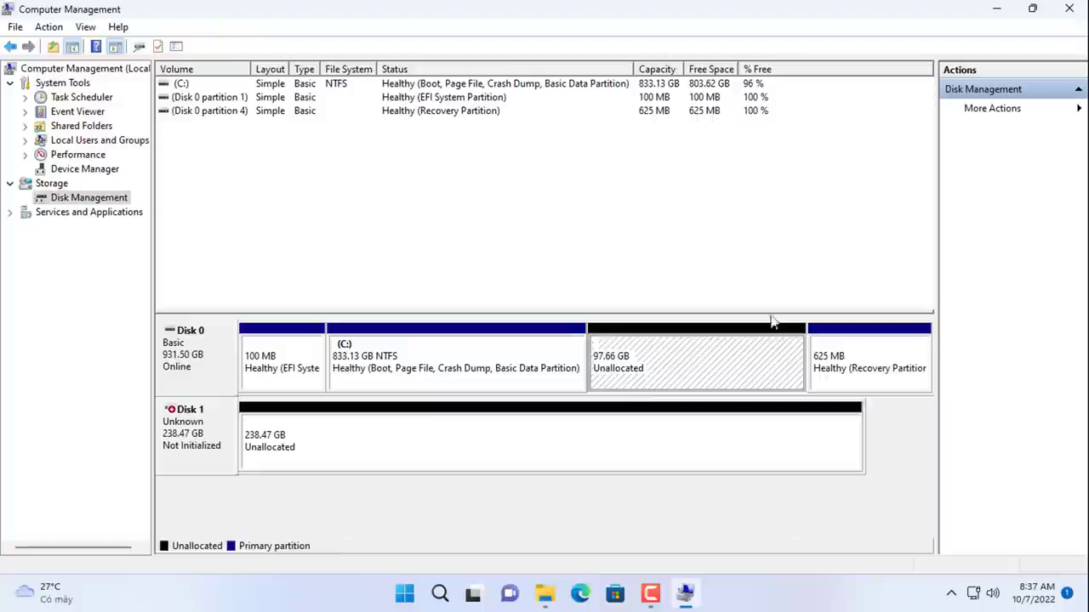
{"action": "mouse_move", "coordinate": [662, 368]}
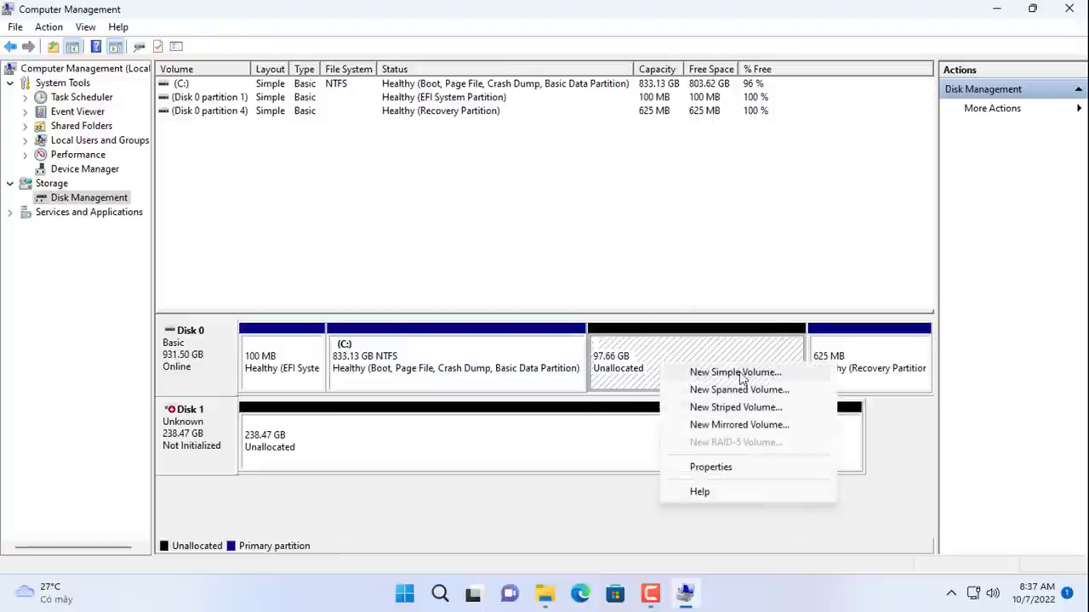
Step: Create a 97.66 GB NTFS volume D: labelled ImageFile in the unallocated space
{"action": "left_click", "coordinate": [735, 373]}
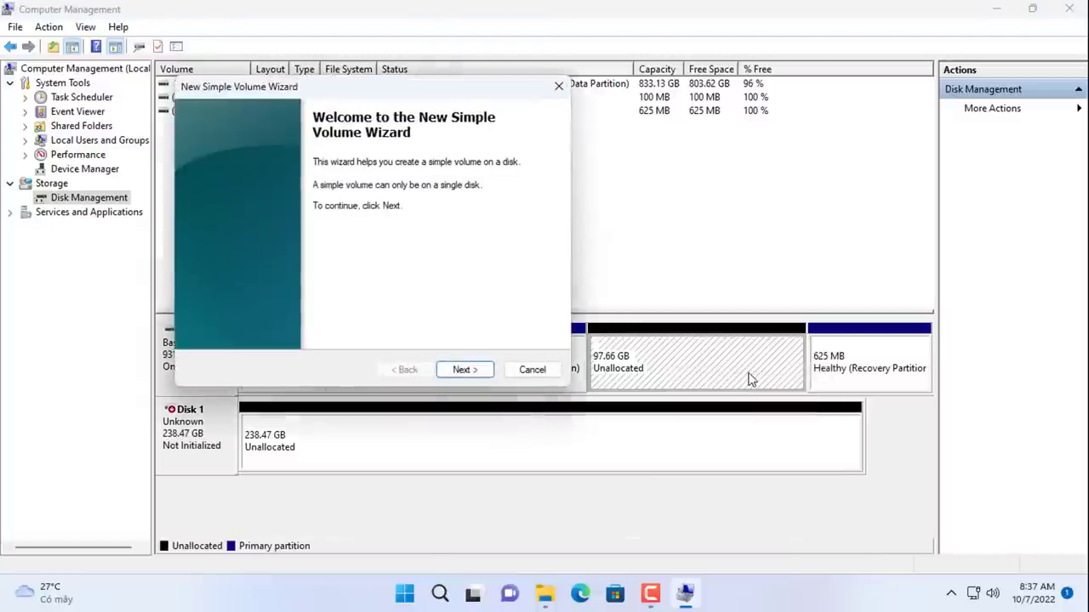
{"action": "mouse_move", "coordinate": [476, 371]}
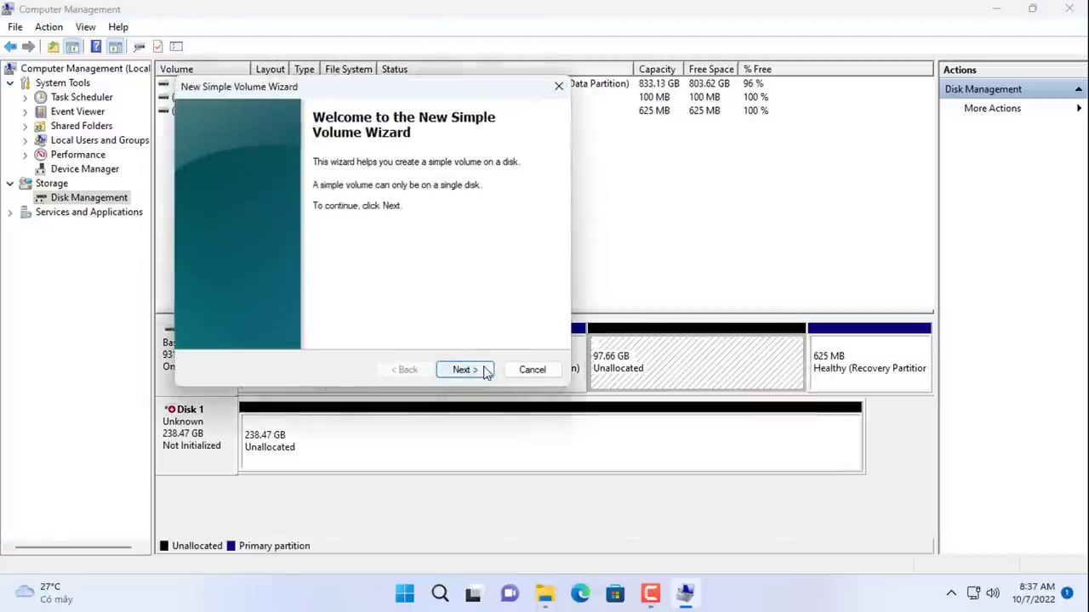
{"action": "left_click", "coordinate": [463, 371]}
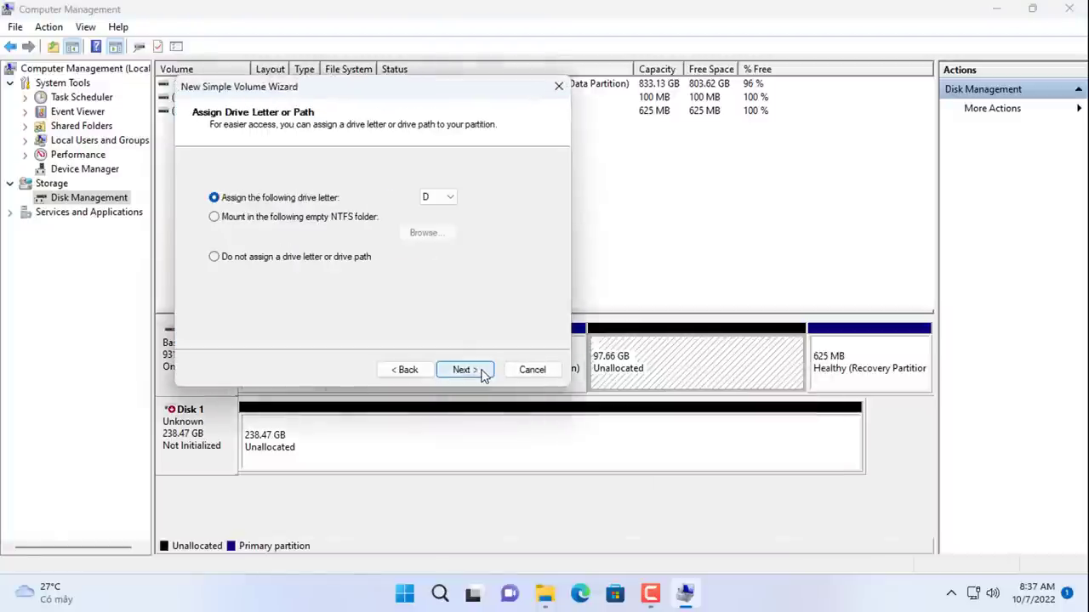
{"action": "left_click", "coordinate": [465, 369]}
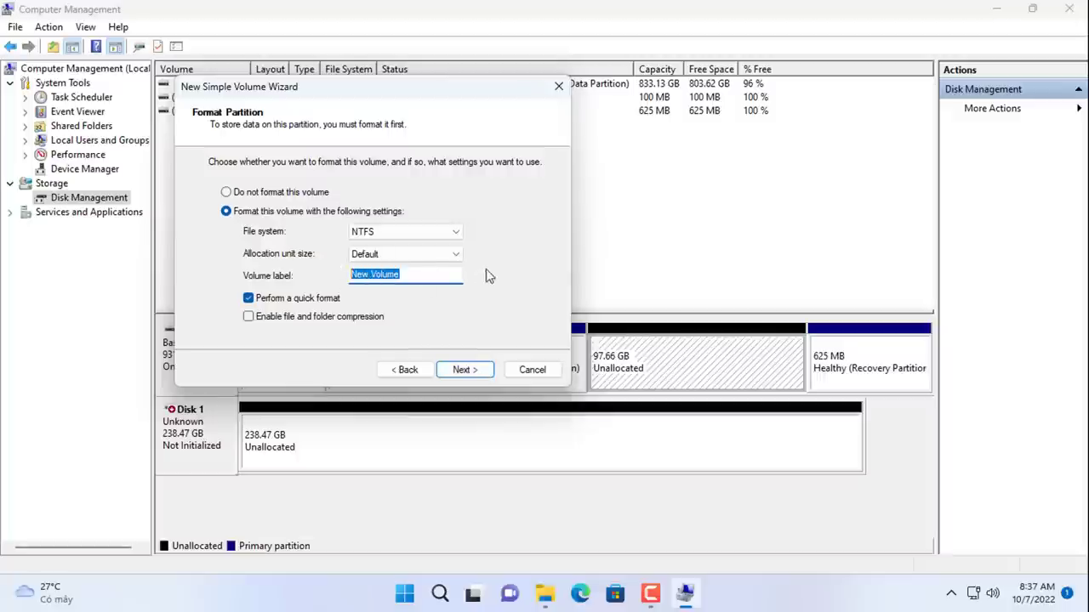
{"action": "type", "text": "ImageFile"}
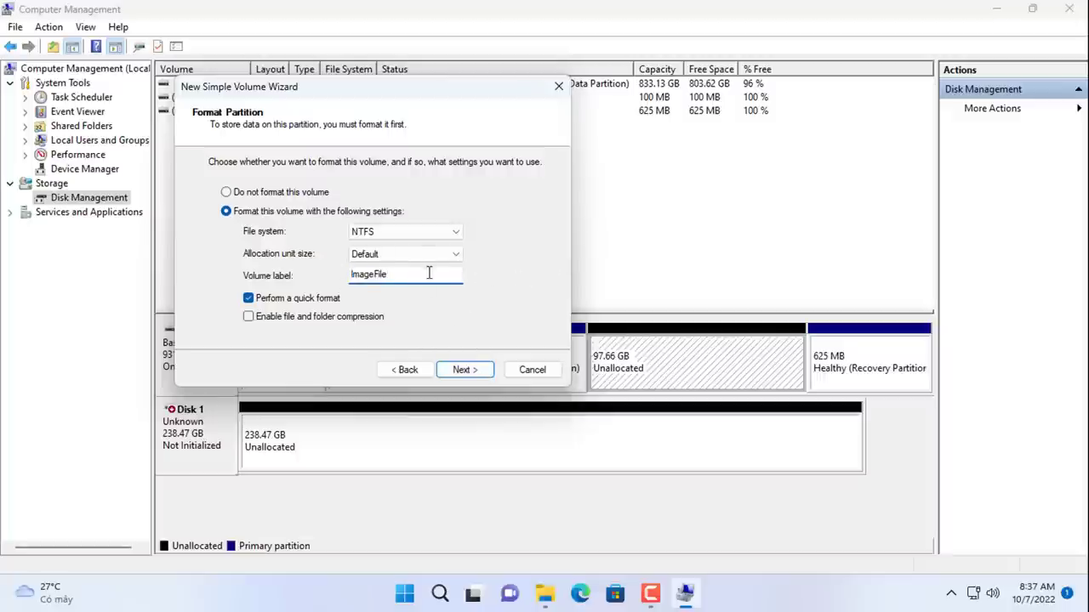
{"action": "left_click", "coordinate": [465, 369]}
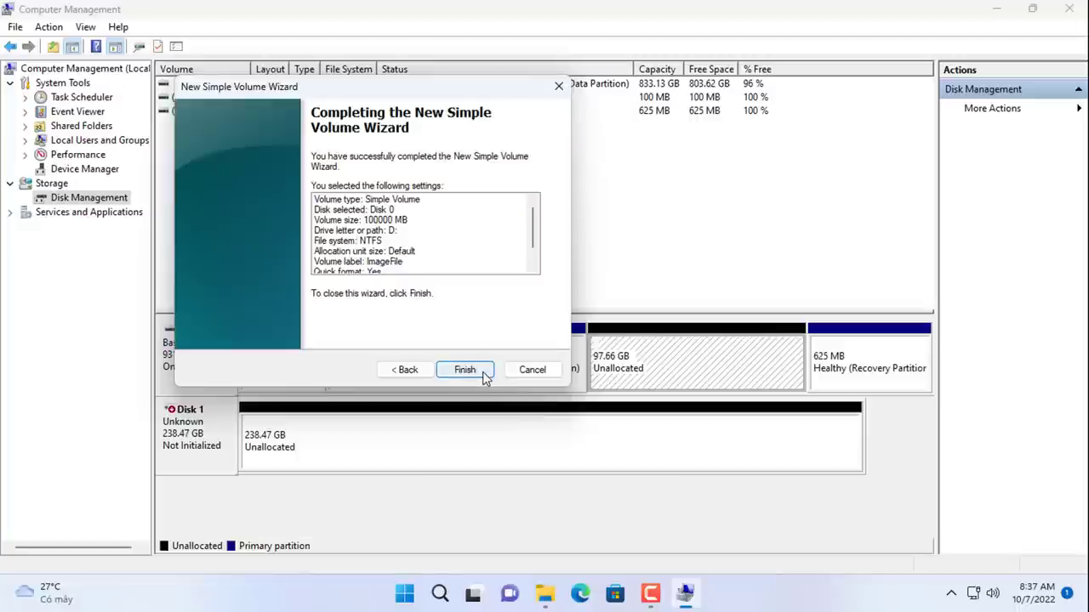
{"action": "left_click", "coordinate": [465, 369]}
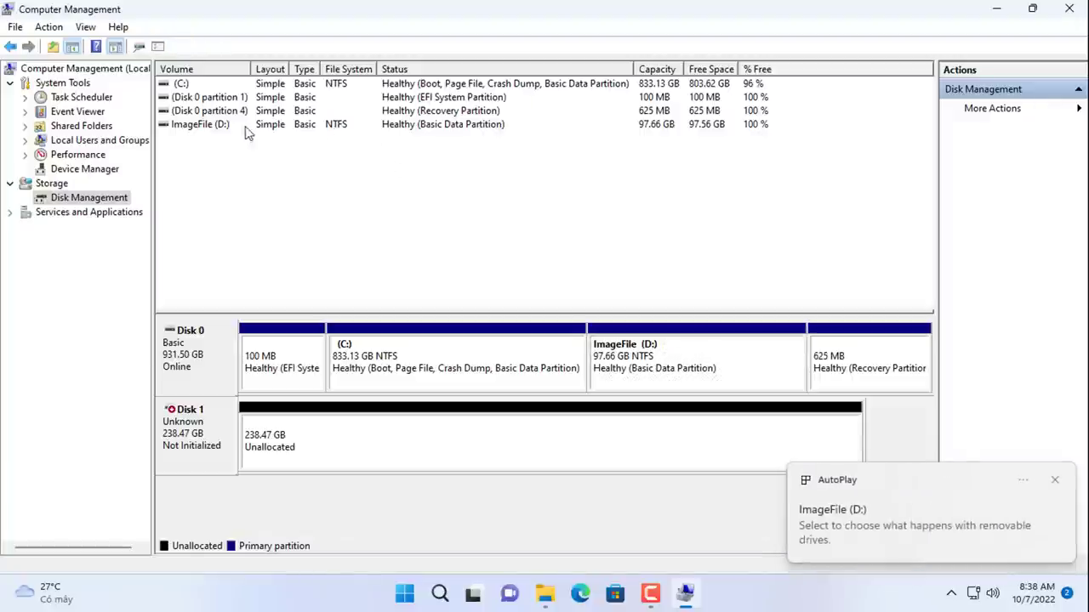
{"action": "left_click", "coordinate": [1065, 11]}
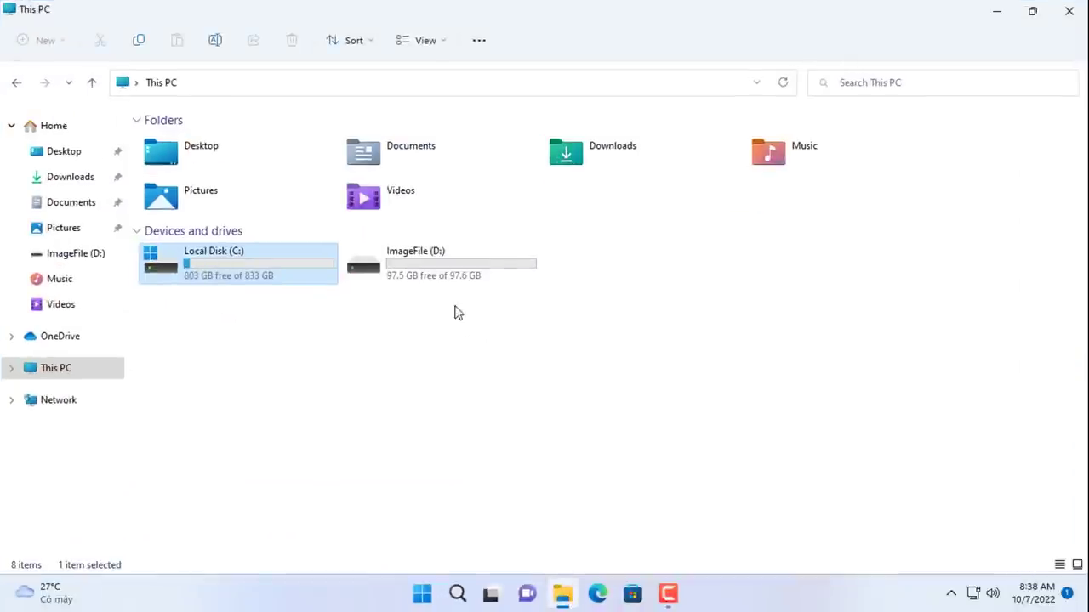
Step: Restart the PC from Start > Power into the recovery environment's command prompt
{"action": "left_click", "coordinate": [438, 262]}
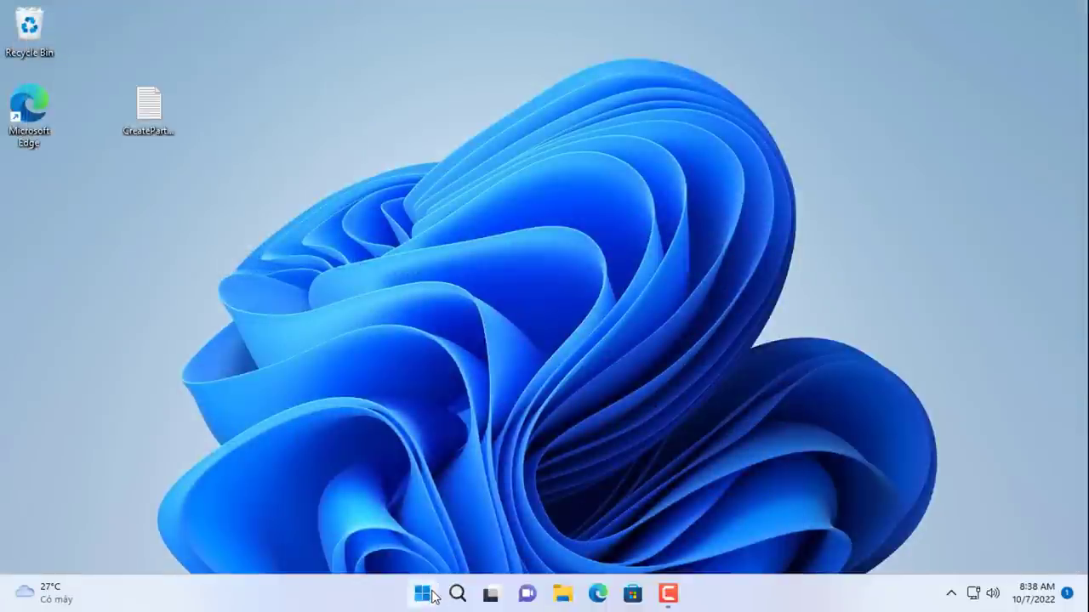
{"action": "left_click", "coordinate": [422, 593]}
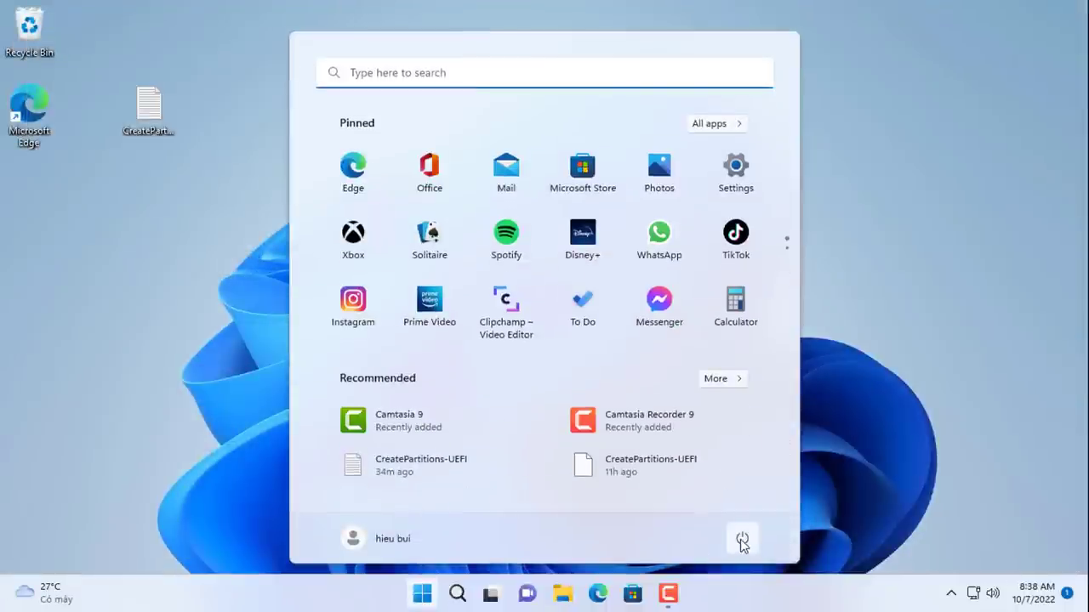
{"action": "left_click", "coordinate": [742, 538]}
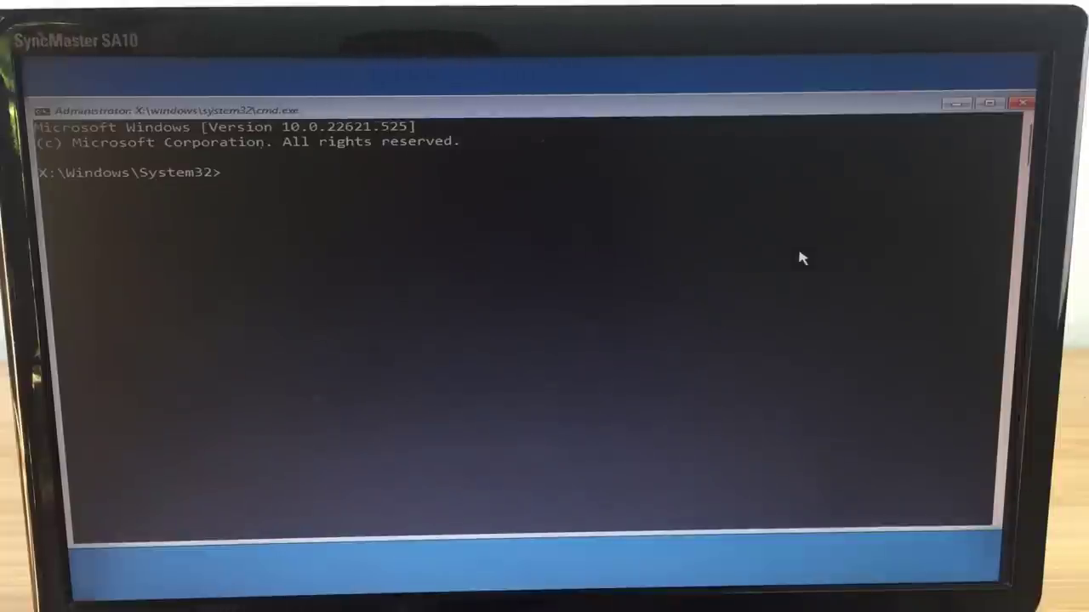
Step: Run diskpart to list the disks and volumes C, D (ImageFile) and E, then exit
{"action": "type", "text": "diskpart"}
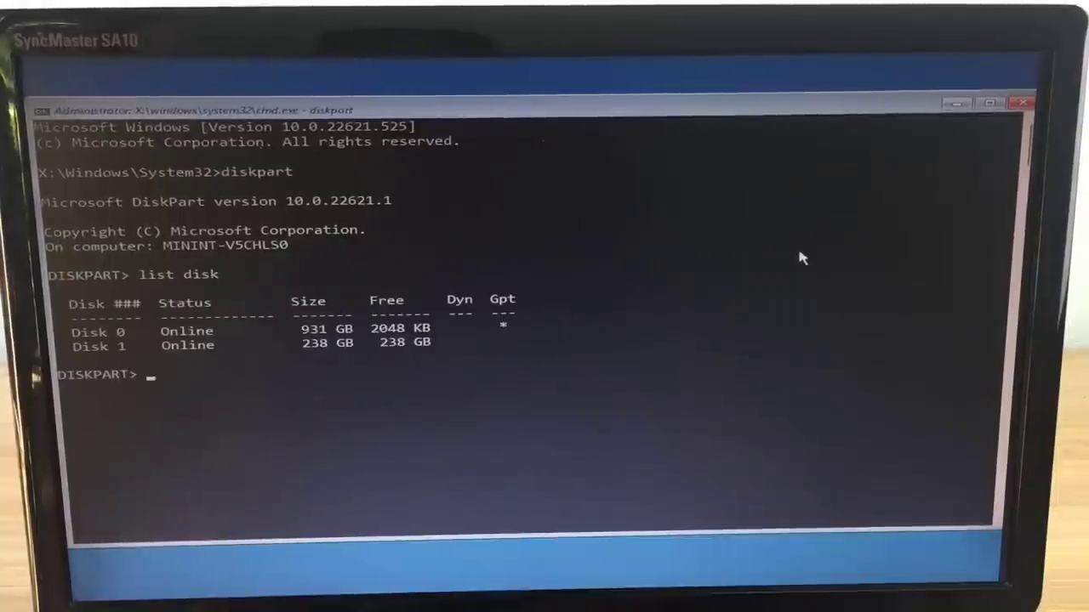
{"action": "type", "text": "list vo"}
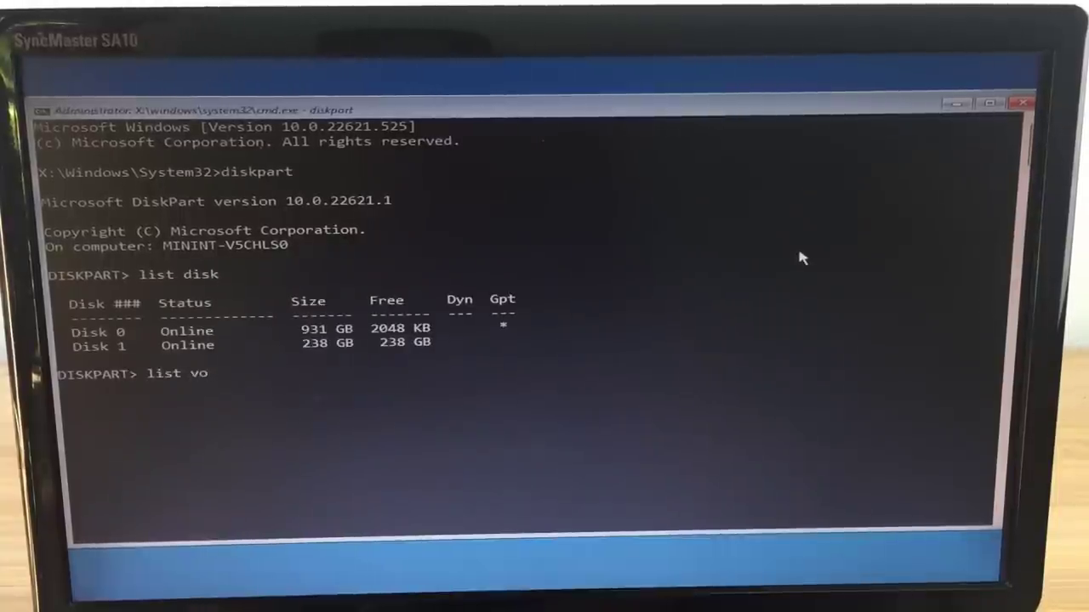
{"action": "key", "text": "Enter"}
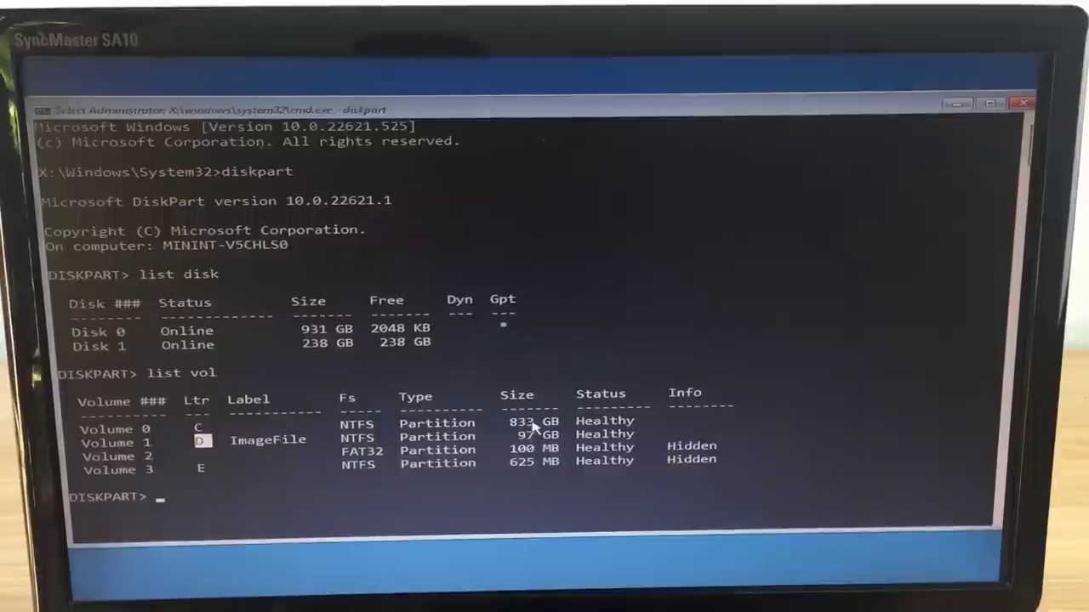
{"action": "type", "text": "exit"}
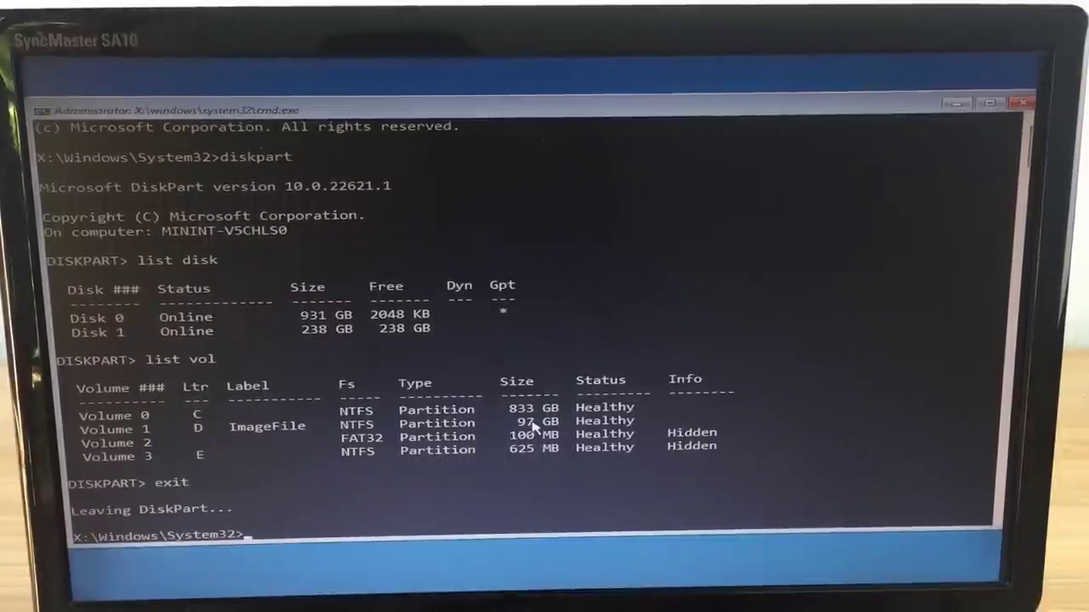
Step: Capture C:\ into D:\WindowsOS.wim with dism /capture-image /capturedir:C:\
{"action": "type", "text": "cl"}
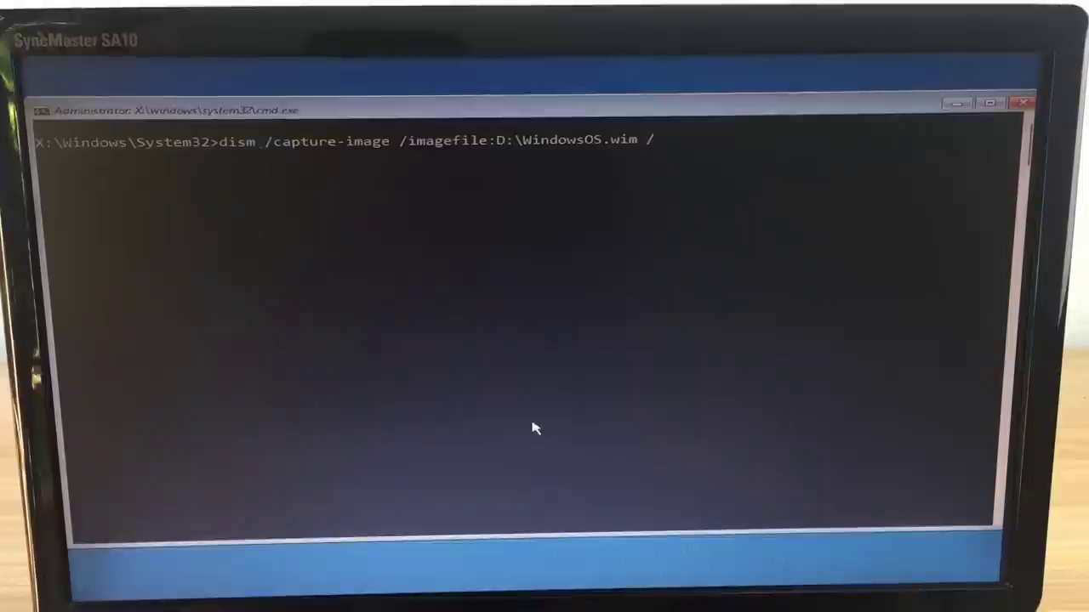
{"action": "type", "text": "capturedir:C:\\"}
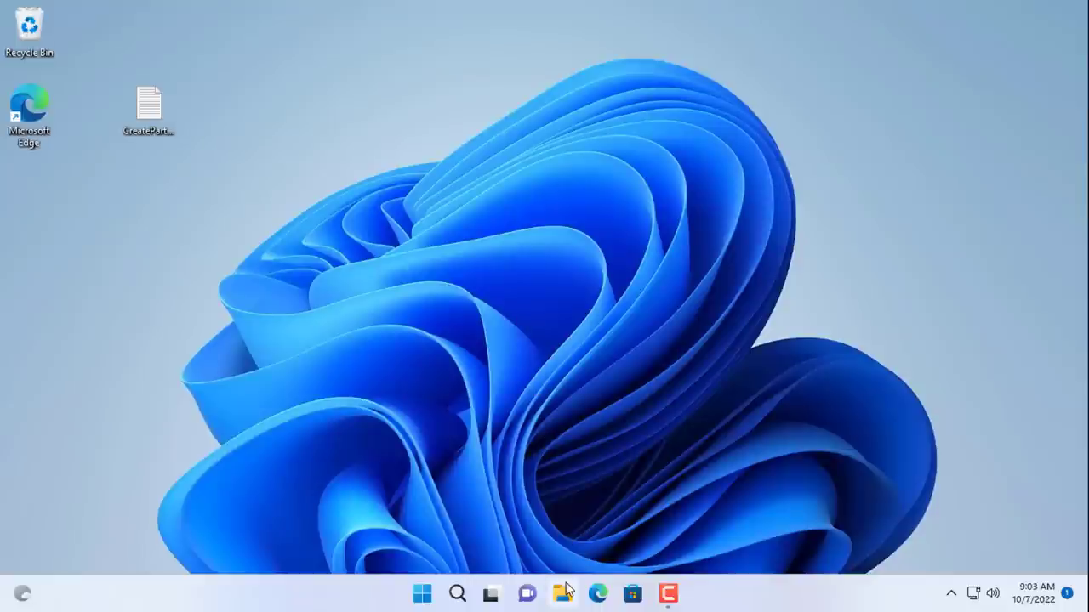
Step: View the ImageFile (D:) drive in This PC, now 90.7 GB free of 97.6 GB
{"action": "left_click", "coordinate": [561, 595]}
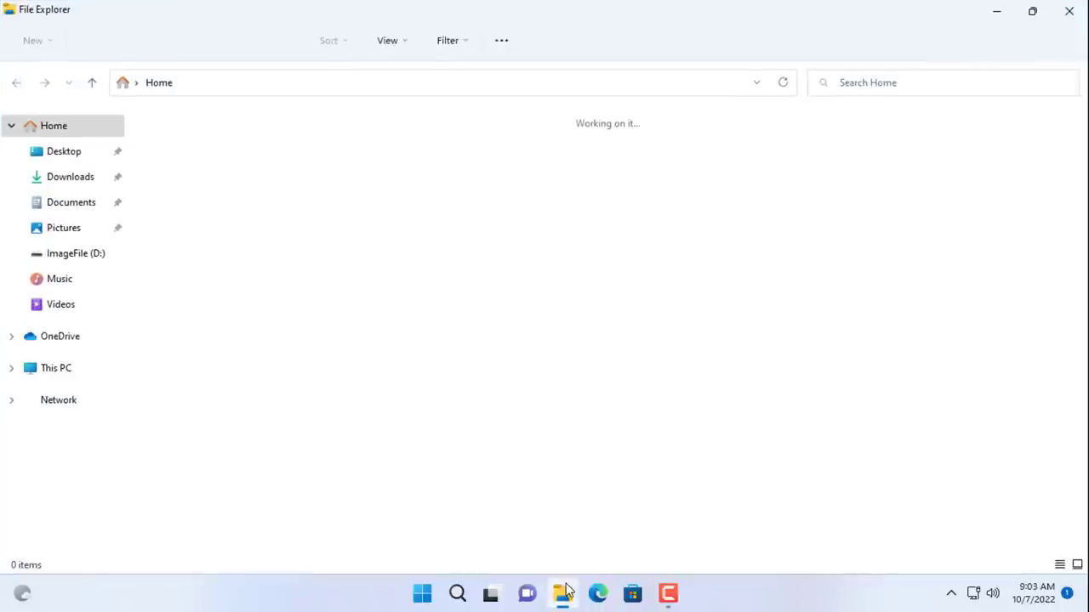
{"action": "left_click", "coordinate": [55, 368]}
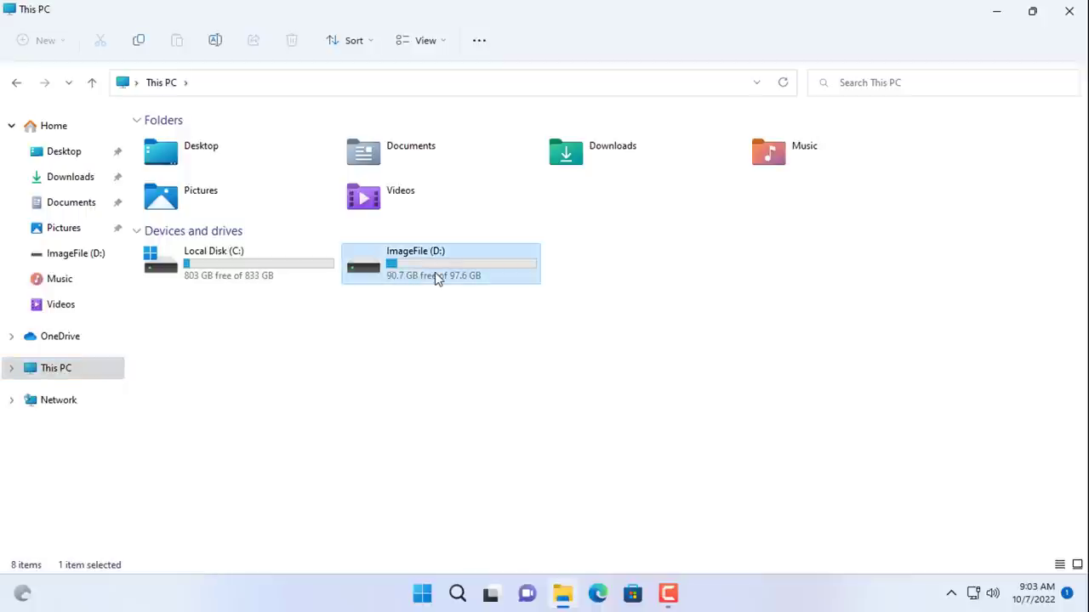
{"action": "double_click", "coordinate": [439, 262]}
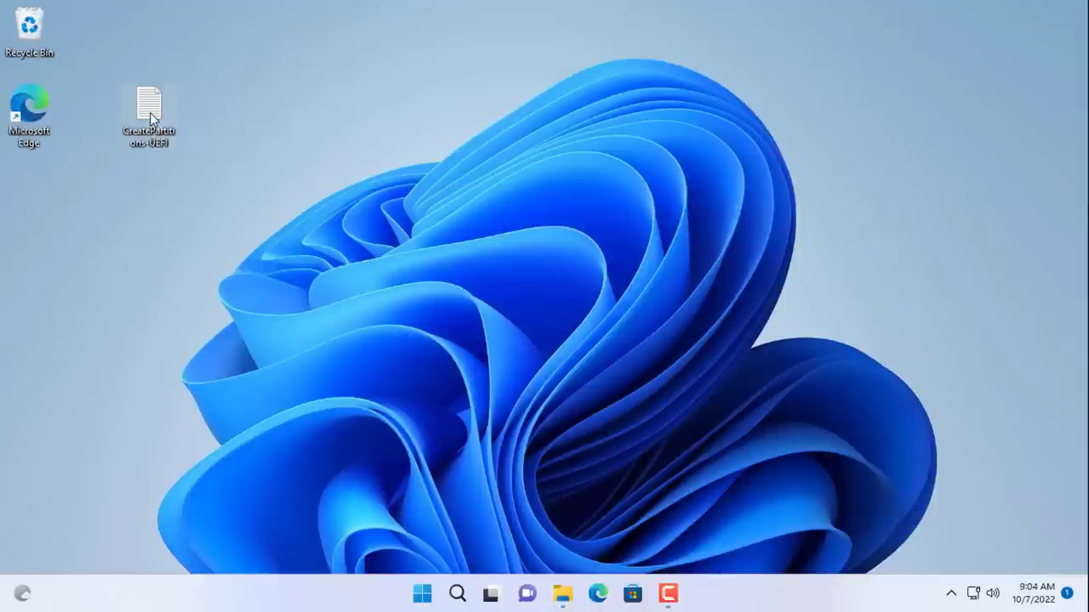
Step: View the CreatePartitions-UEFI diskpart script in Notepad alongside WindowsOS.wim on D:
{"action": "double_click", "coordinate": [150, 97]}
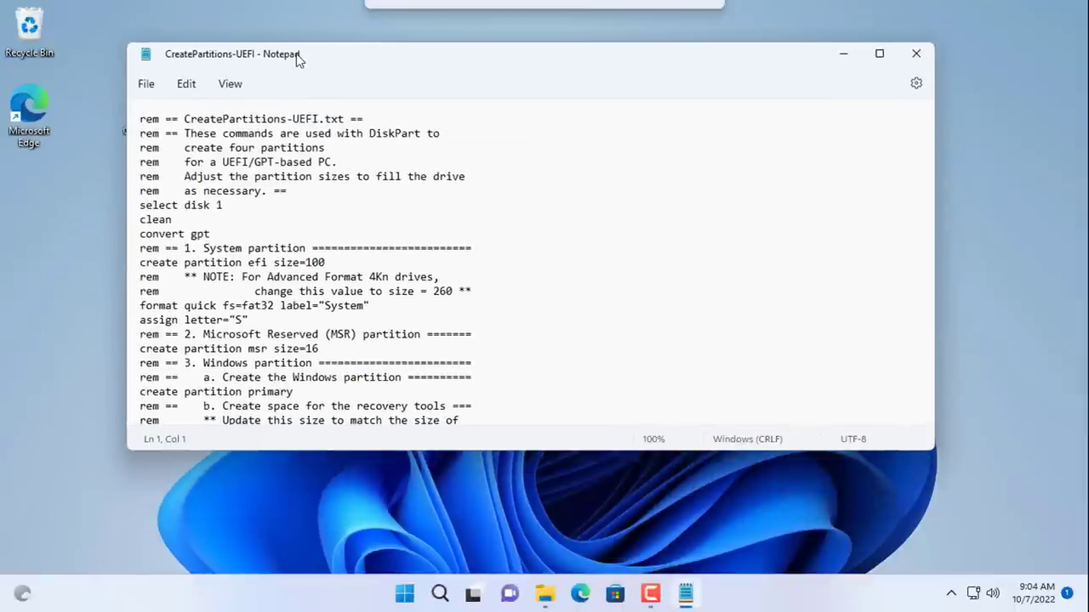
{"action": "left_click_drag", "start_coordinate": [232, 53], "coordinate": [228, 68]}
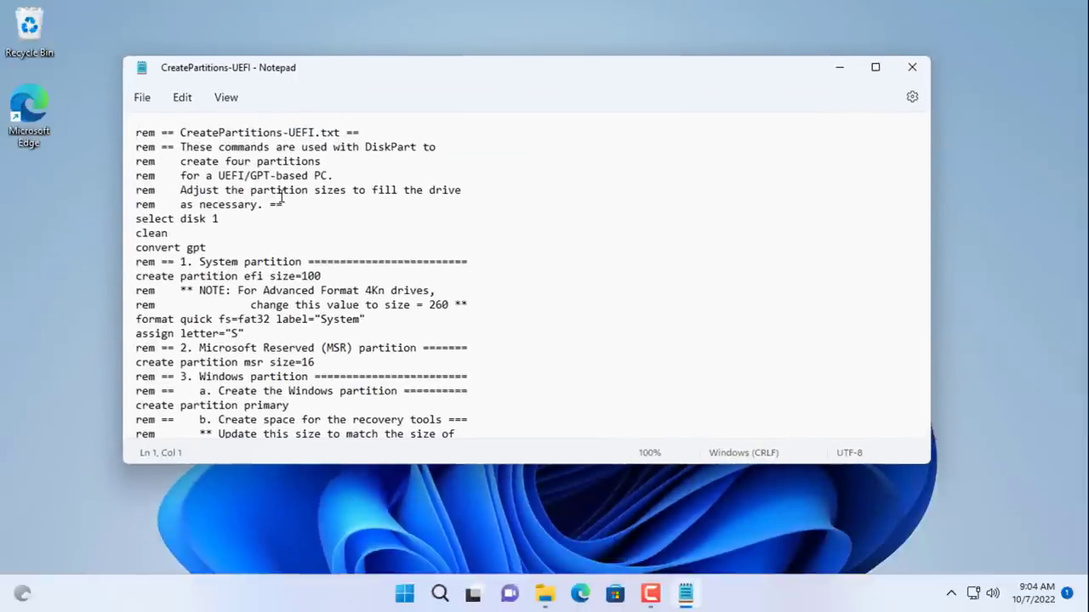
{"action": "triple_click", "coordinate": [173, 217]}
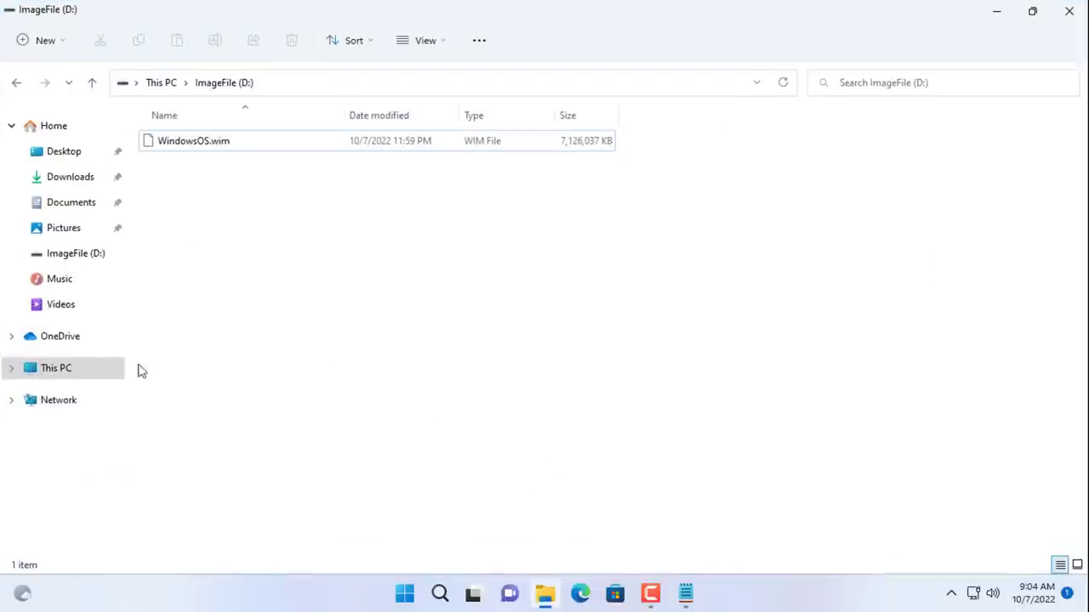
Step: Reopen Computer Management's Disk Management from This PC > Manage
{"action": "right_click", "coordinate": [54, 368]}
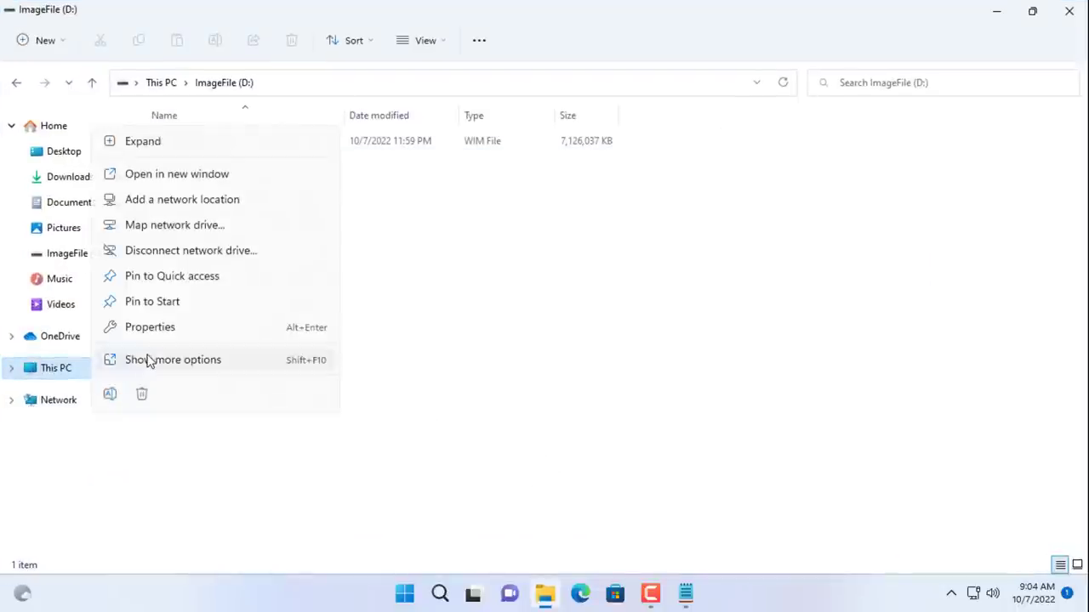
{"action": "left_click", "coordinate": [173, 361]}
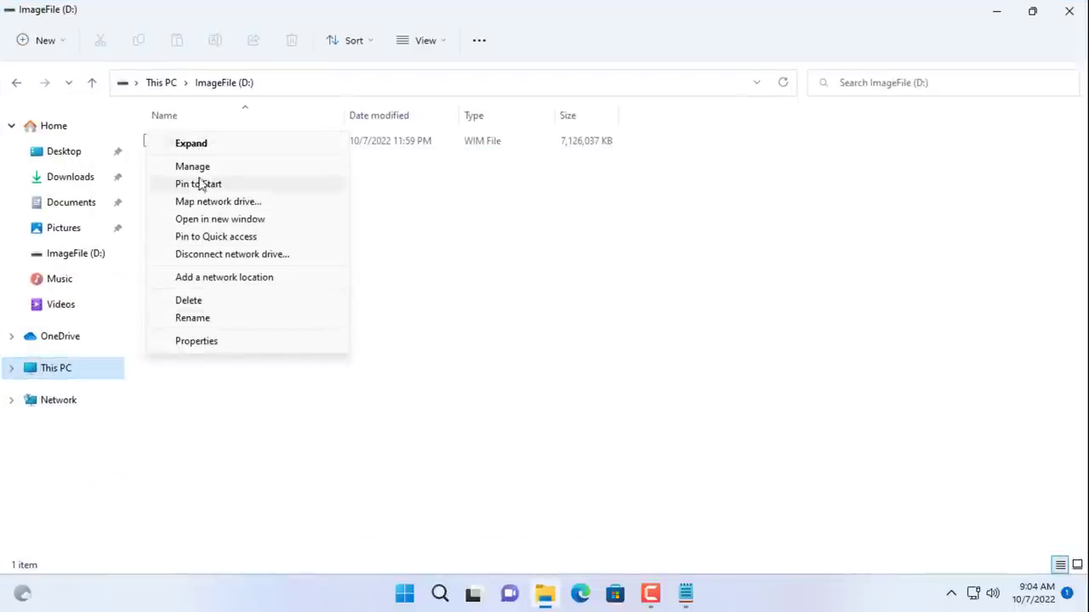
{"action": "left_click", "coordinate": [192, 166]}
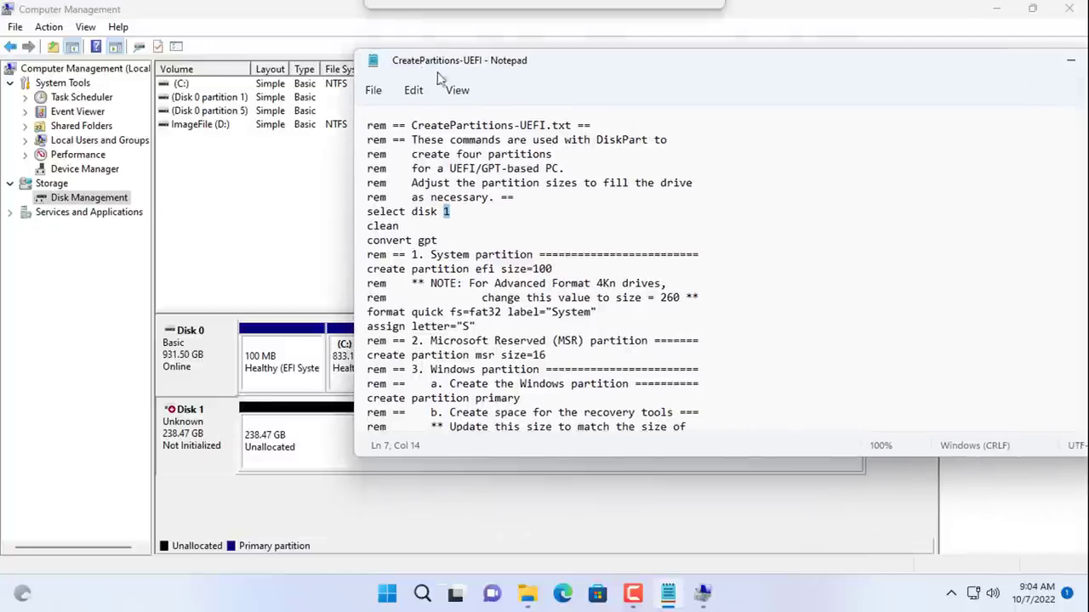
Step: Confirm the script's disk 1 and 625 MB recovery values against Disk Management, then close all windows
{"action": "scroll", "scroll_direction": "down", "scroll_amount": 3}
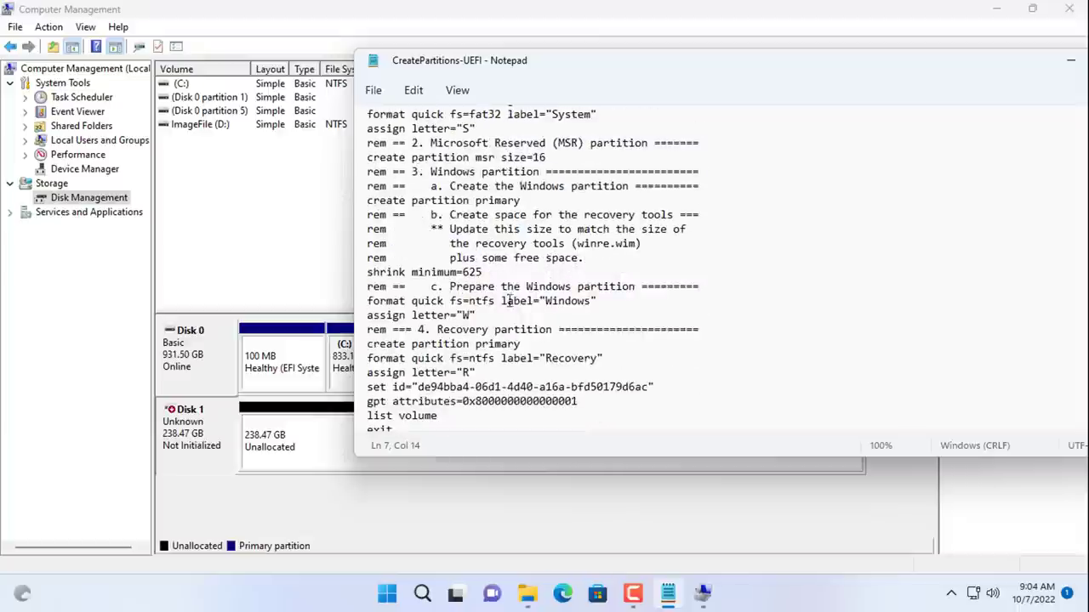
{"action": "double_click", "coordinate": [468, 272]}
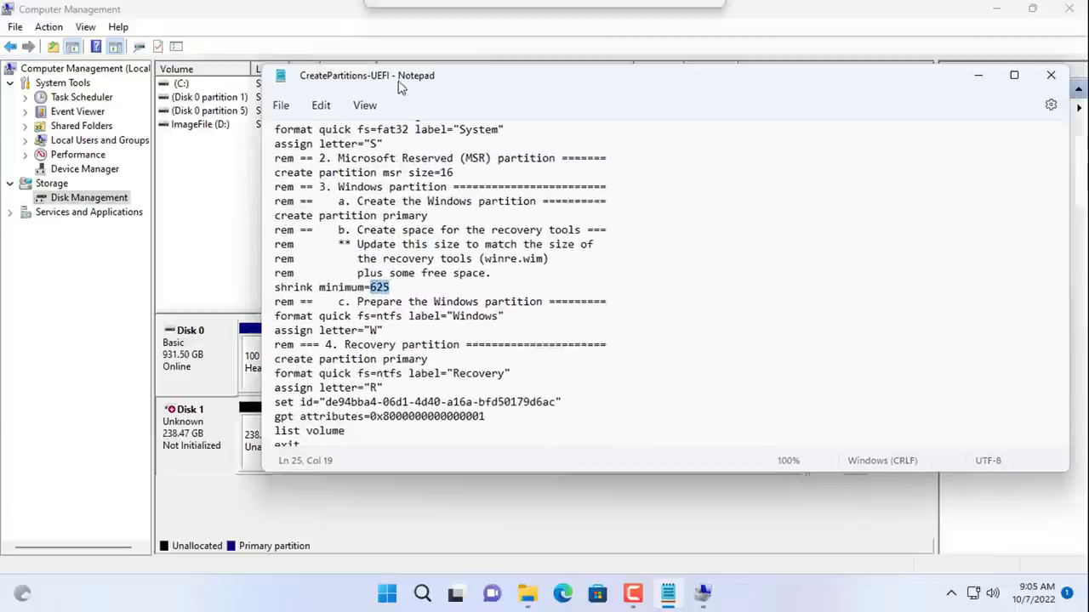
{"action": "left_click", "coordinate": [1048, 75]}
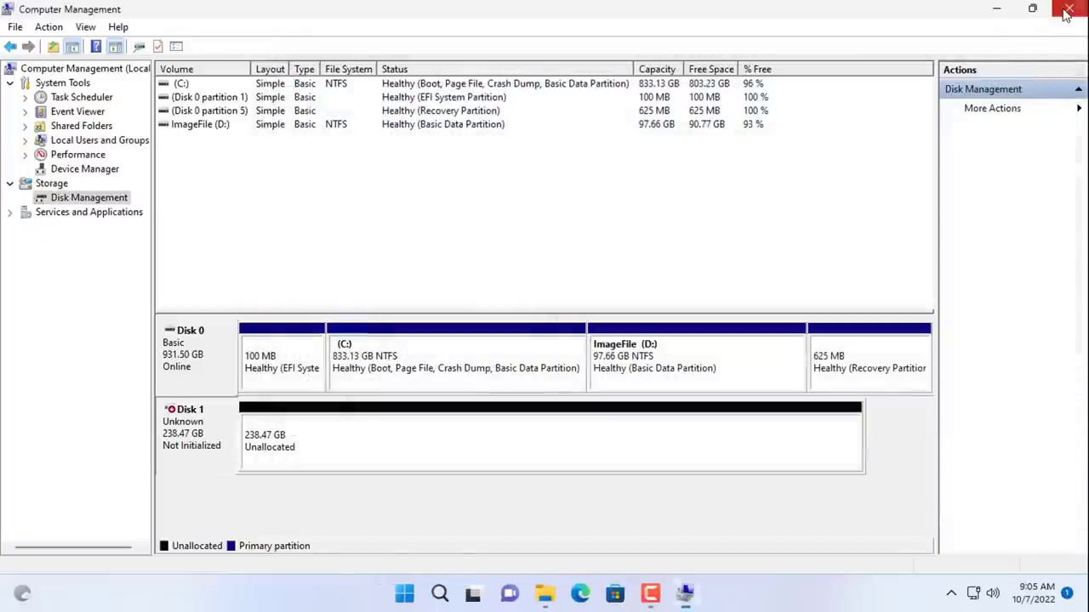
{"action": "left_click", "coordinate": [1069, 10]}
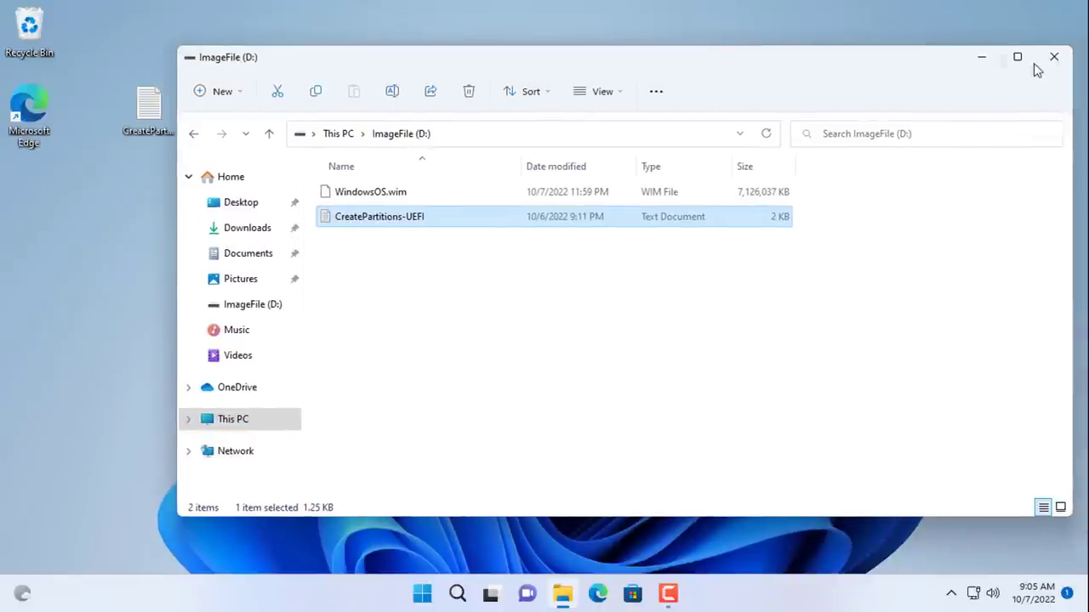
{"action": "left_click", "coordinate": [1051, 56]}
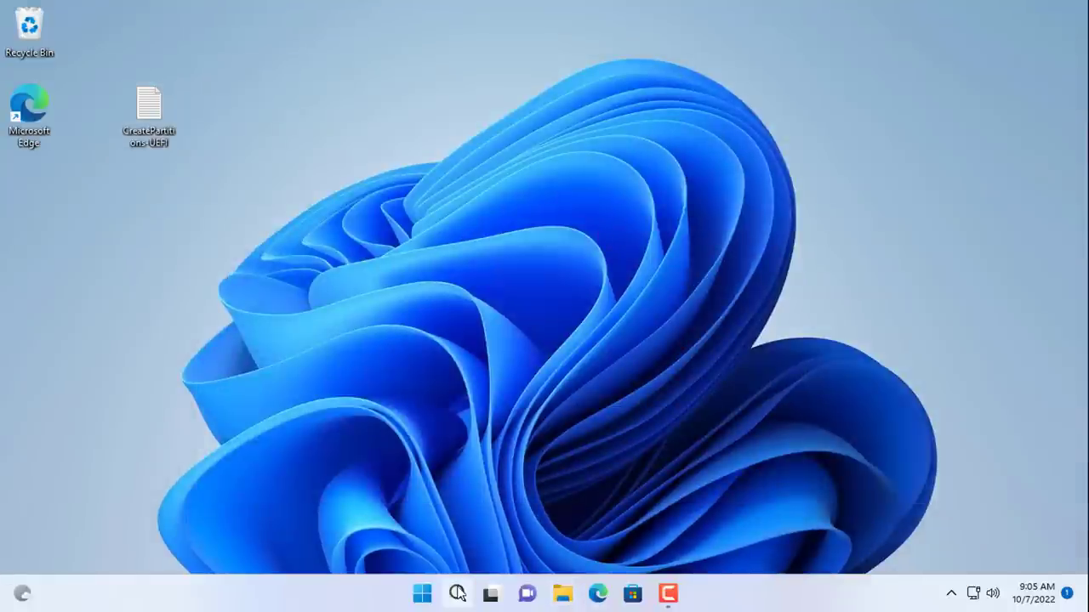
Step: From an administrator Command Prompt run diskpart /s D:\CreatePartitions-UEFI.txt to create the W, S and R volumes
{"action": "type", "text": "cmd"}
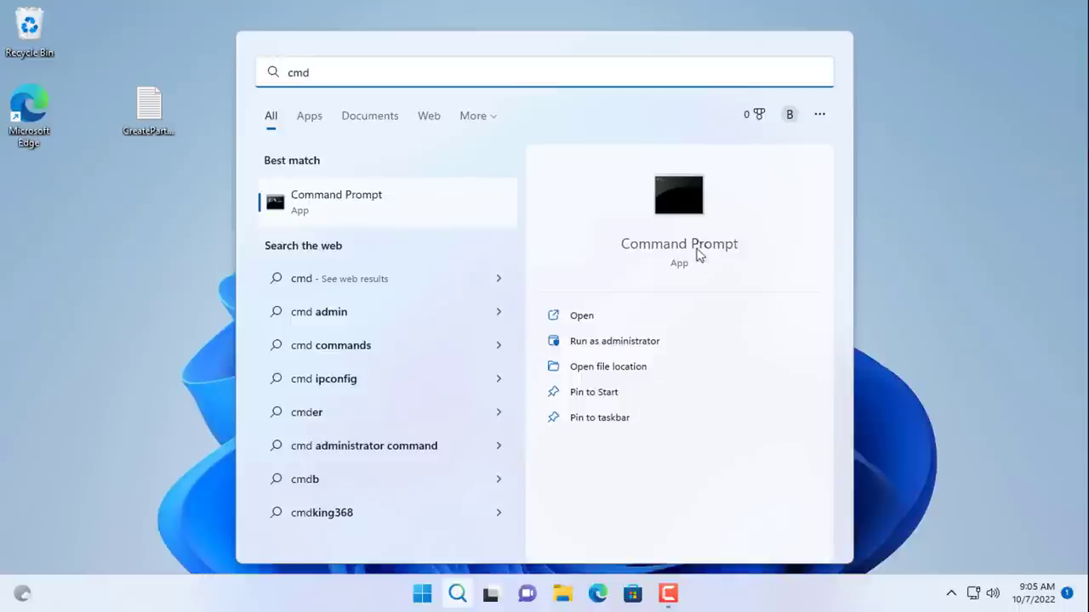
{"action": "mouse_move", "coordinate": [602, 347]}
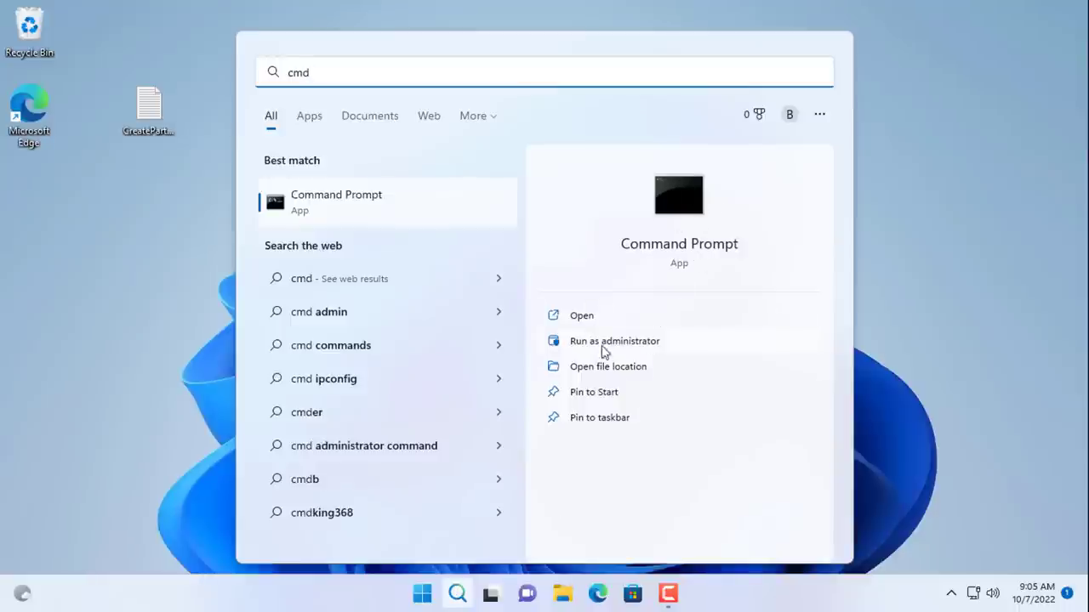
{"action": "left_click", "coordinate": [614, 340]}
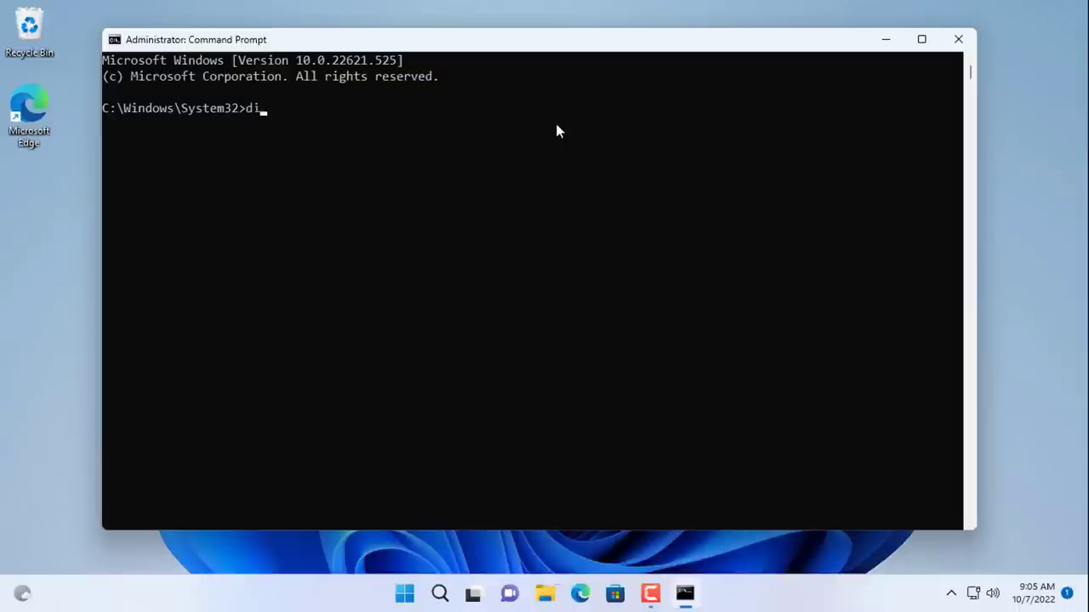
{"action": "type", "text": "skpart /s"}
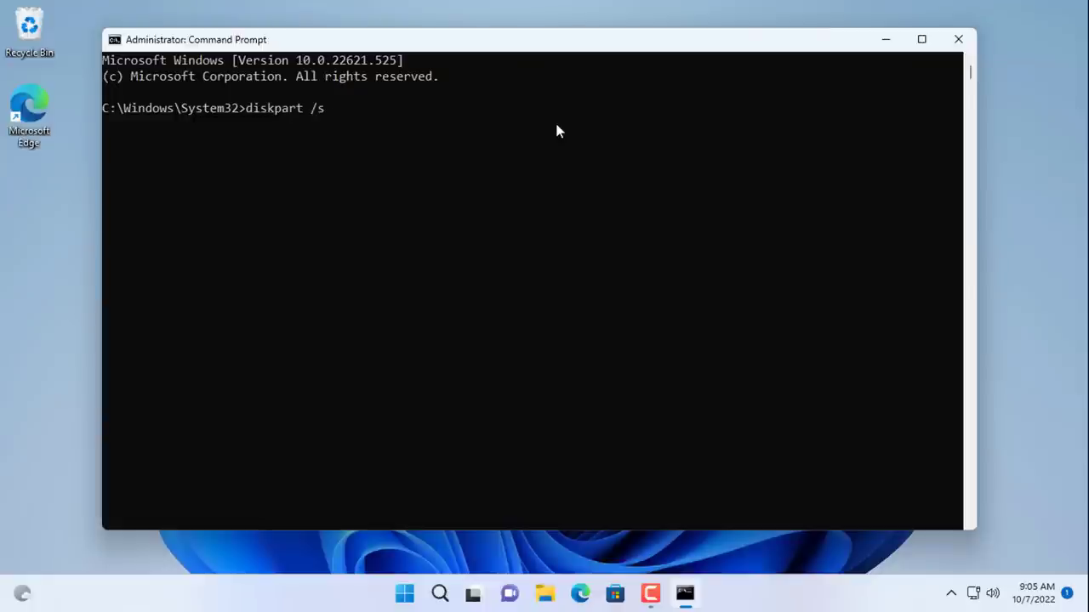
{"action": "type", "text": "D:"}
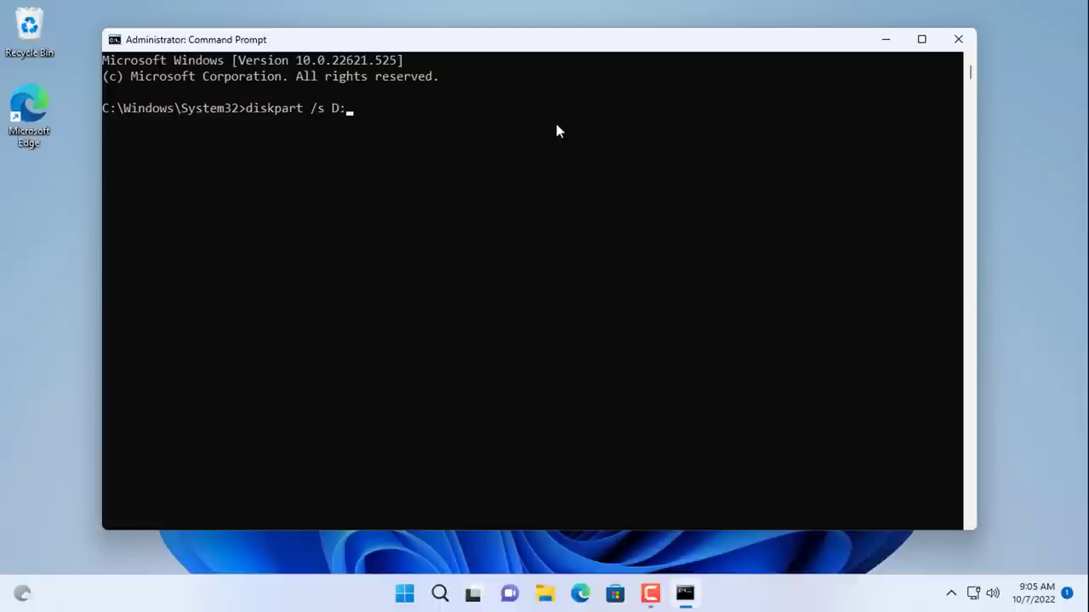
{"action": "type", "text": "\\"}
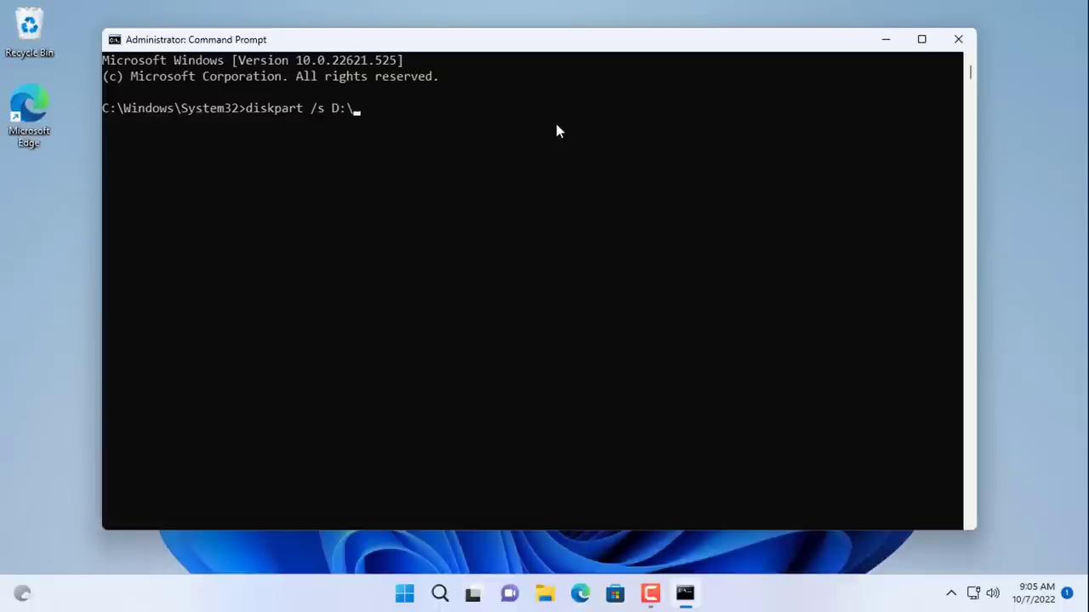
{"action": "mouse_move", "coordinate": [543, 558]}
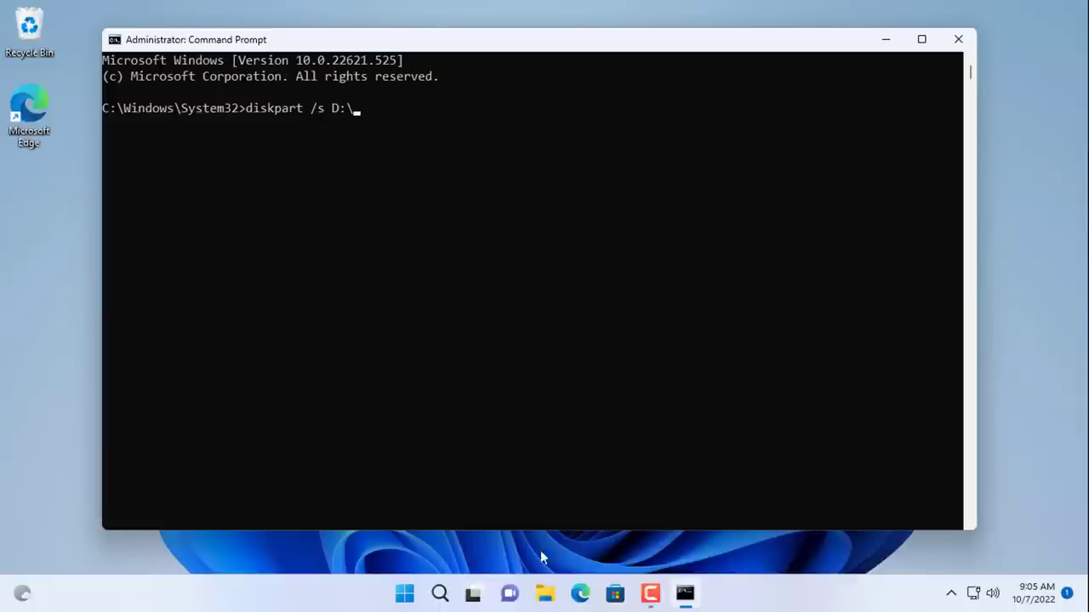
{"action": "left_click", "coordinate": [545, 592]}
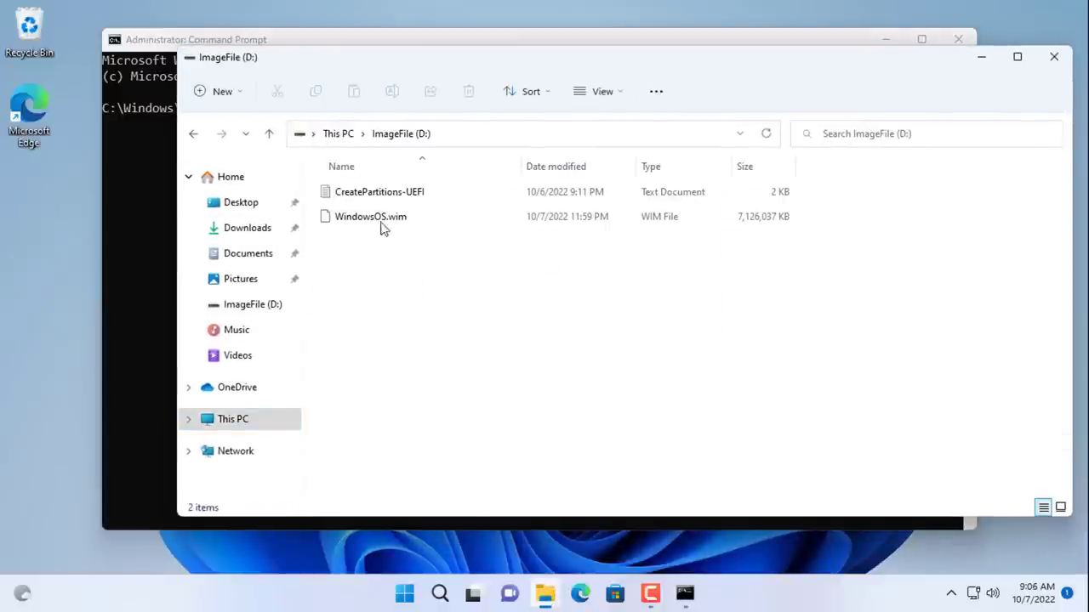
{"action": "left_click", "coordinate": [378, 191]}
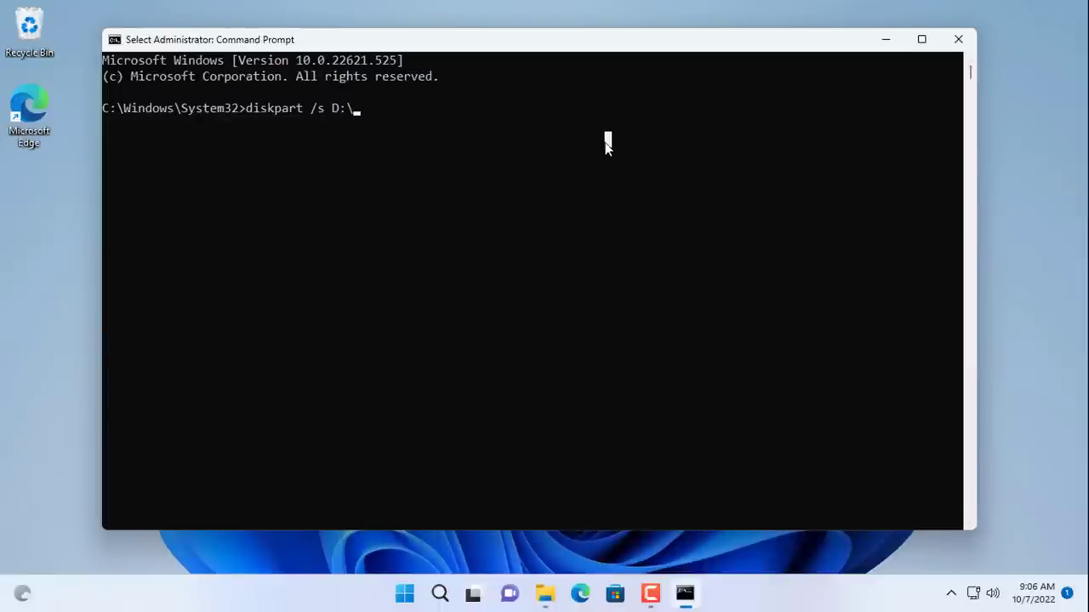
{"action": "type", "text": "CreatePartitions-UEFI.txt"}
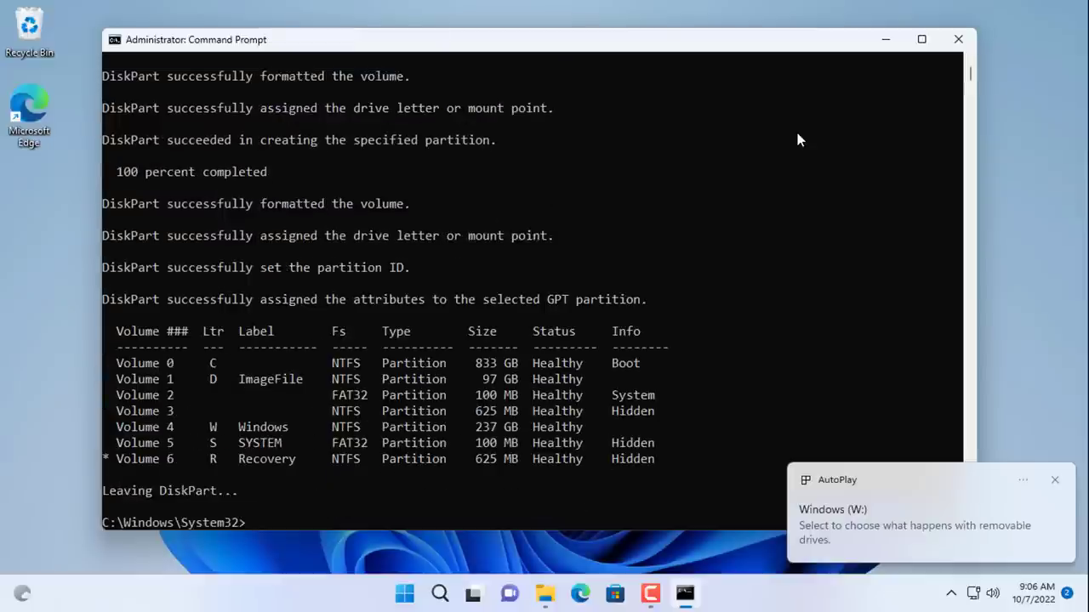
{"action": "mouse_move", "coordinate": [119, 429]}
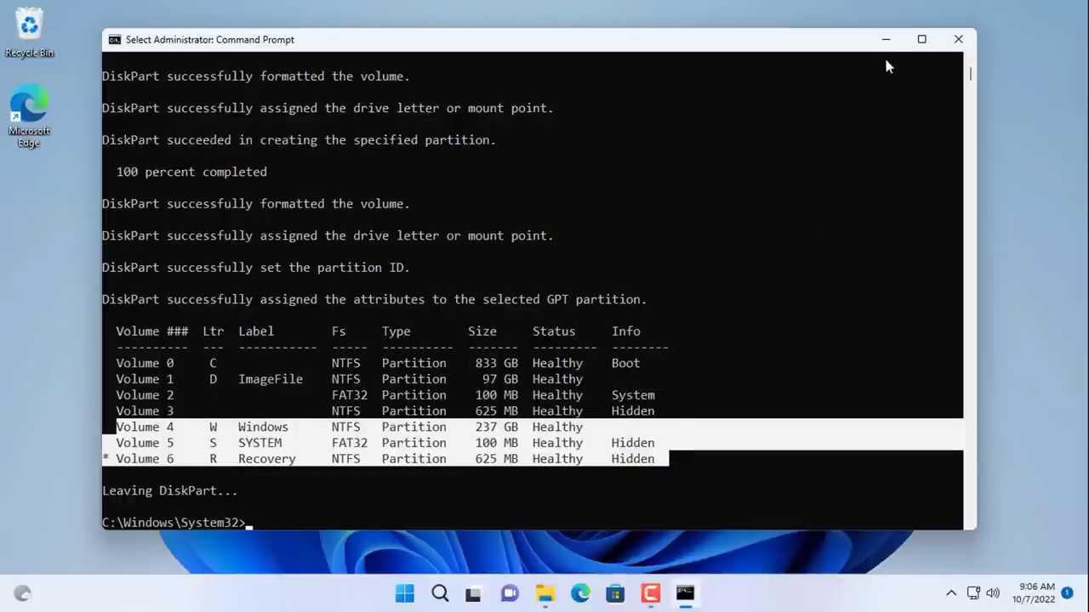
{"action": "left_click", "coordinate": [544, 594]}
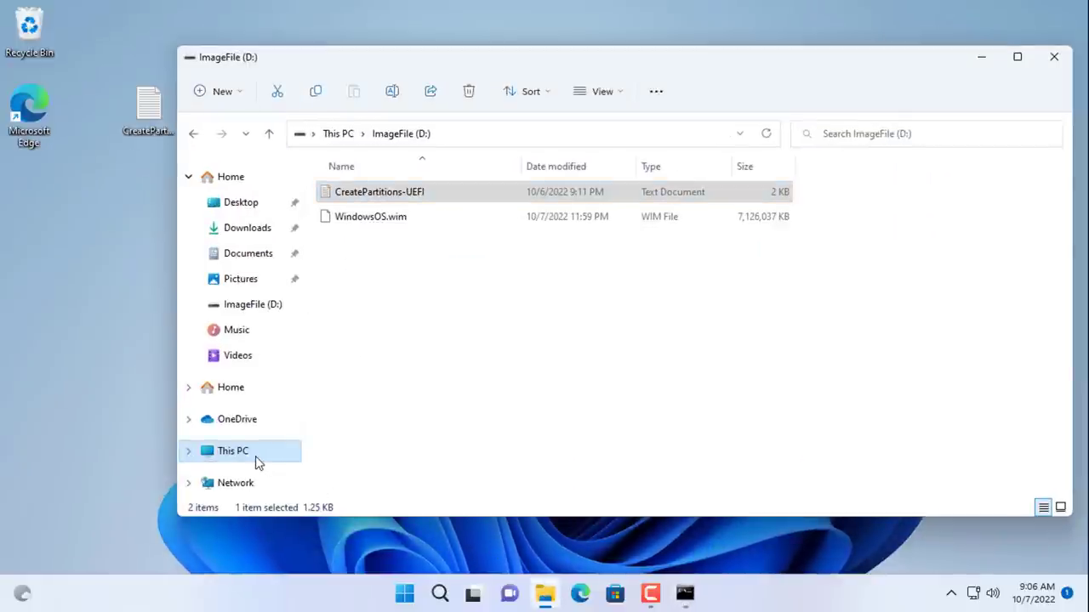
{"action": "left_click", "coordinate": [233, 450]}
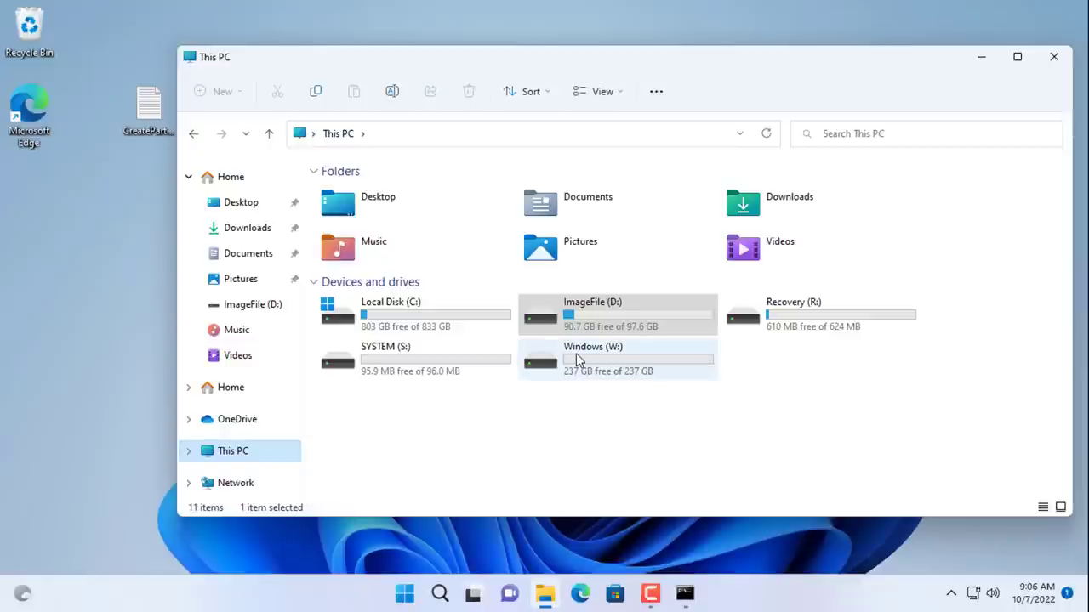
{"action": "left_click", "coordinate": [796, 332]}
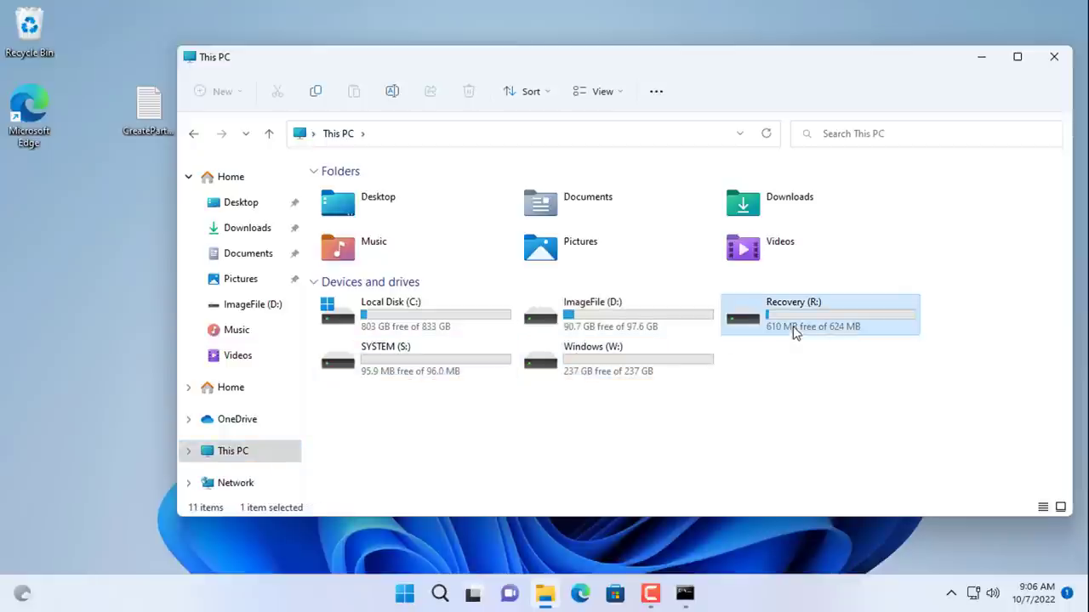
{"action": "mouse_move", "coordinate": [789, 361]}
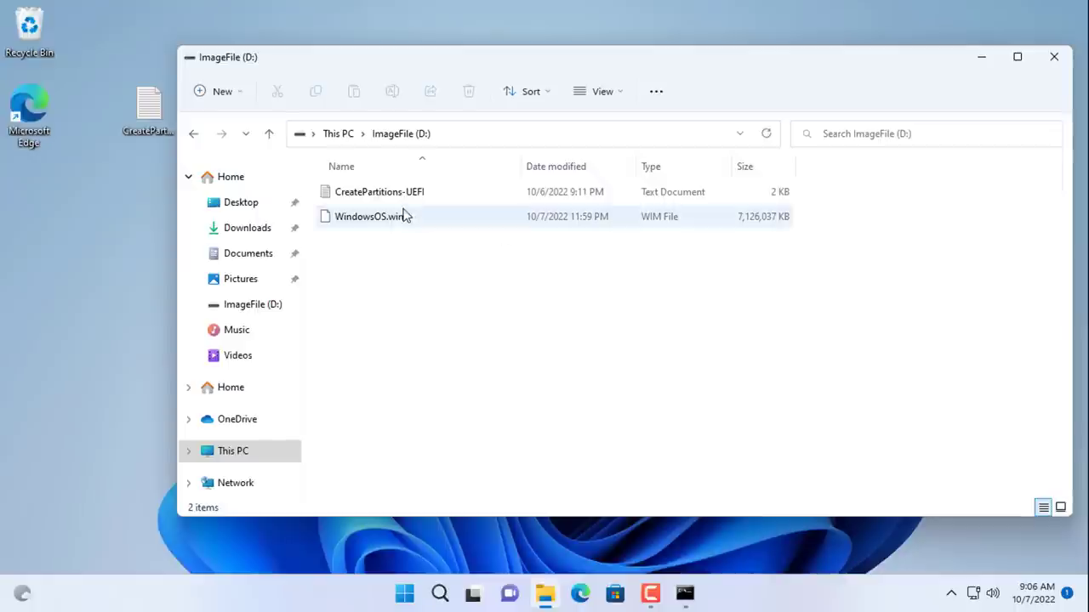
{"action": "left_click", "coordinate": [371, 216]}
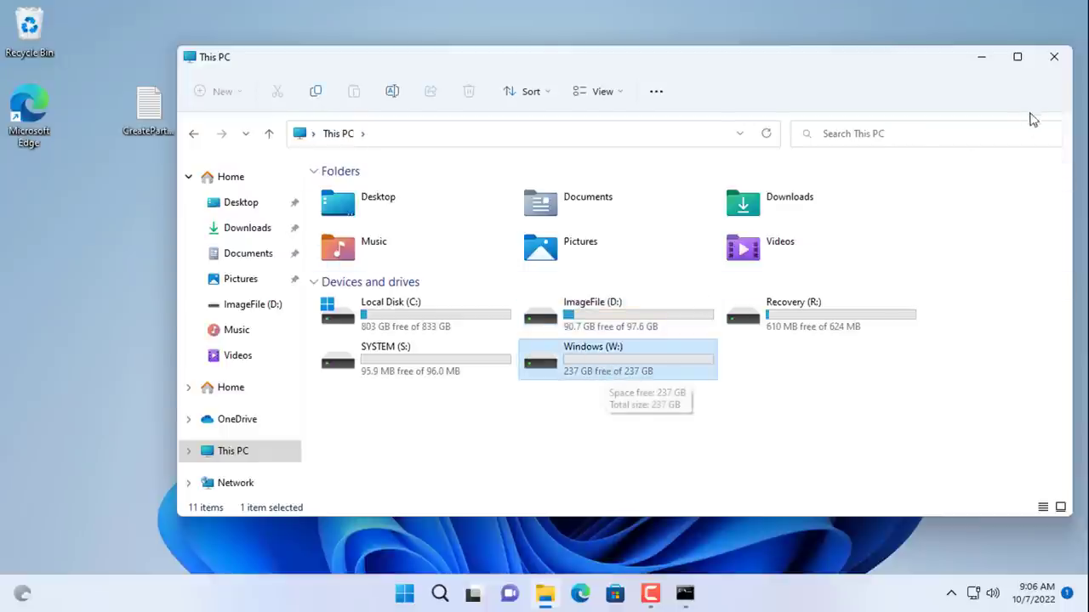
{"action": "left_click", "coordinate": [1055, 56]}
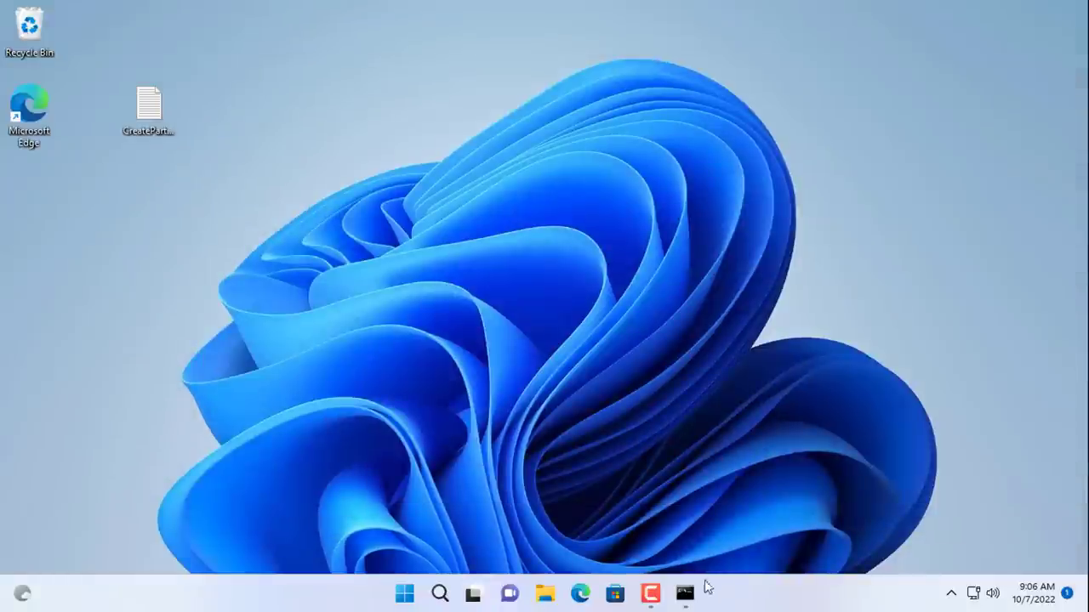
{"action": "left_click", "coordinate": [684, 594]}
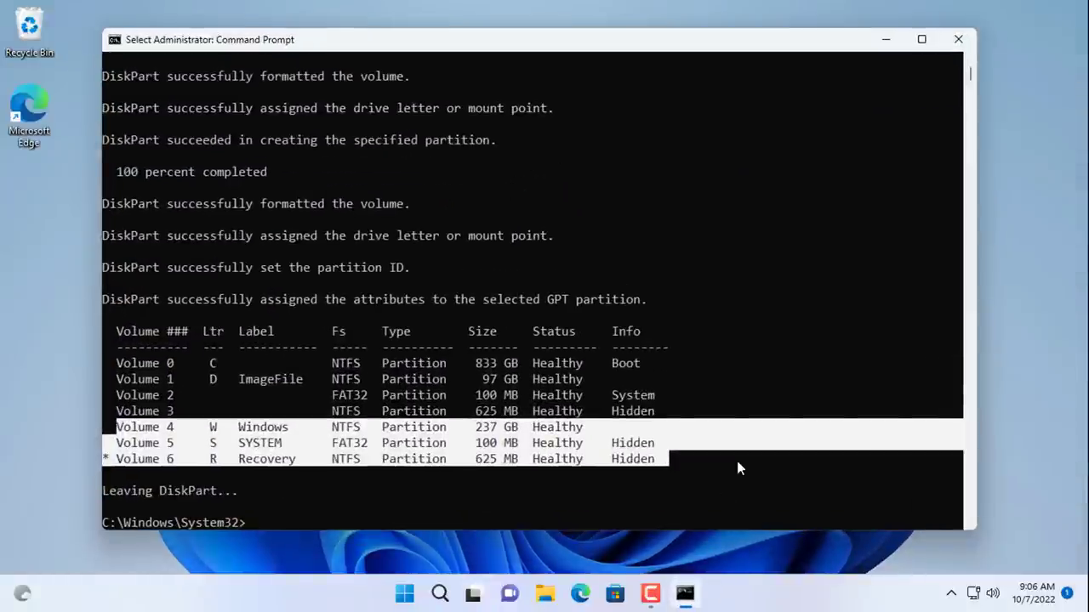
Step: Write dism /apply-image /imagefile:D:\WindowsOS.wim /applydir:W:\ /index:1 at the prompt, not yet run
{"action": "type", "text": "dism /"}
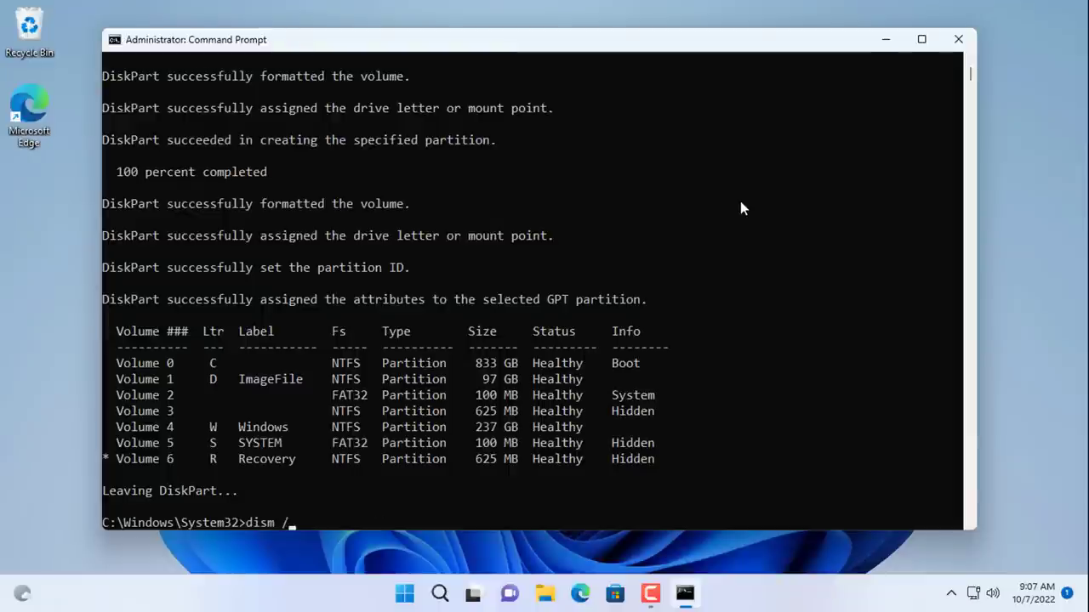
{"action": "type", "text": "apply-image"}
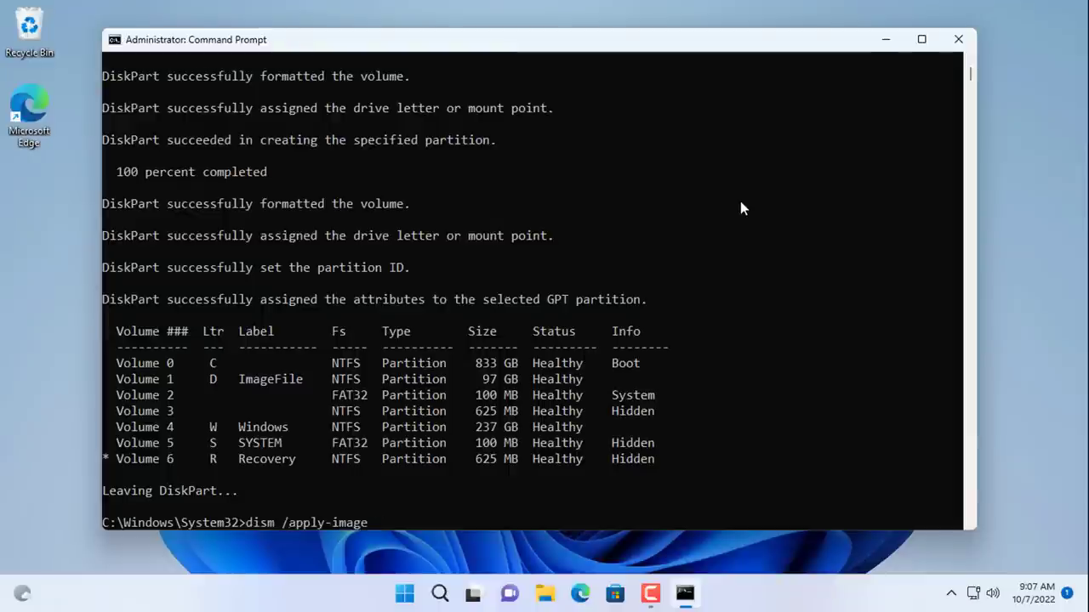
{"action": "type", "text": "/imagefile"}
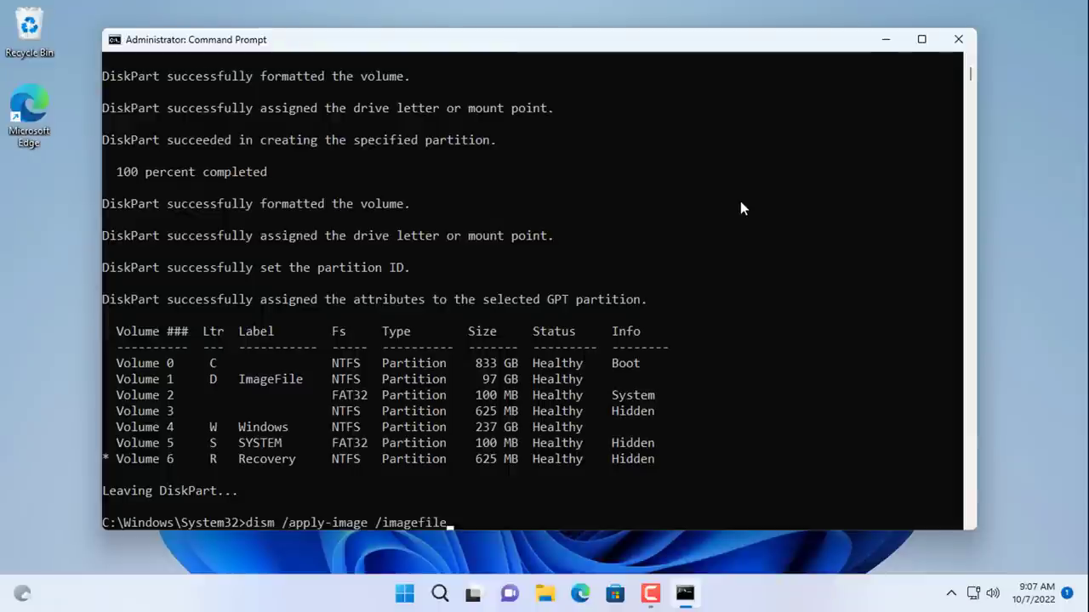
{"action": "type", "text": ":D:"}
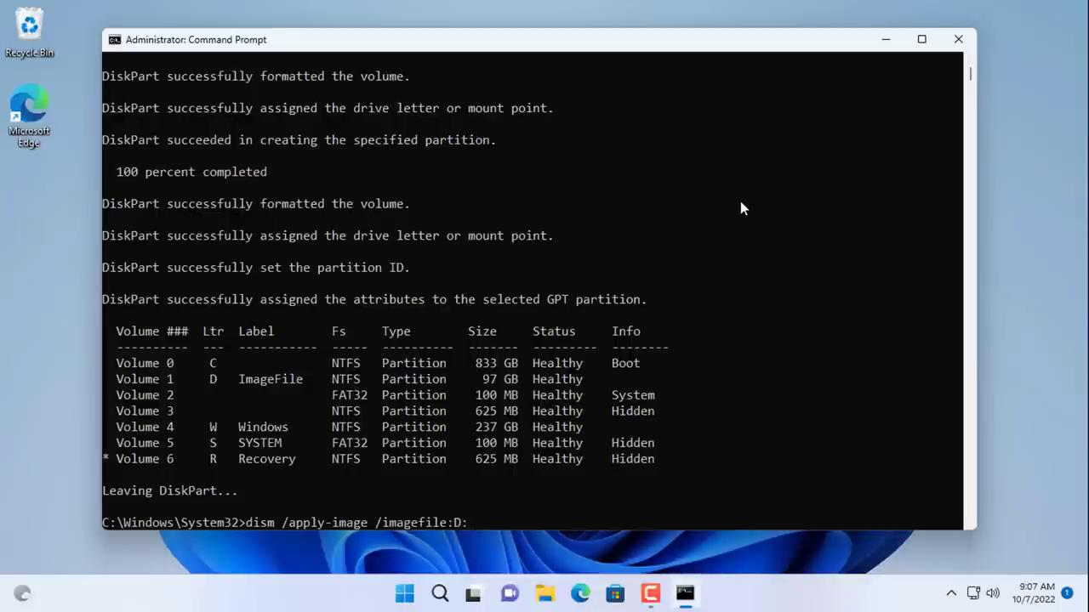
{"action": "type", "text": "\\WindowsOS.wim"}
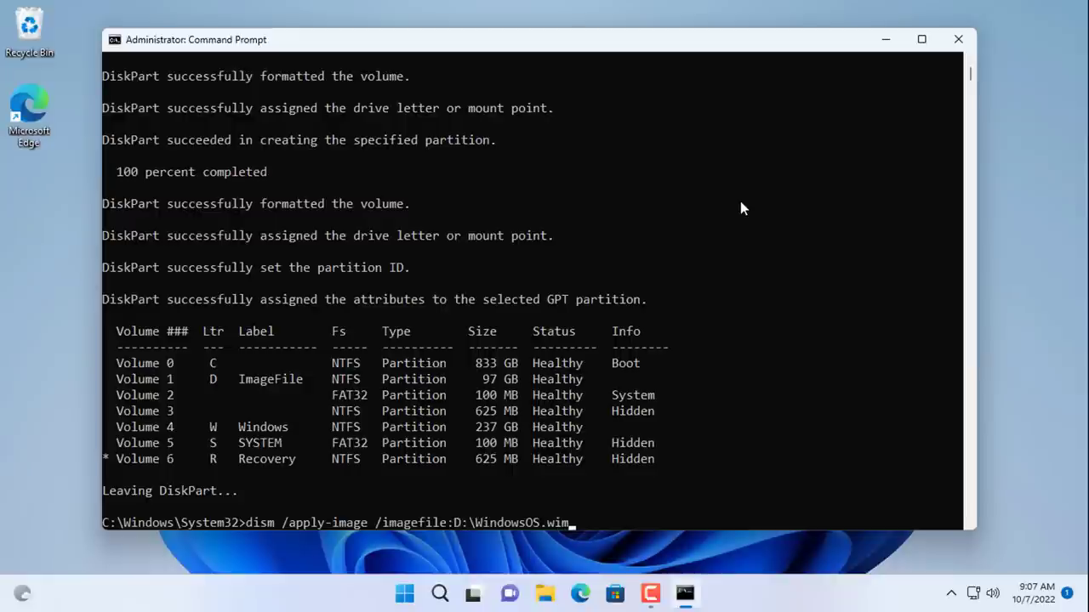
{"action": "type", "text": "/applydir:"}
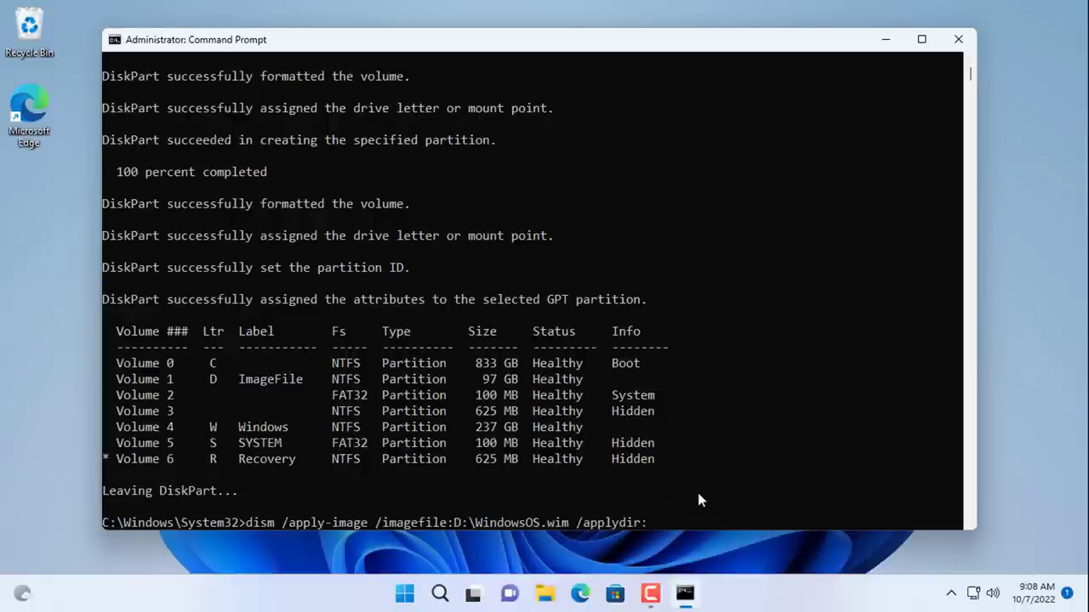
{"action": "type", "text": "W:\\"}
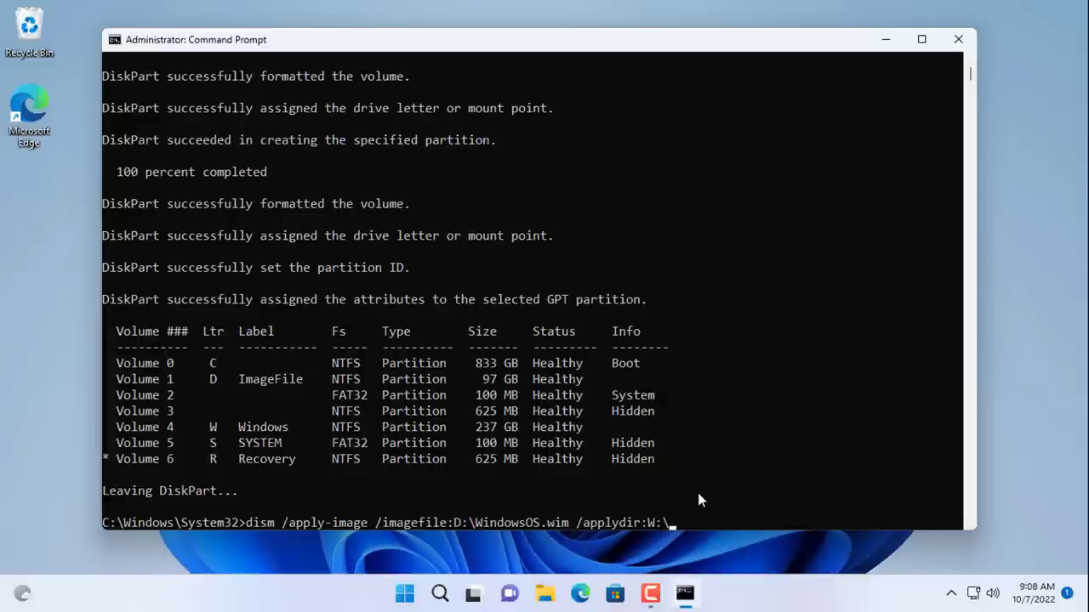
{"action": "type", "text": "/index:1"}
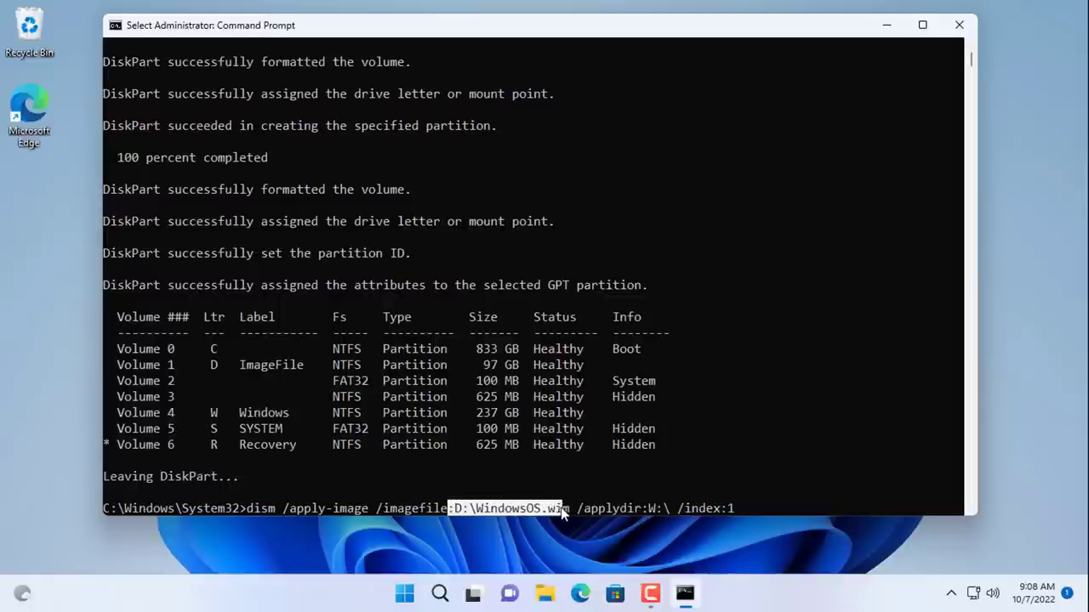
Step: Browse This PC and drive W in File Explorer to confirm the applied system folders, then close it
{"action": "left_click", "coordinate": [546, 594]}
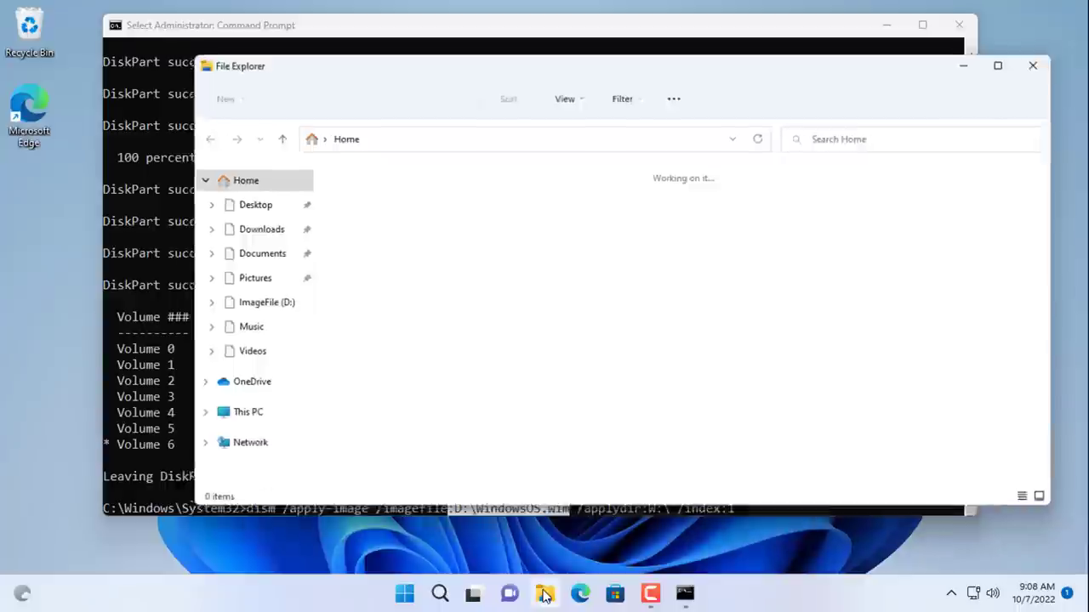
{"action": "left_click", "coordinate": [247, 412]}
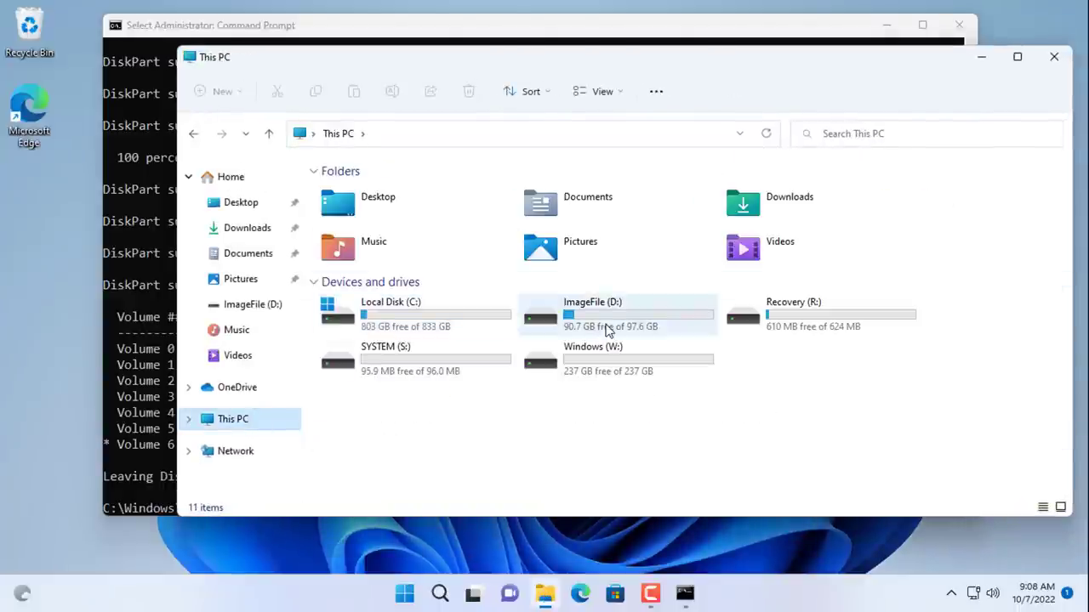
{"action": "double_click", "coordinate": [592, 311]}
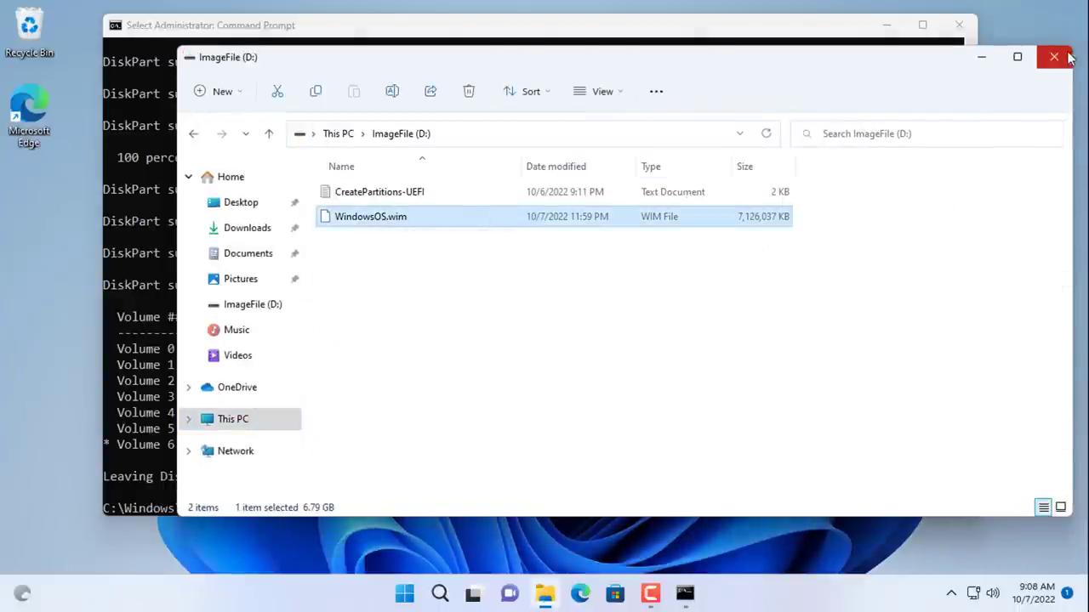
{"action": "left_click", "coordinate": [1053, 57]}
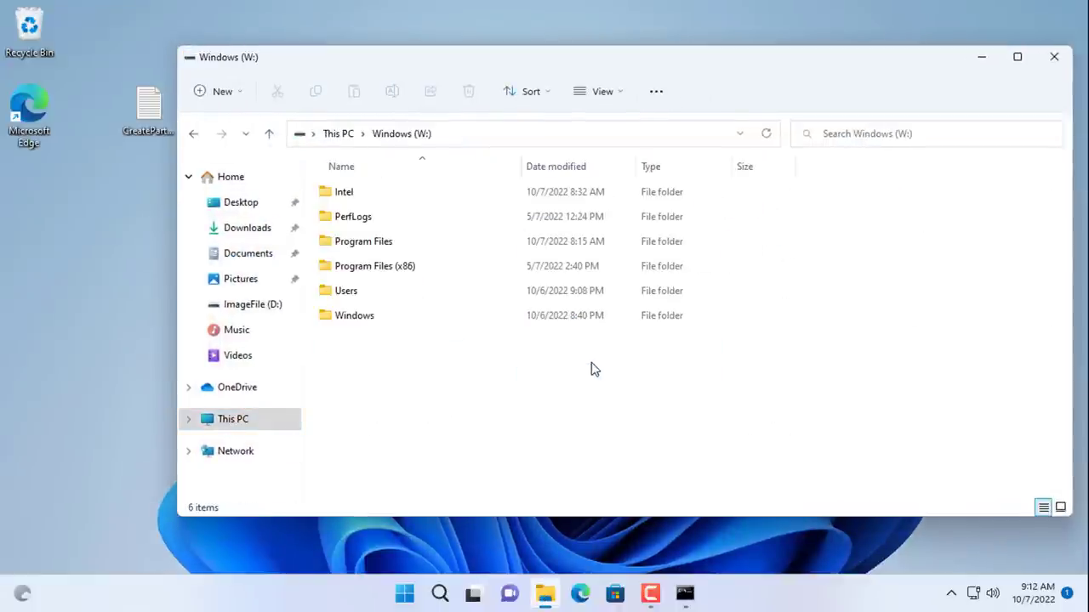
{"action": "key", "text": "ctrl+a"}
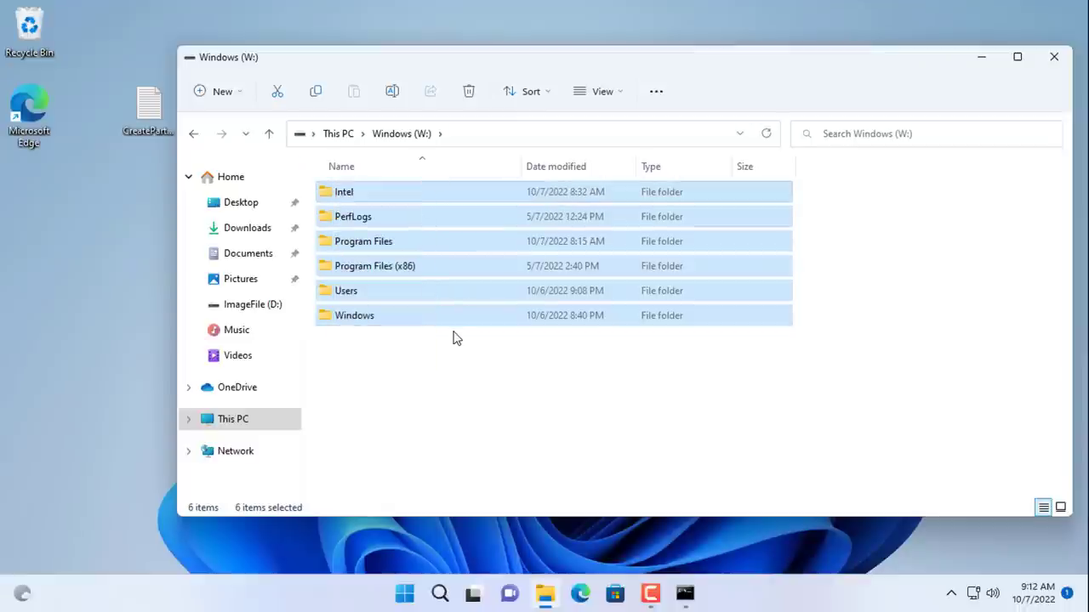
{"action": "mouse_move", "coordinate": [1023, 94]}
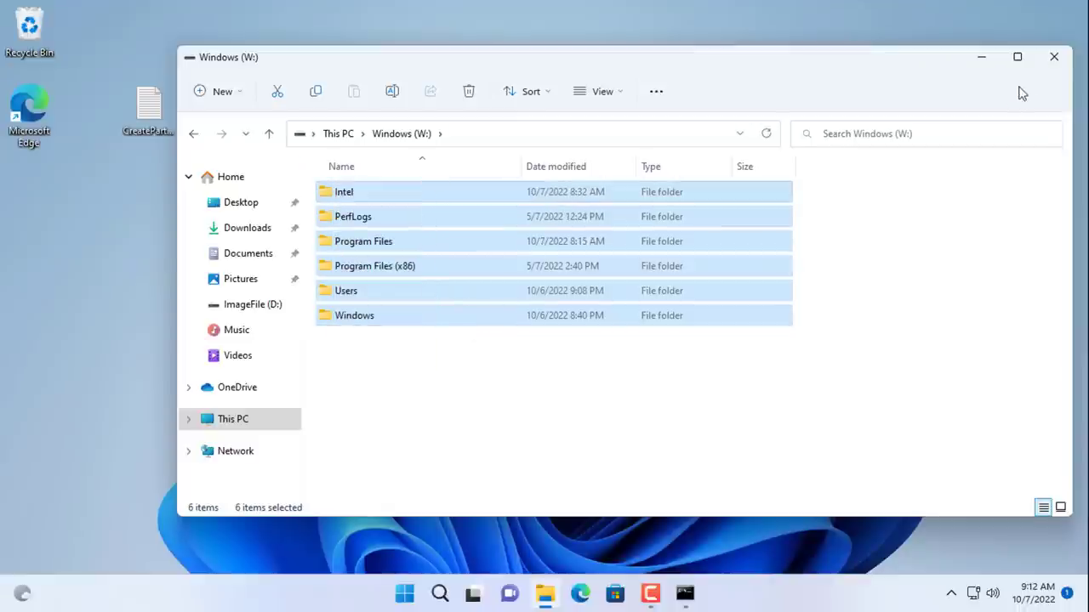
{"action": "left_click", "coordinate": [1049, 58]}
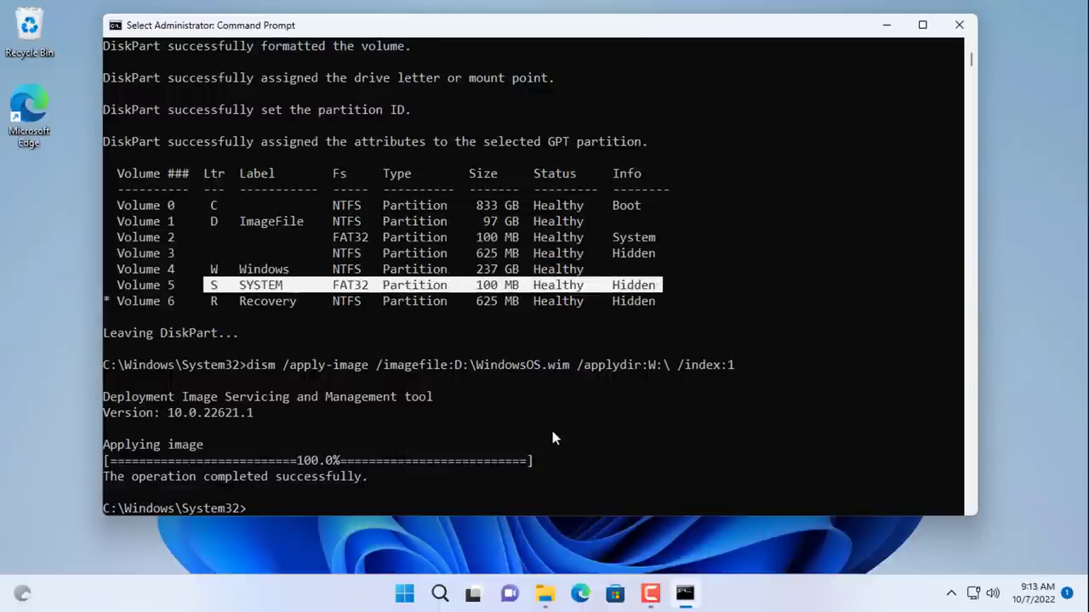
Step: Run bcdboot W:\Windows /s S: /f UEFI so boot files are created on the SYSTEM partition
{"action": "type", "text": "bcdboot"}
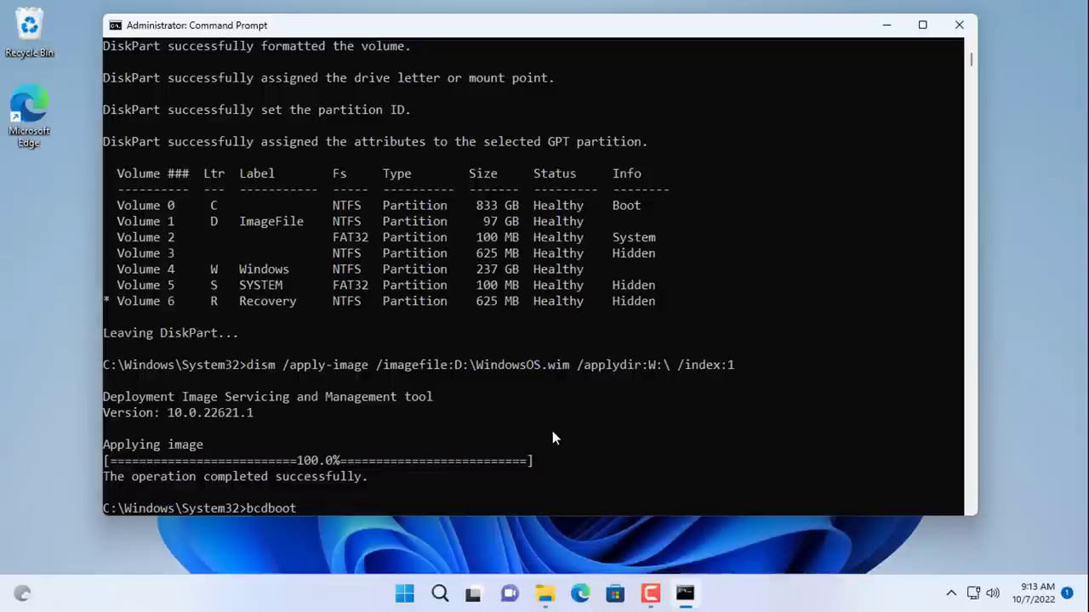
{"action": "type", "text": "W"}
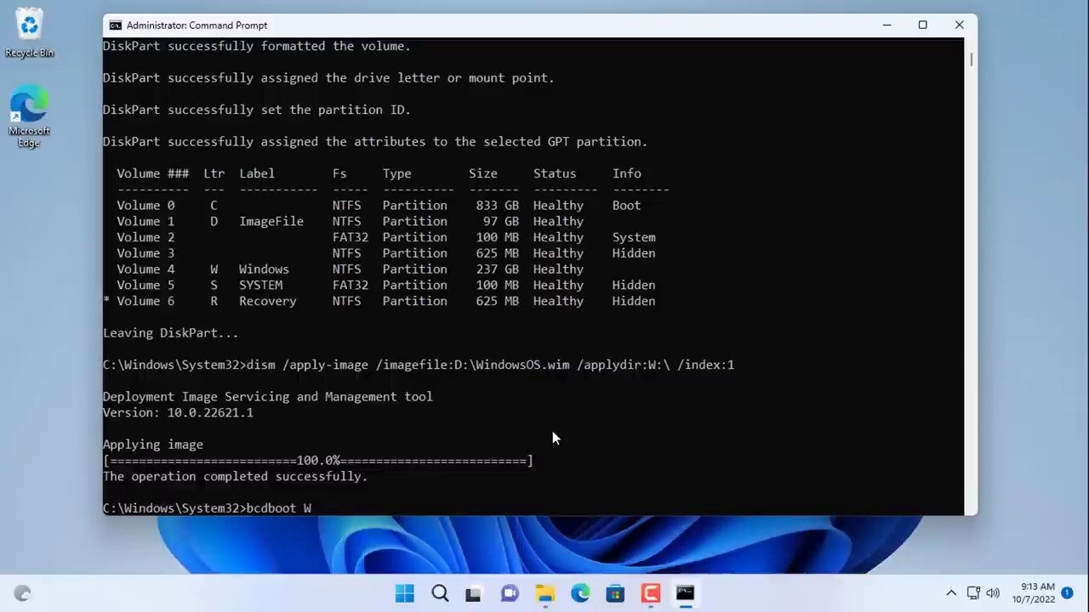
{"action": "type", "text": ":\\"}
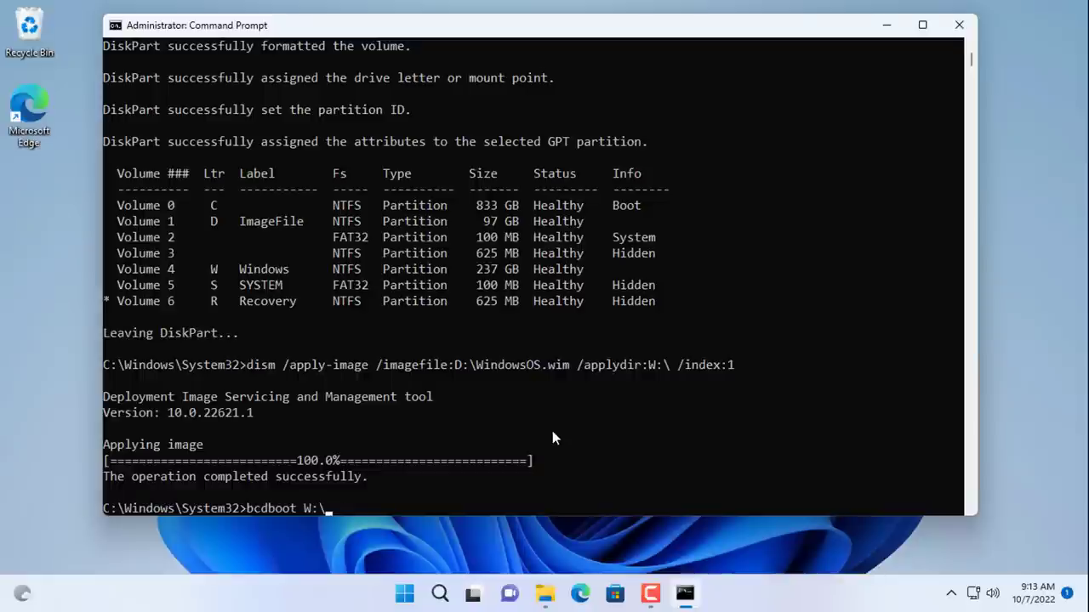
{"action": "type", "text": "Windows"}
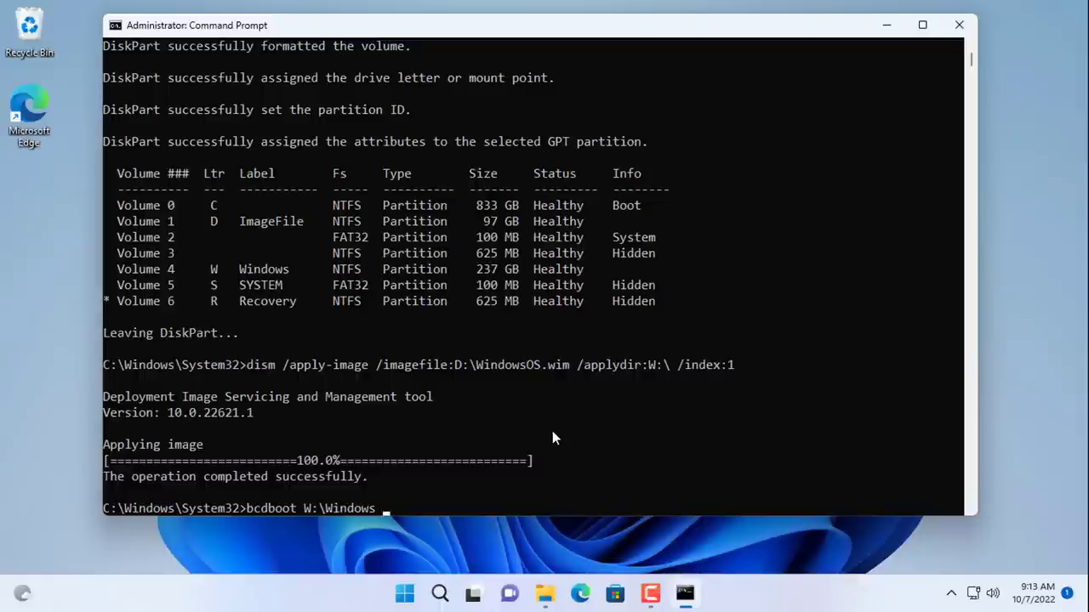
{"action": "type", "text": "/s"}
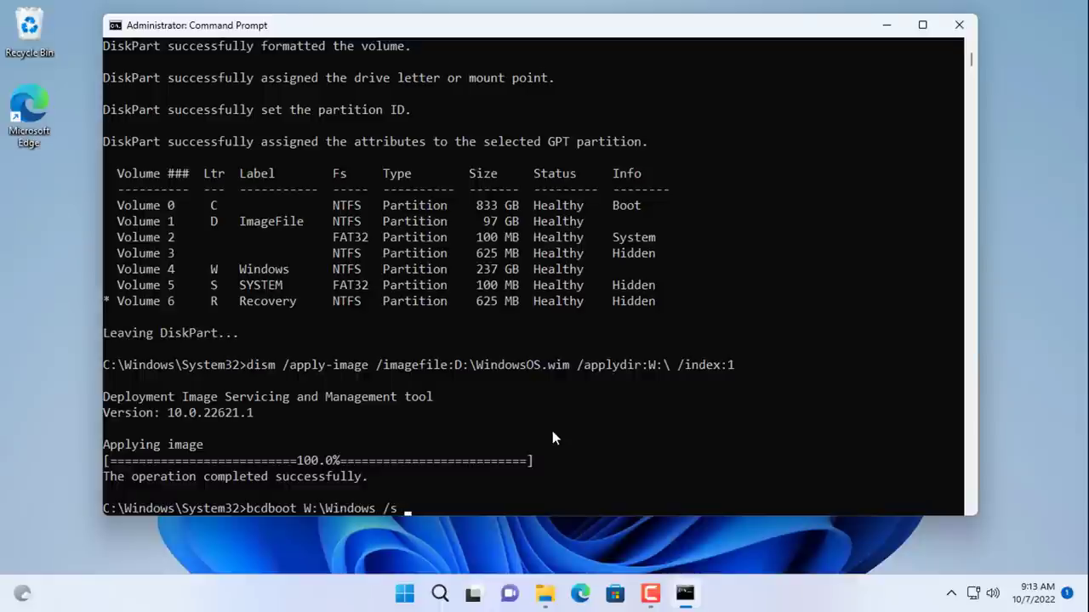
{"action": "type", "text": "S"}
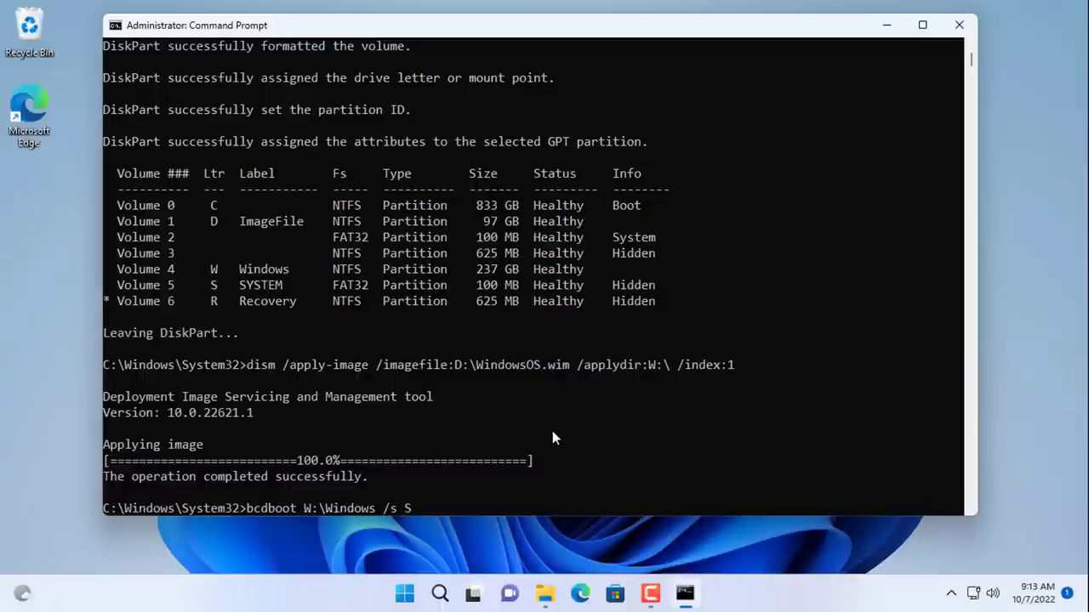
{"action": "type", "text": ":"}
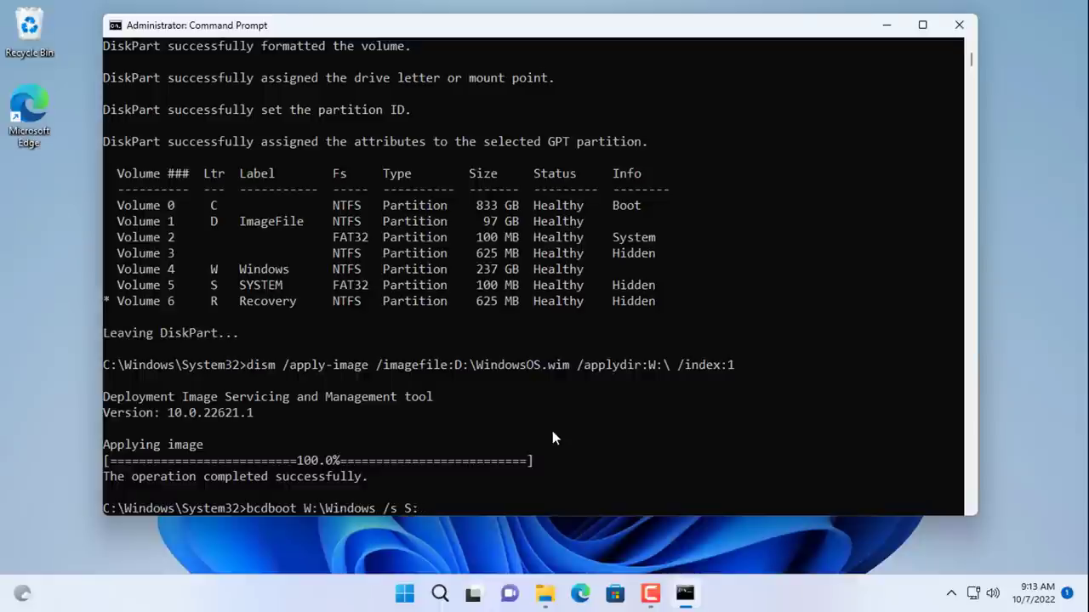
{"action": "type", "text": "/f UEFI"}
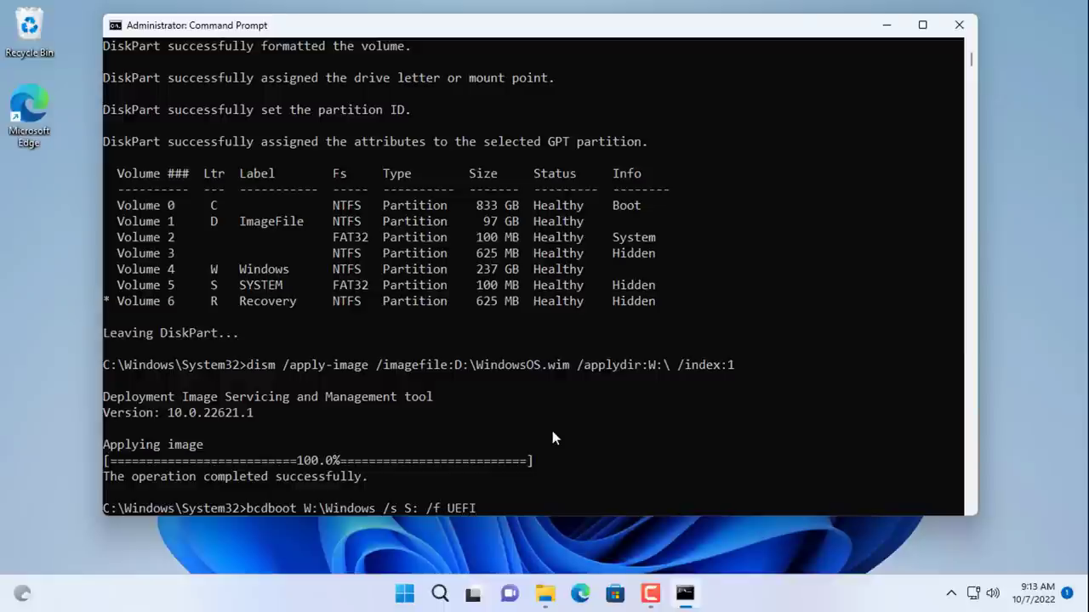
{"action": "mouse_move", "coordinate": [306, 517]}
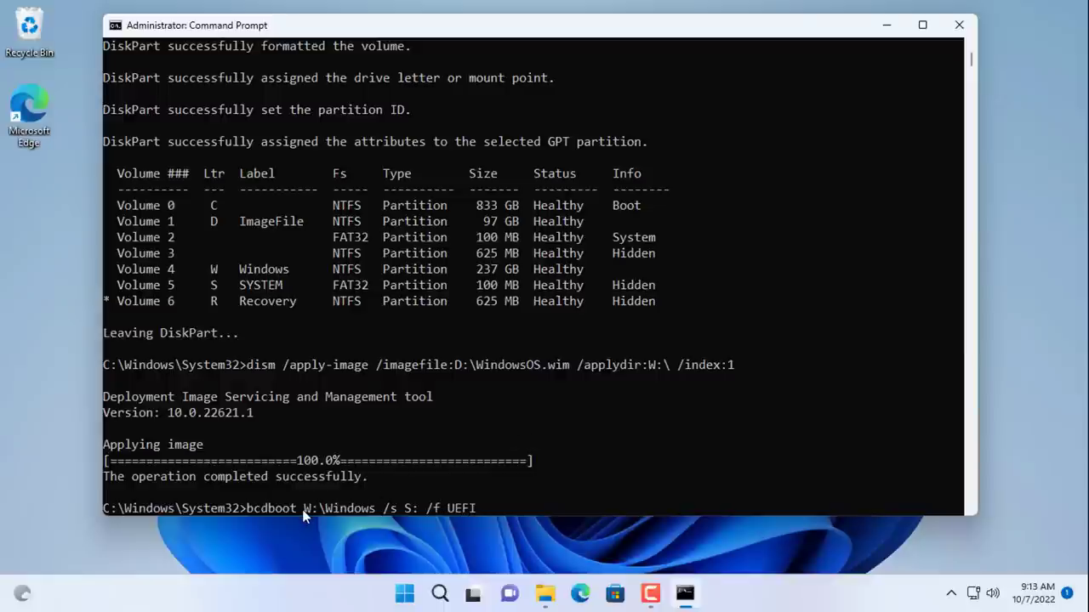
{"action": "double_click", "coordinate": [337, 509]}
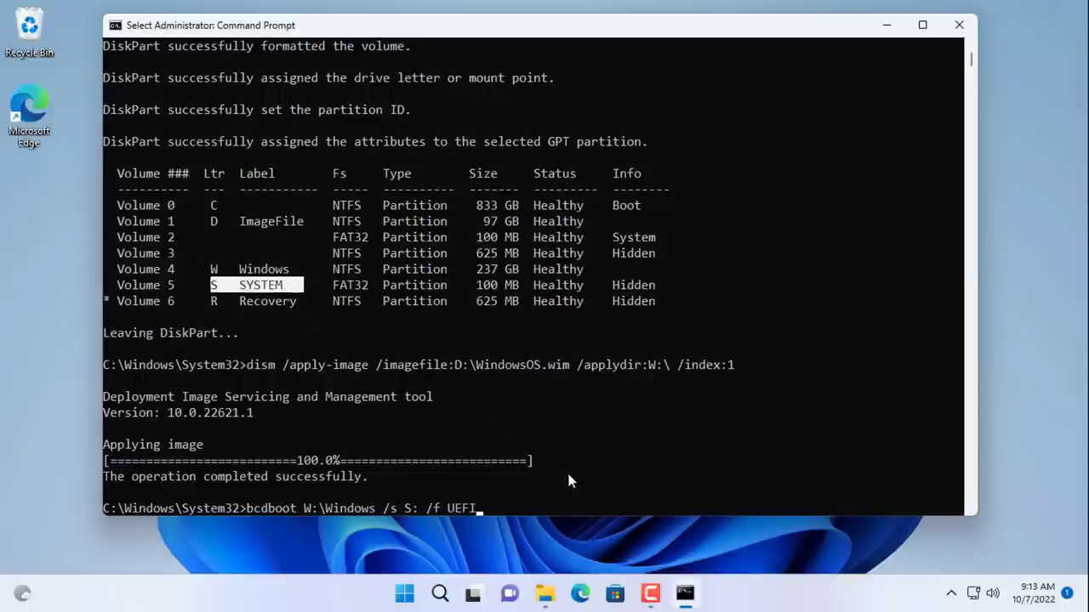
{"action": "key", "text": "enter"}
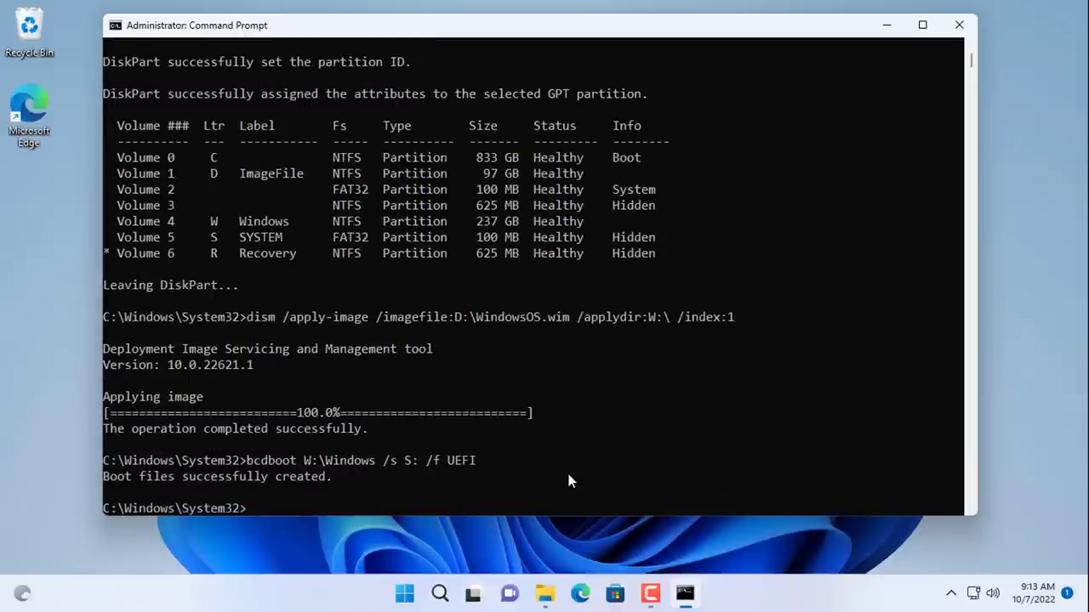
{"action": "mouse_move", "coordinate": [125, 486]}
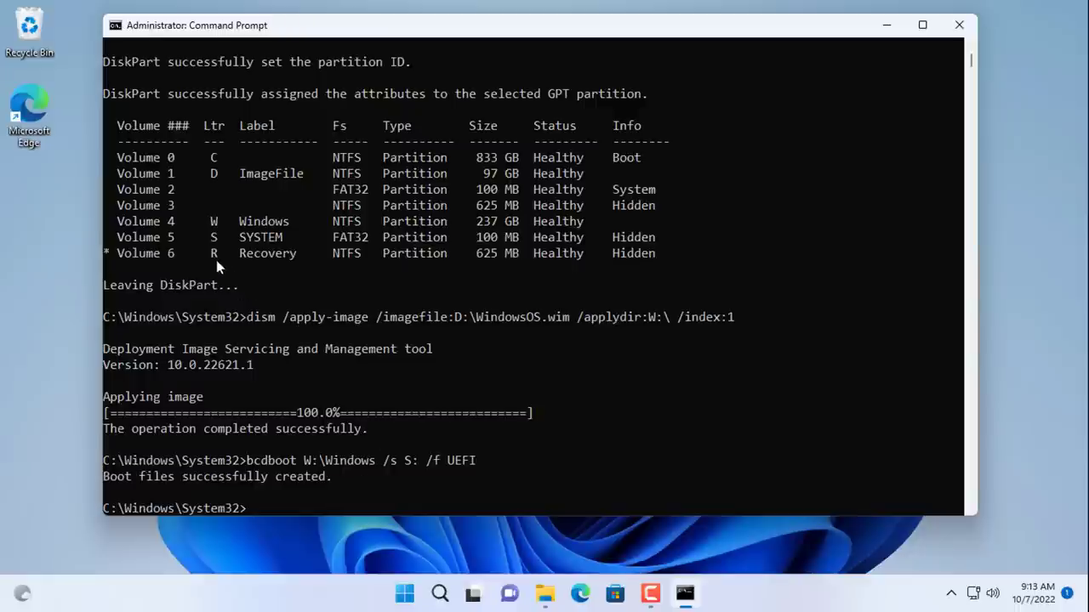
Step: Start diskpart, list the volumes and select the hidden 625 MB volume 3
{"action": "type", "text": "diskpart"}
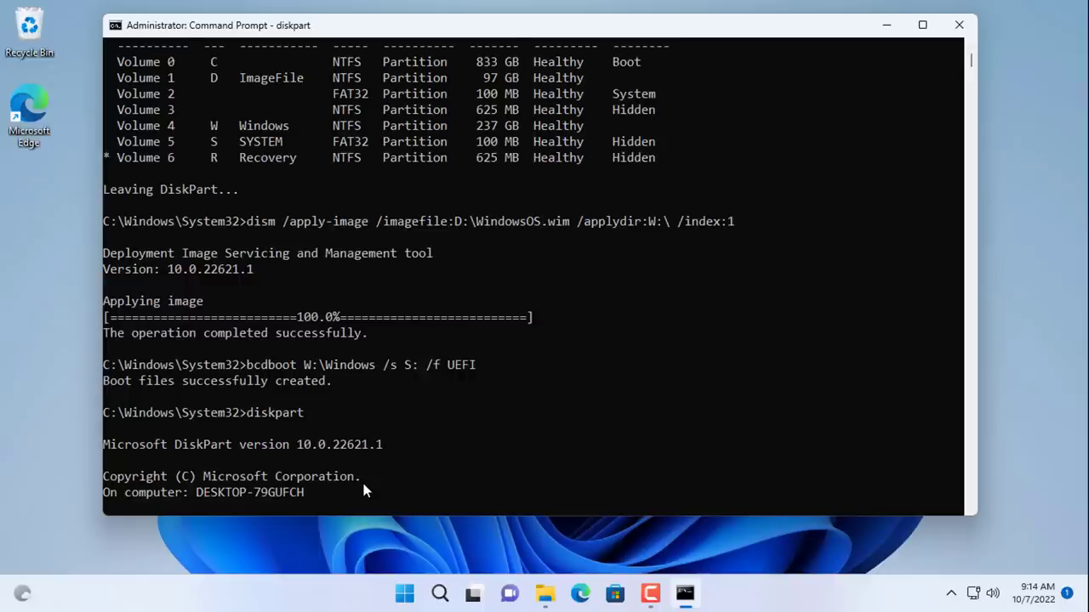
{"action": "type", "text": "list vol"}
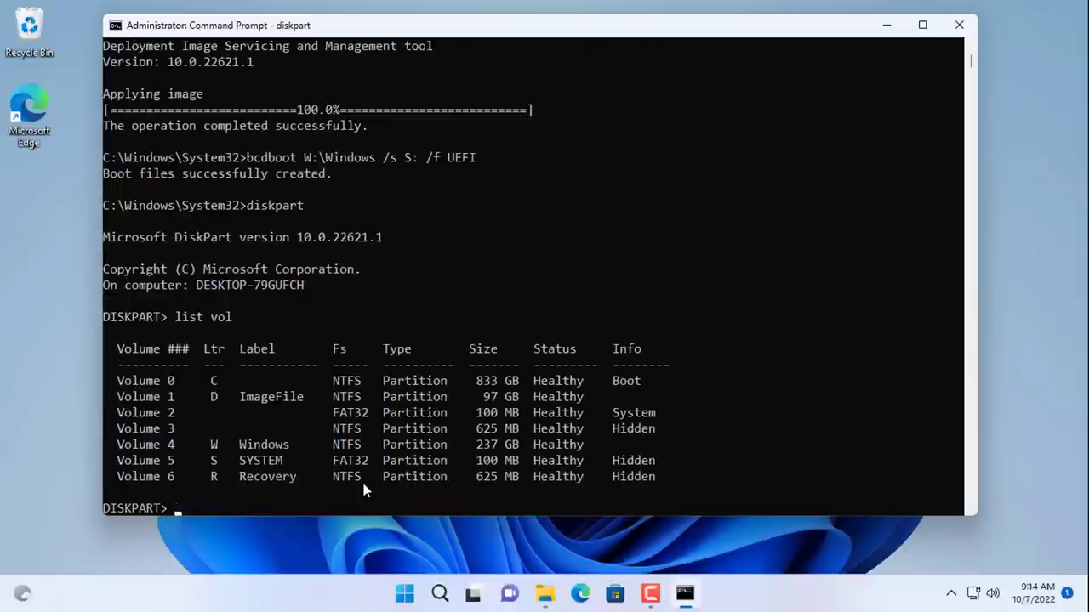
{"action": "mouse_move", "coordinate": [157, 431]}
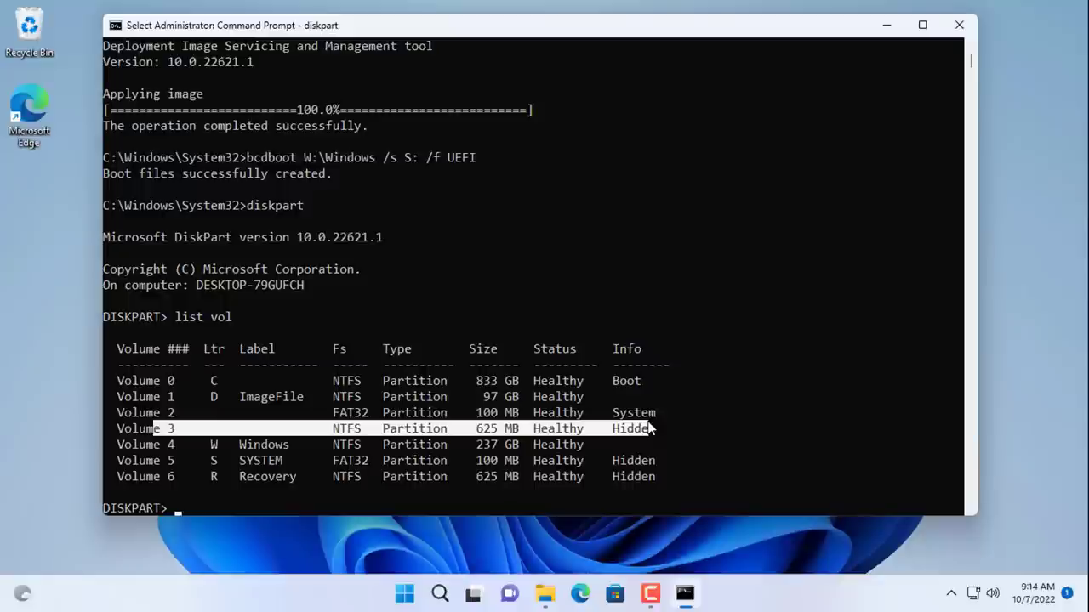
{"action": "mouse_move", "coordinate": [572, 450]}
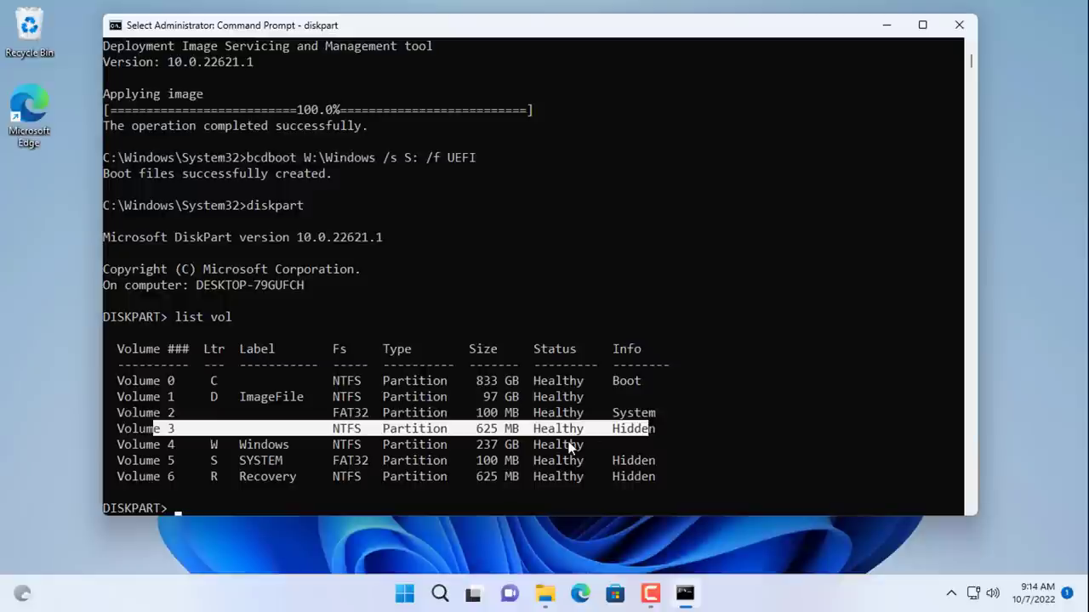
{"action": "type", "text": "select vo"}
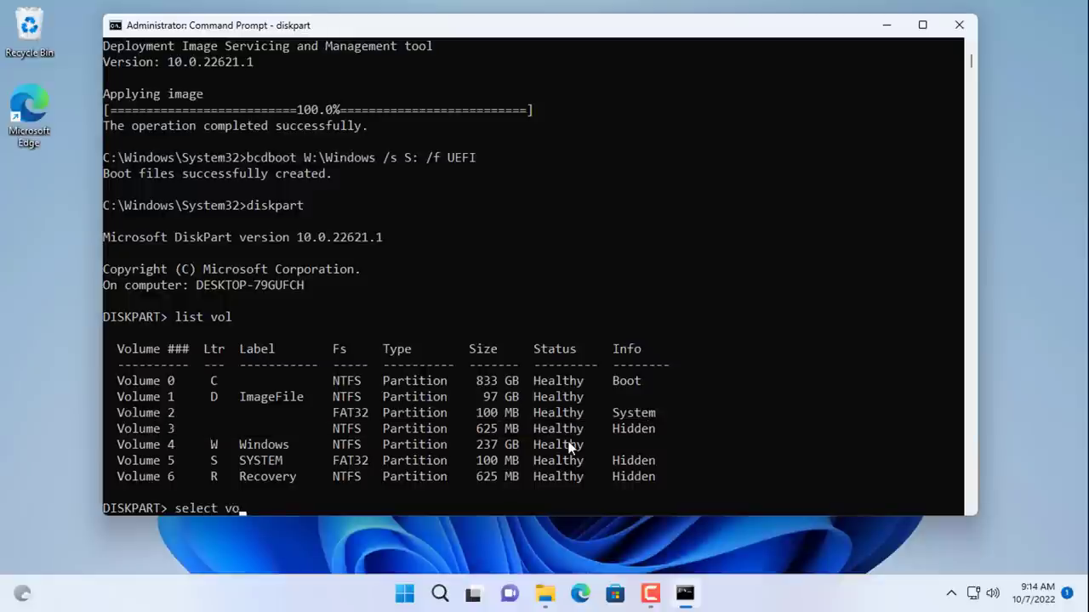
{"action": "type", "text": "l"}
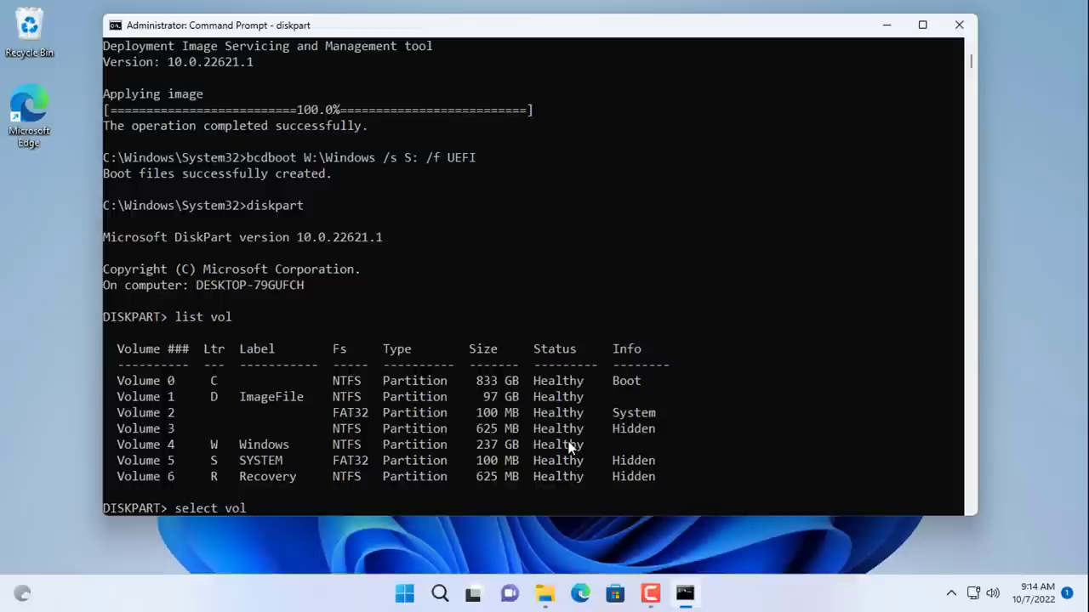
{"action": "type", "text": "3"}
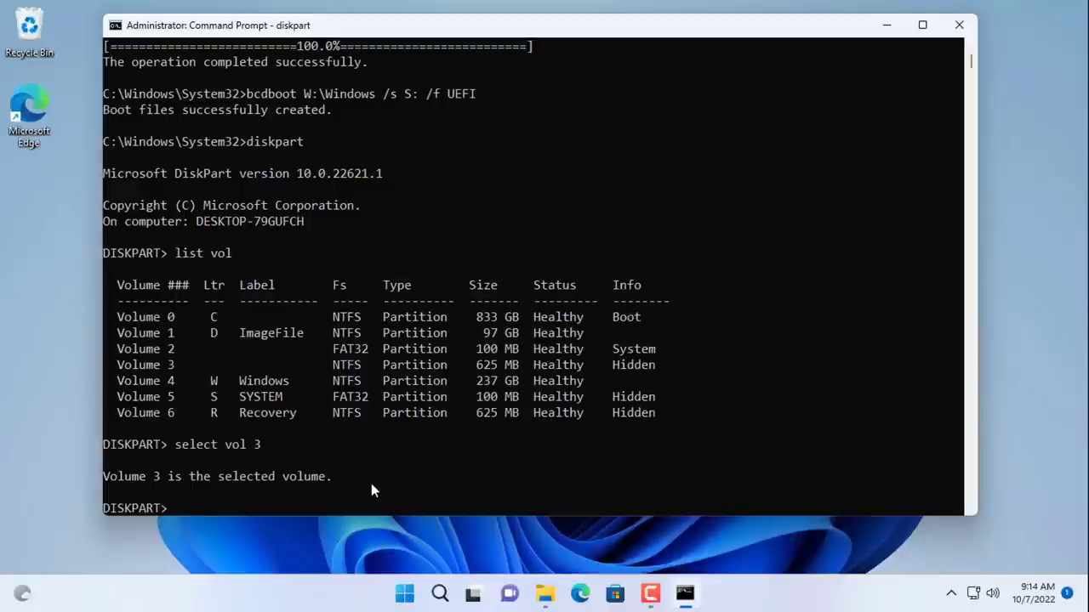
Step: Assign letter E to volume 3, re-list the volumes to confirm, then exit diskpart
{"action": "type", "text": "assign"}
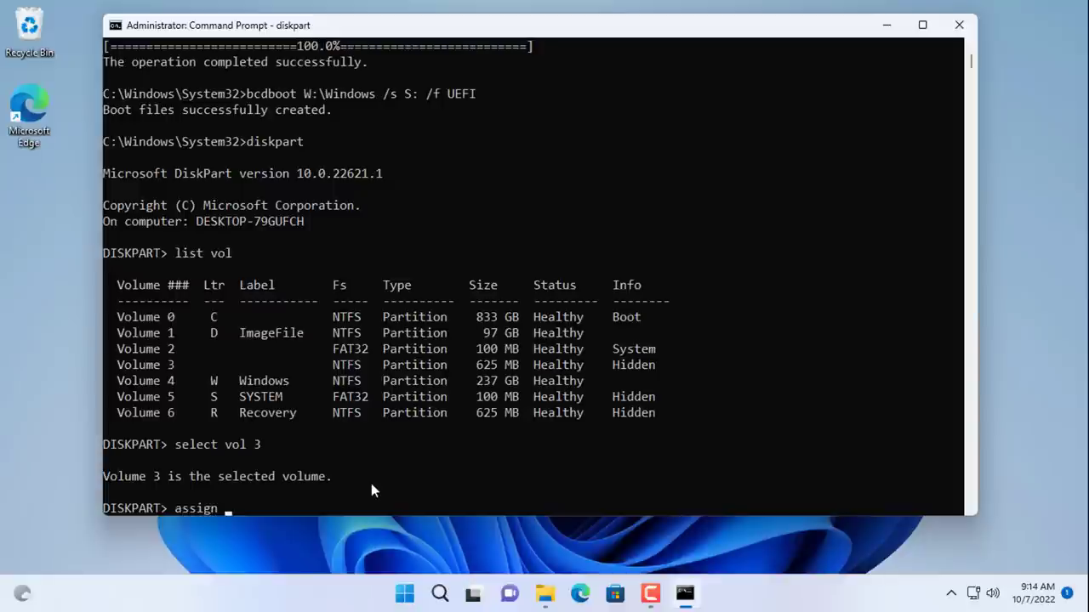
{"action": "type", "text": "let"}
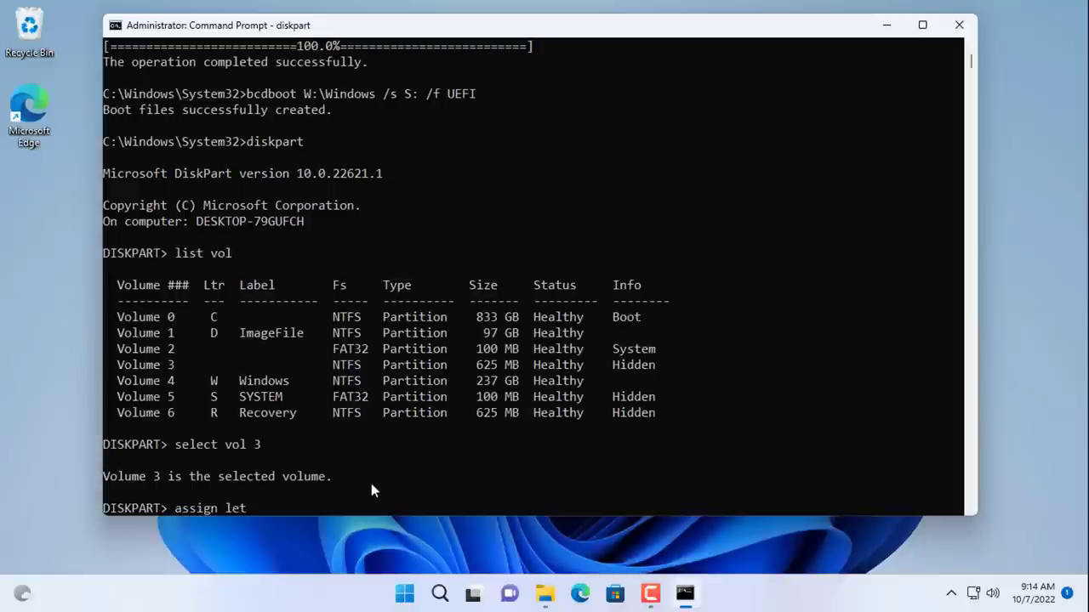
{"action": "type", "text": "ter="}
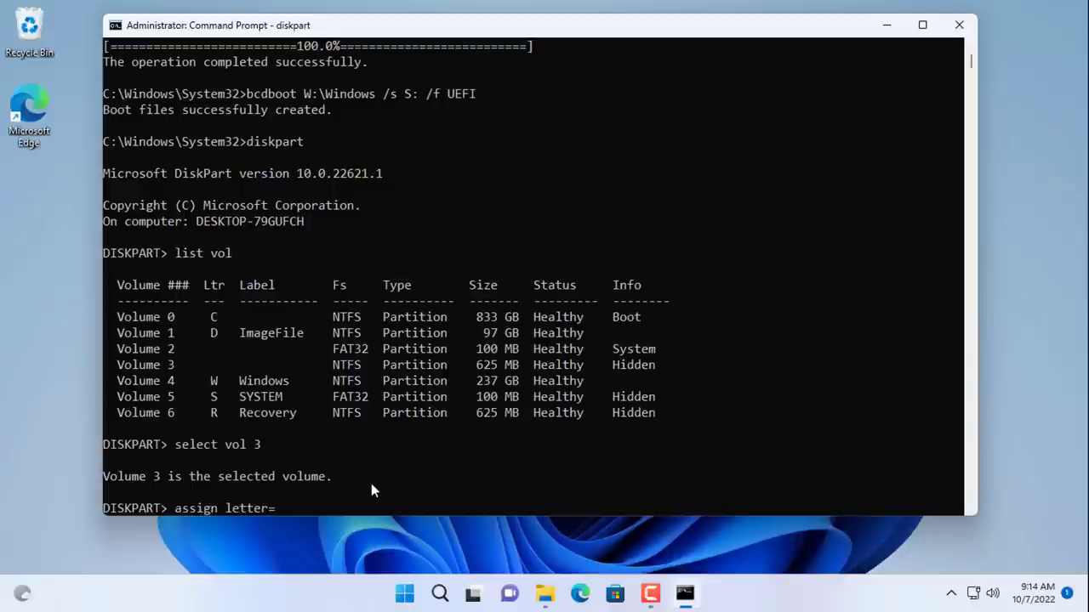
{"action": "type", "text": "E"}
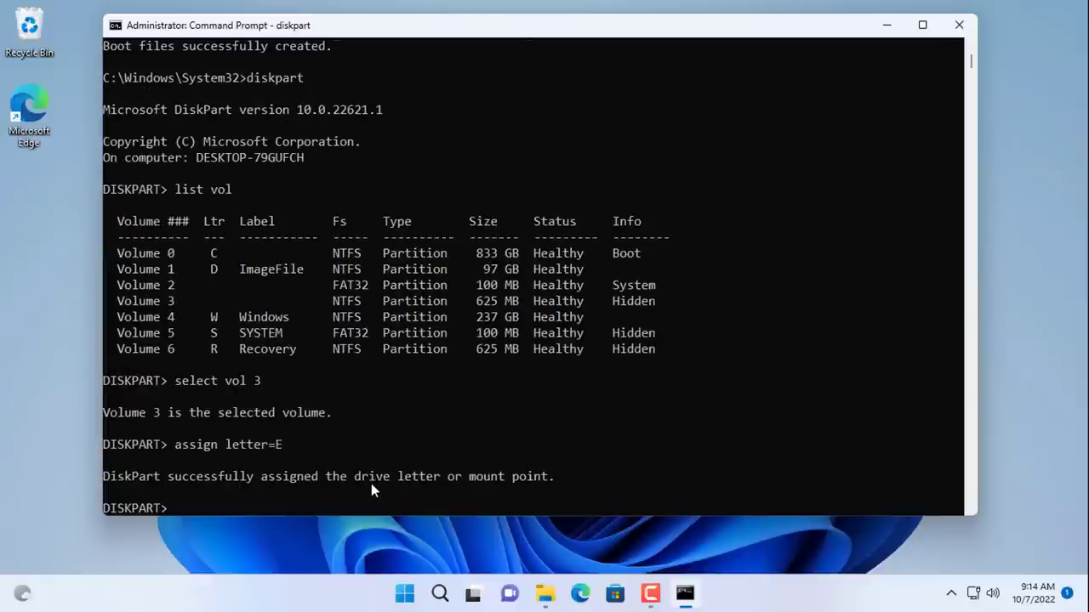
{"action": "type", "text": "list vol"}
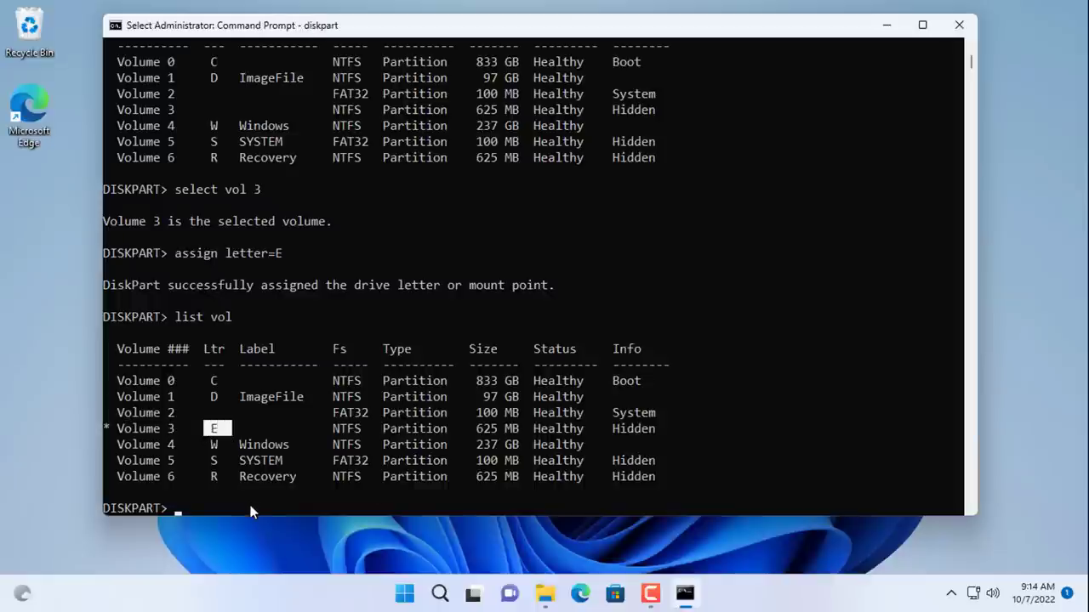
{"action": "type", "text": "exit"}
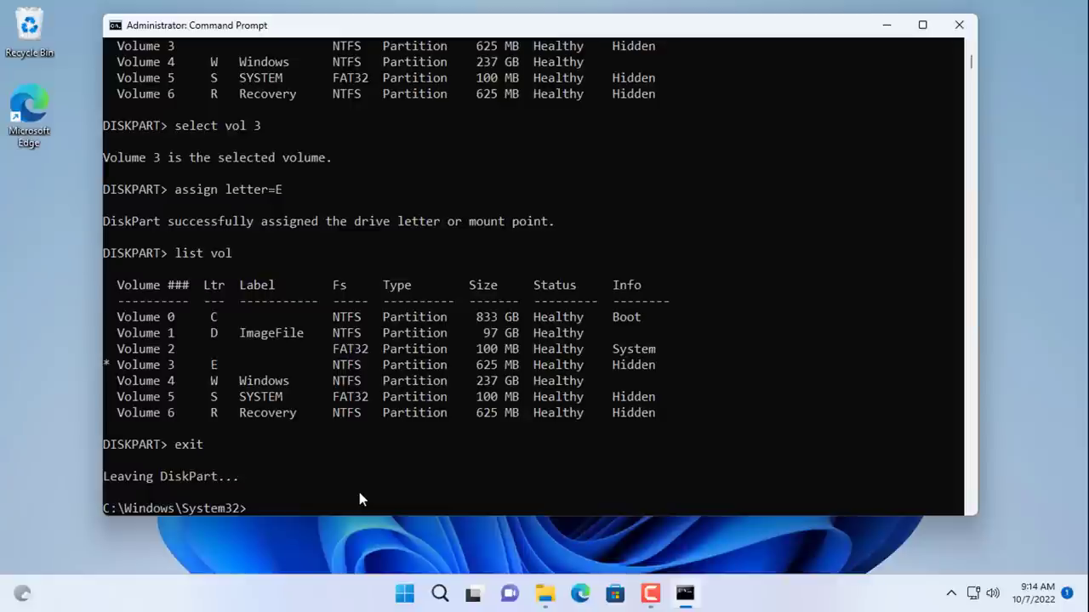
Step: Create the R:\Recovery\WindowsRE folder with md
{"action": "type", "text": "md"}
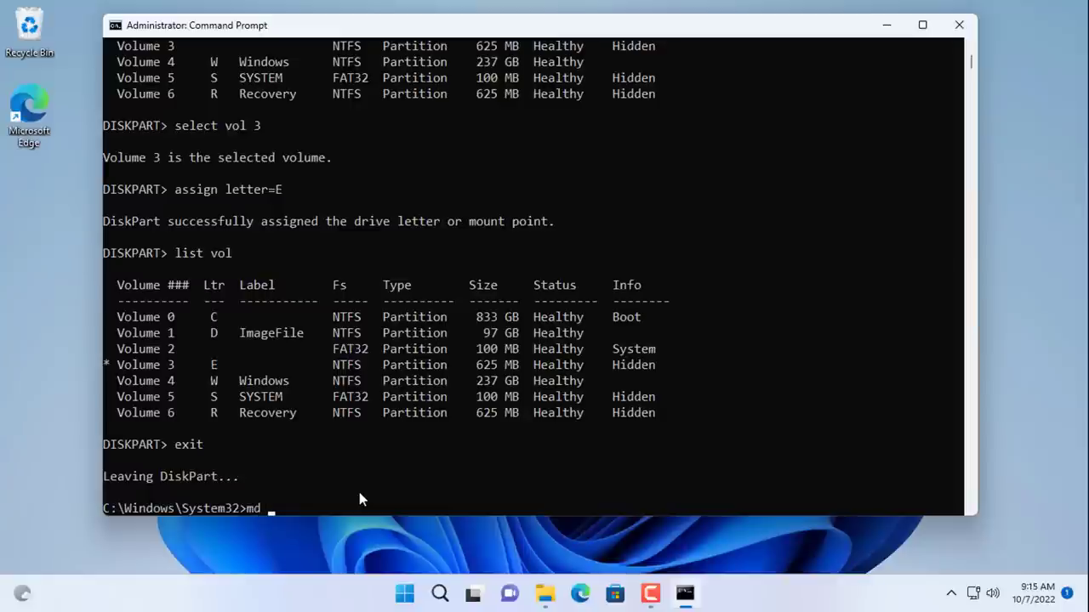
{"action": "type", "text": "R:"}
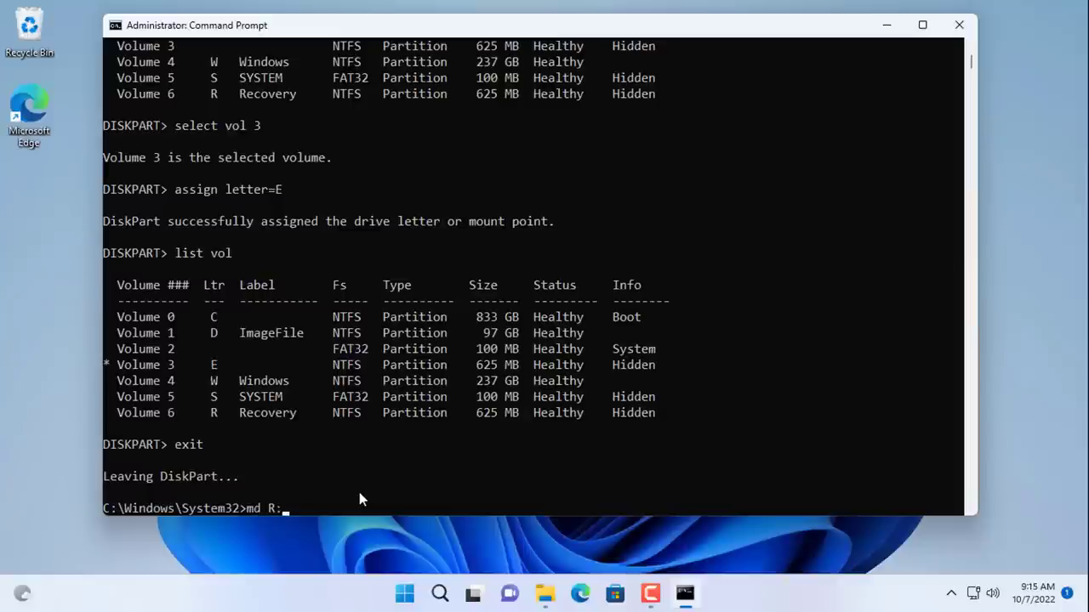
{"action": "type", "text": "\\Recovery"}
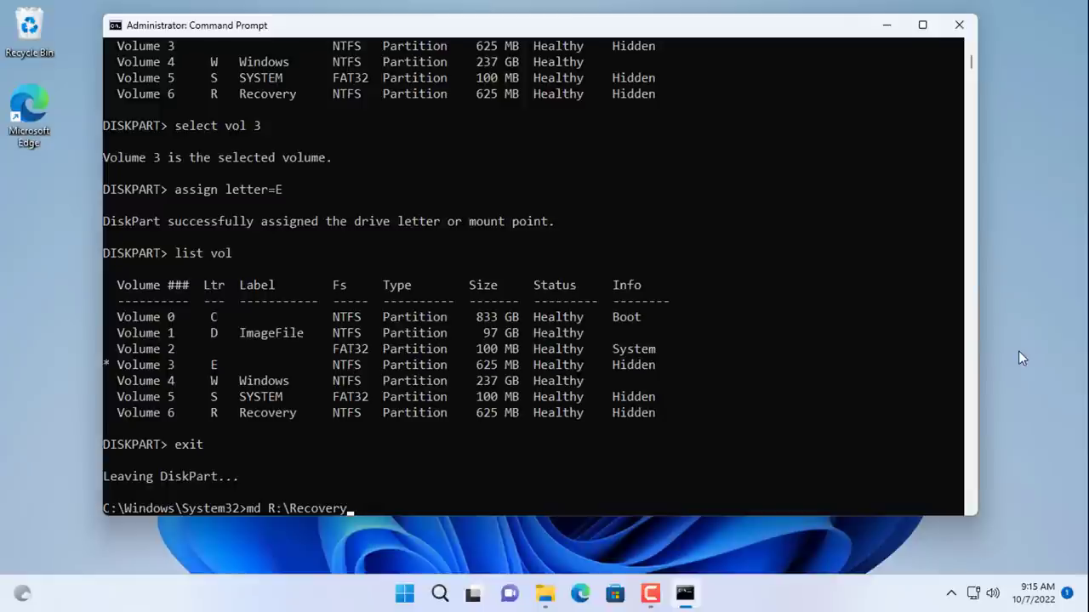
{"action": "type", "text": "\\WindowsRE"}
{"action": "type", "text": "x"}
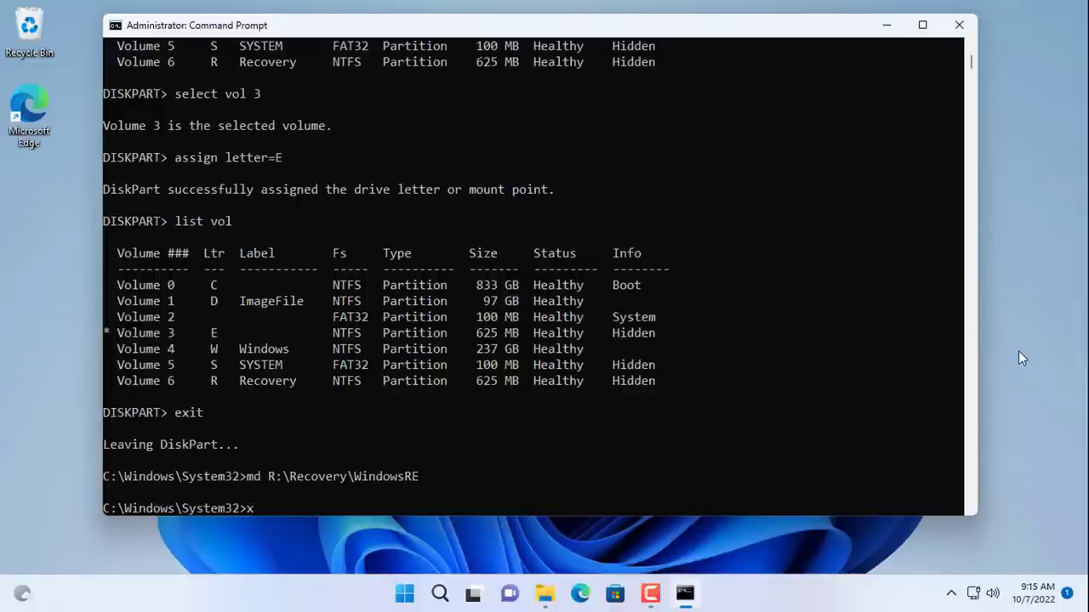
Step: Write xcopy /h E:\Recovery\WindowsRE\Winre.wim R:\Recovery\WindowsRE at the prompt, ready to run
{"action": "type", "text": "copy"}
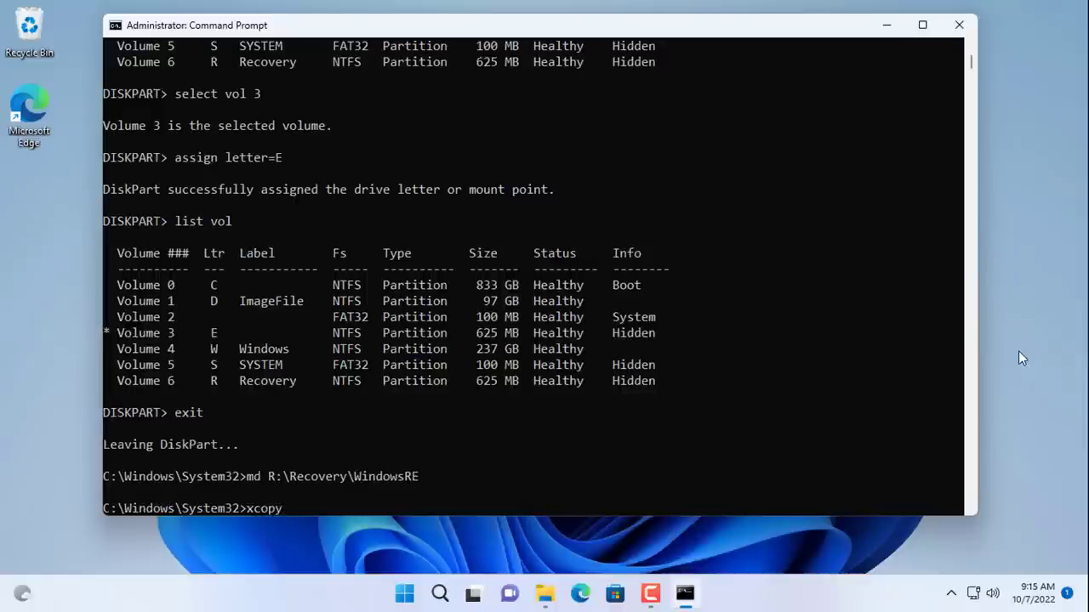
{"action": "type", "text": "/h"}
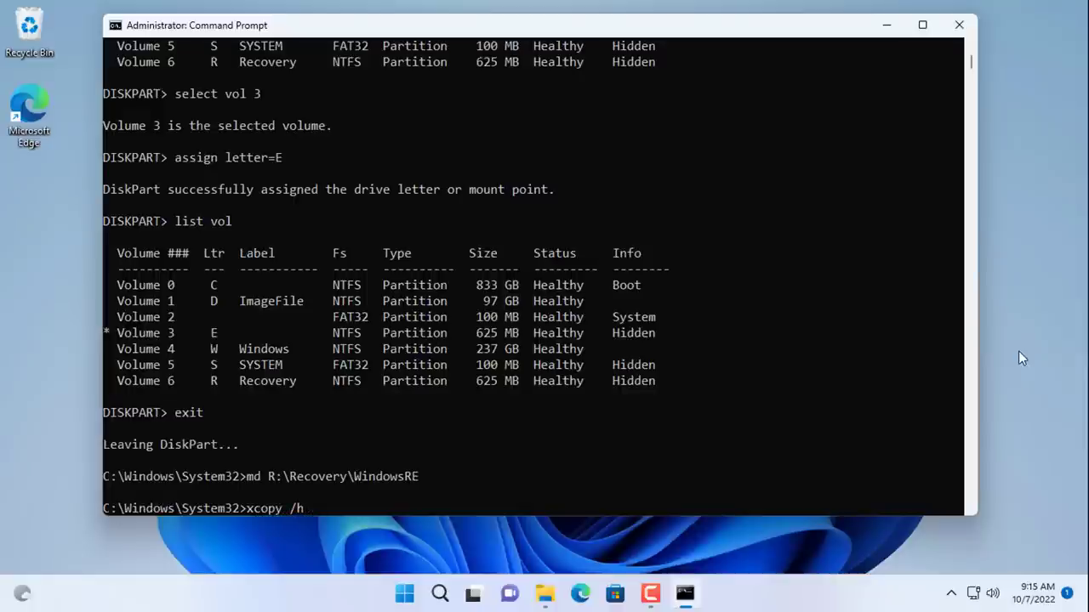
{"action": "type", "text": "E"}
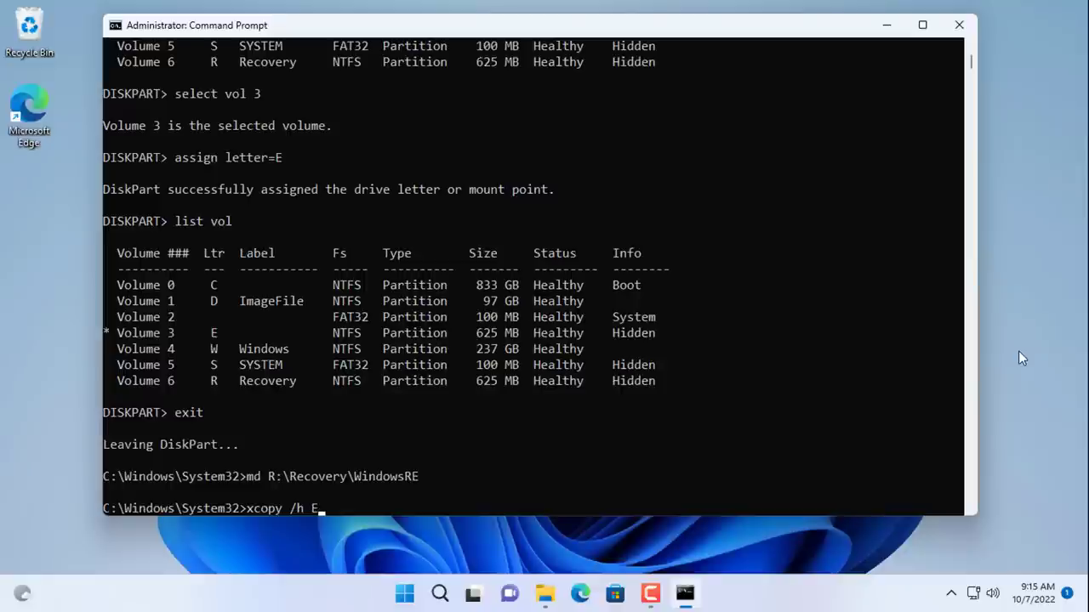
{"action": "type", "text": ":\\Recovery"}
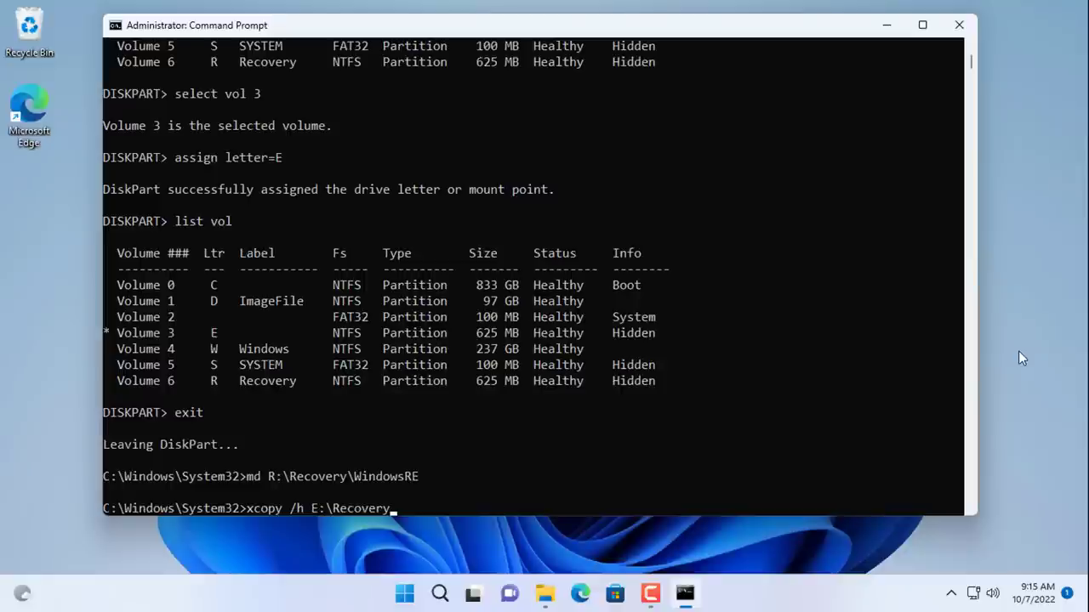
{"action": "type", "text": "WindowsRE"}
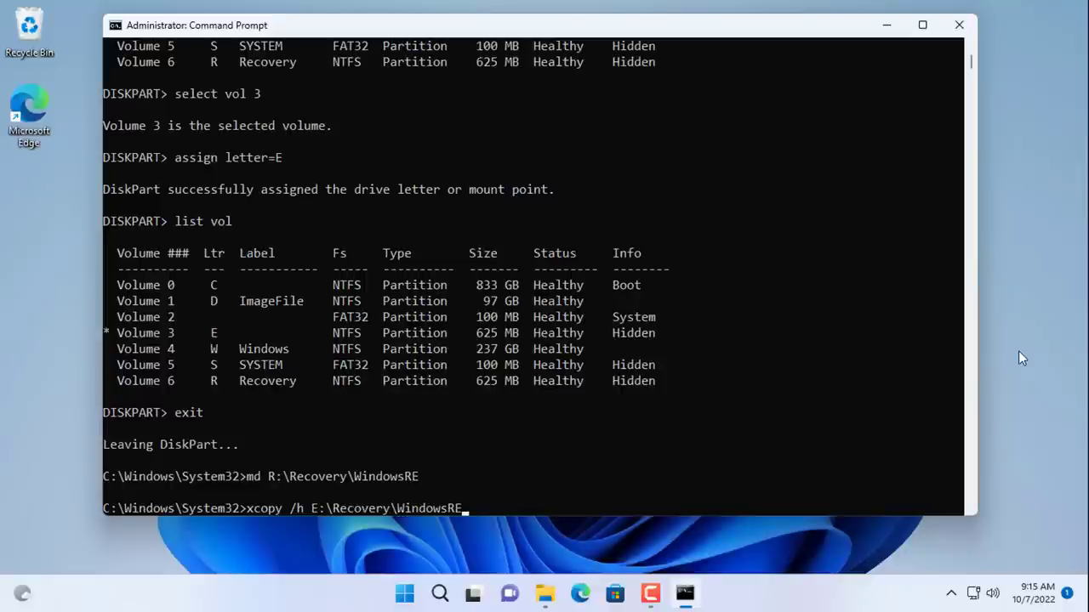
{"action": "type", "text": "Winre.wim"}
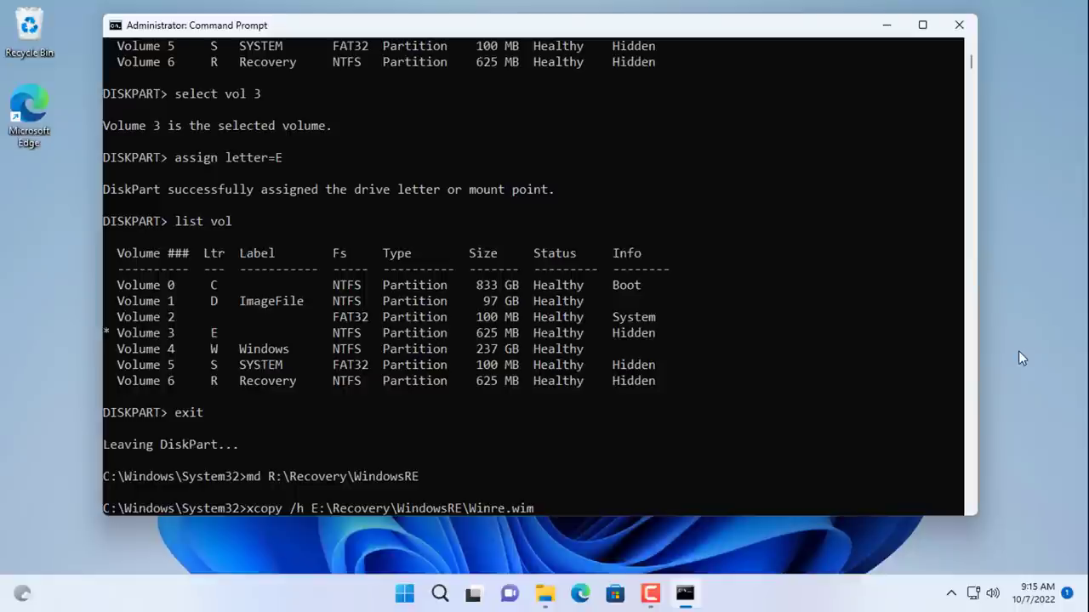
{"action": "type", "text": "R:\\"}
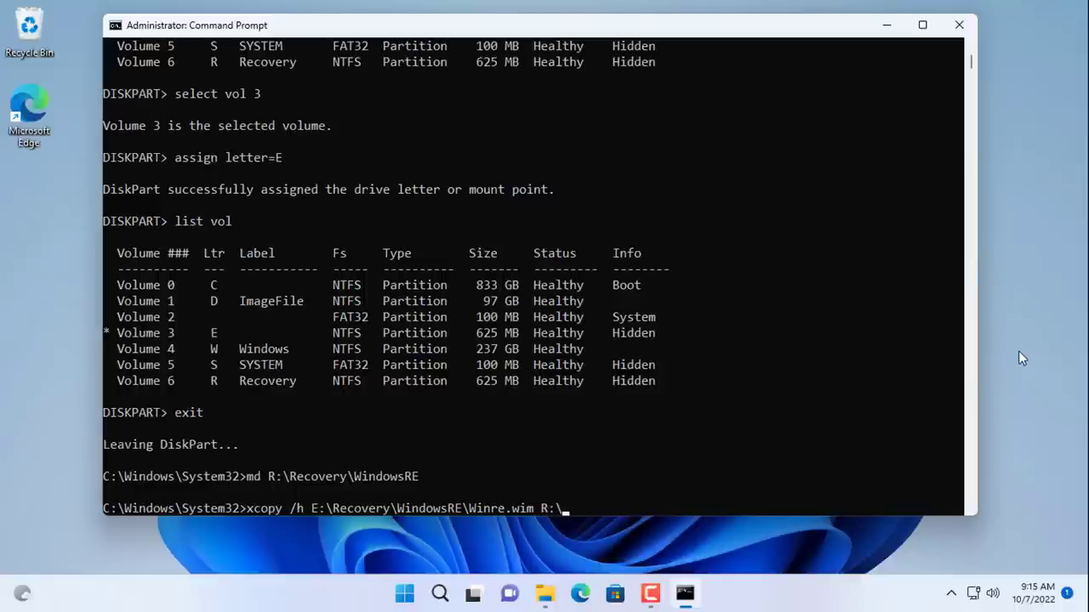
{"action": "type", "text": "Recovery"}
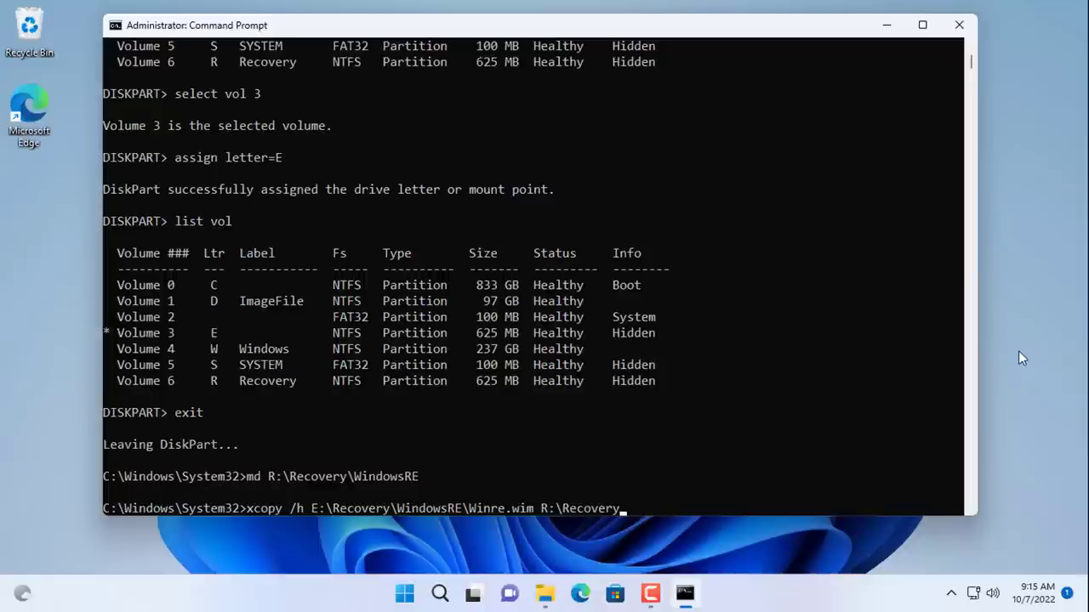
{"action": "type", "text": "WindowsRE"}
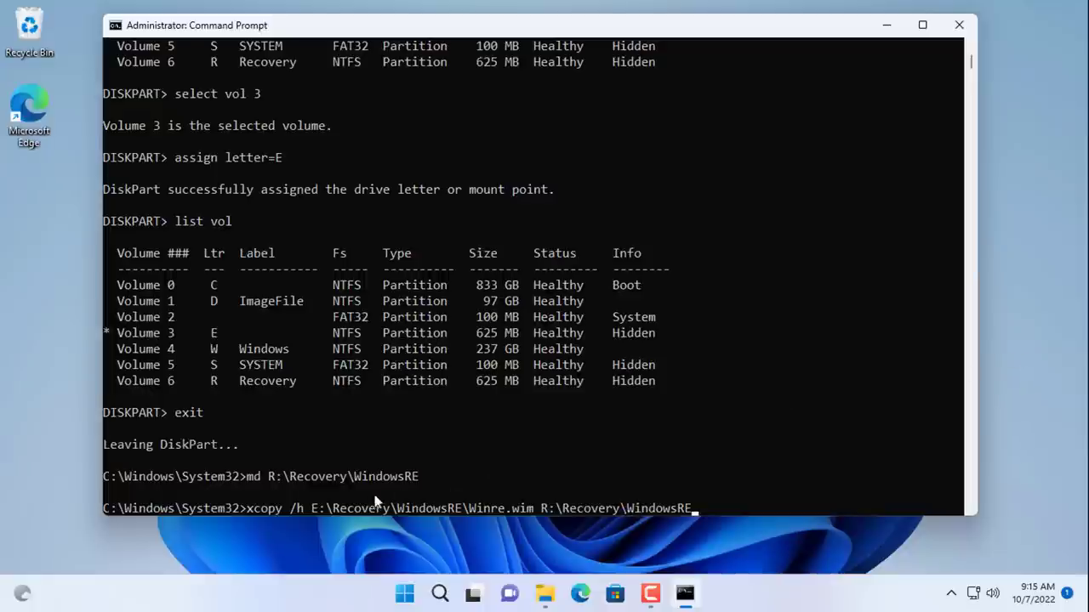
{"action": "left_click_drag", "start_coordinate": [312, 507], "coordinate": [507, 507]}
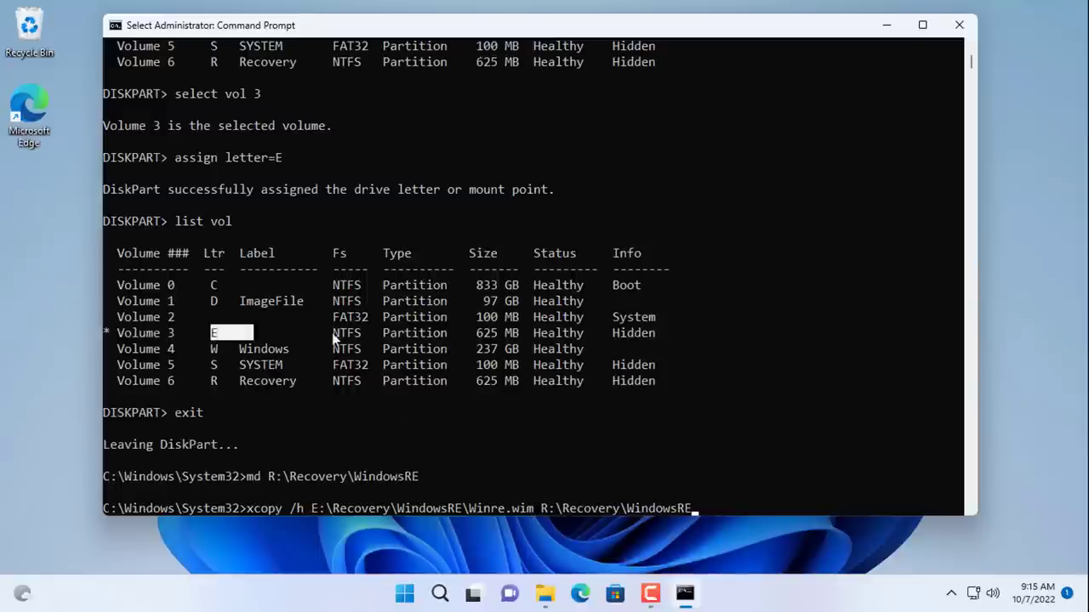
{"action": "mouse_move", "coordinate": [551, 513]}
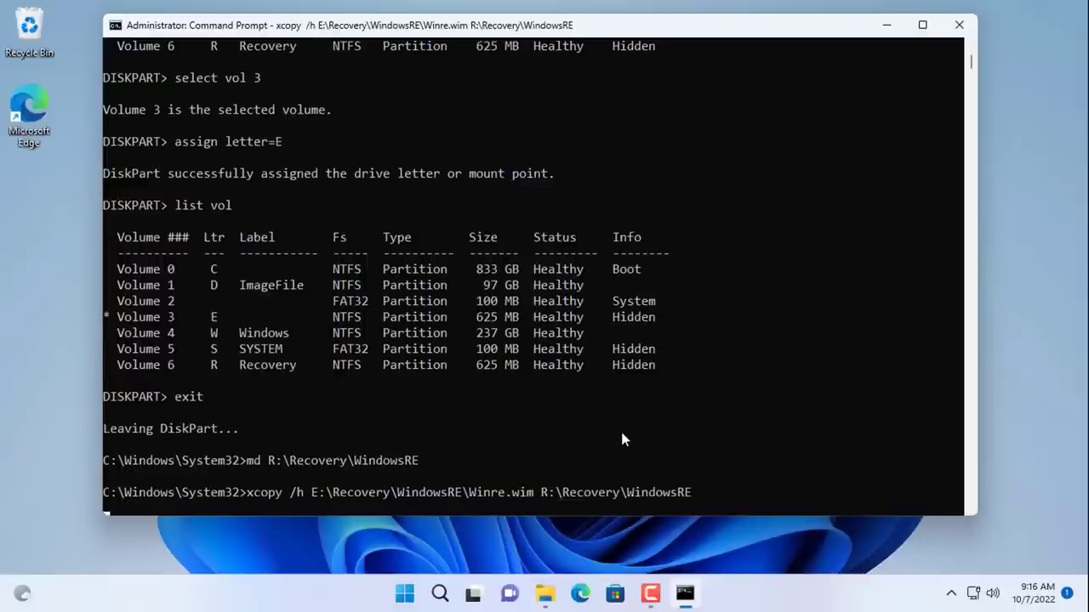
Step: Run the Winre.wim copy and close the Windows (W:) Explorer window before restarting
{"action": "key", "text": "Return"}
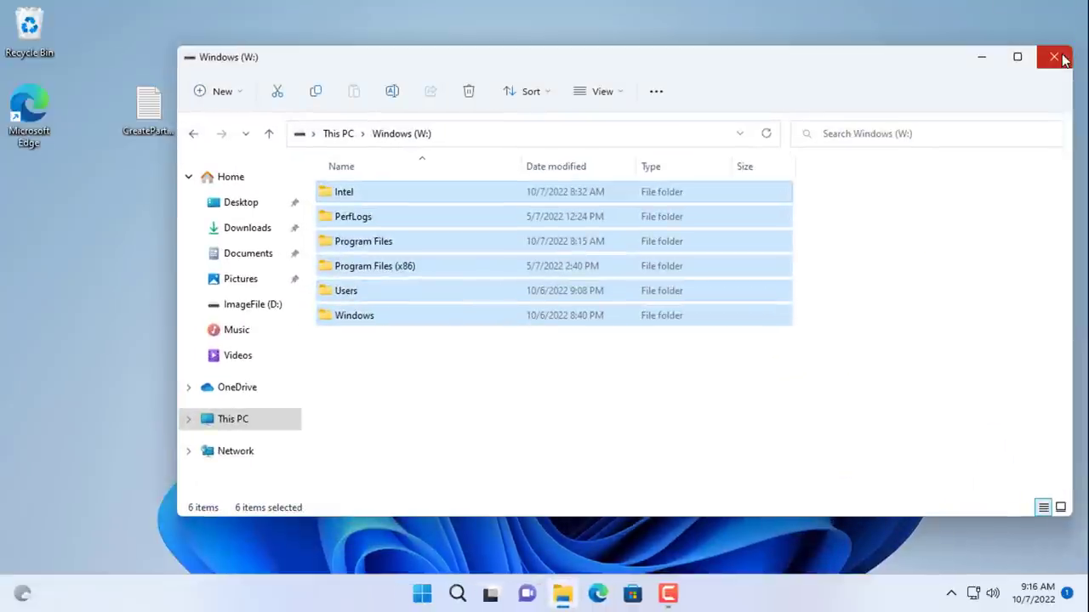
{"action": "left_click", "coordinate": [1053, 56]}
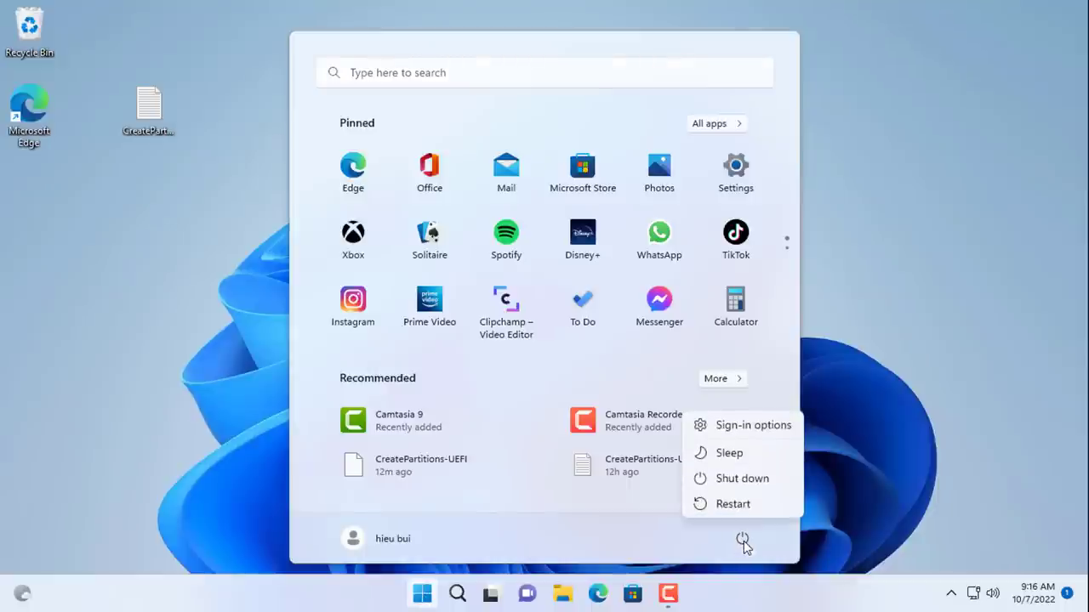
{"action": "mouse_move", "coordinate": [755, 480]}
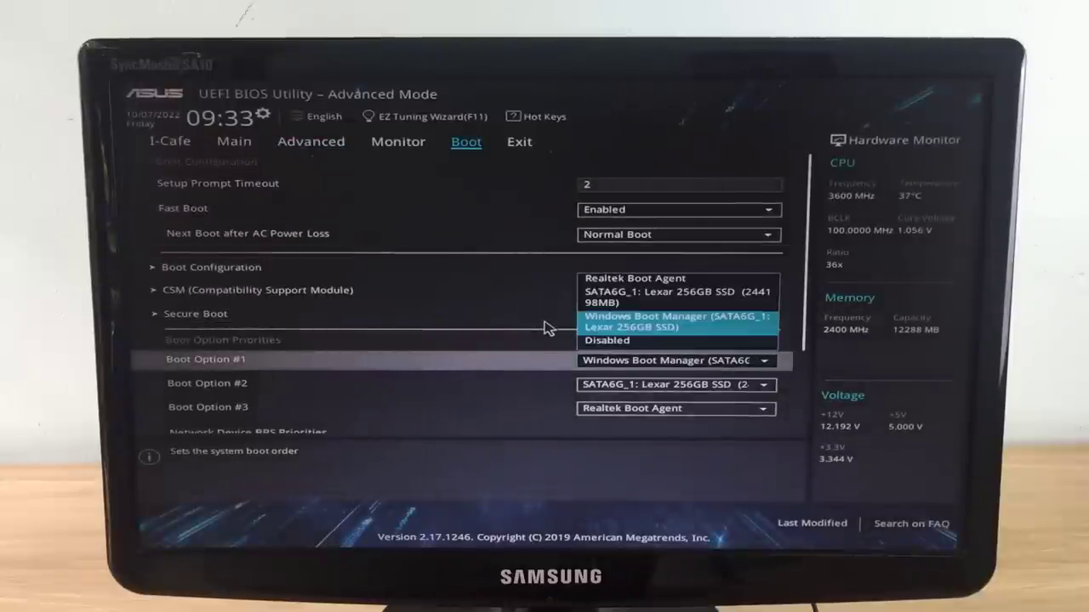
Step: Set Boot Option #1 to Windows Boot Manager on the Lexar 256GB SSD
{"action": "left_click", "coordinate": [673, 321]}
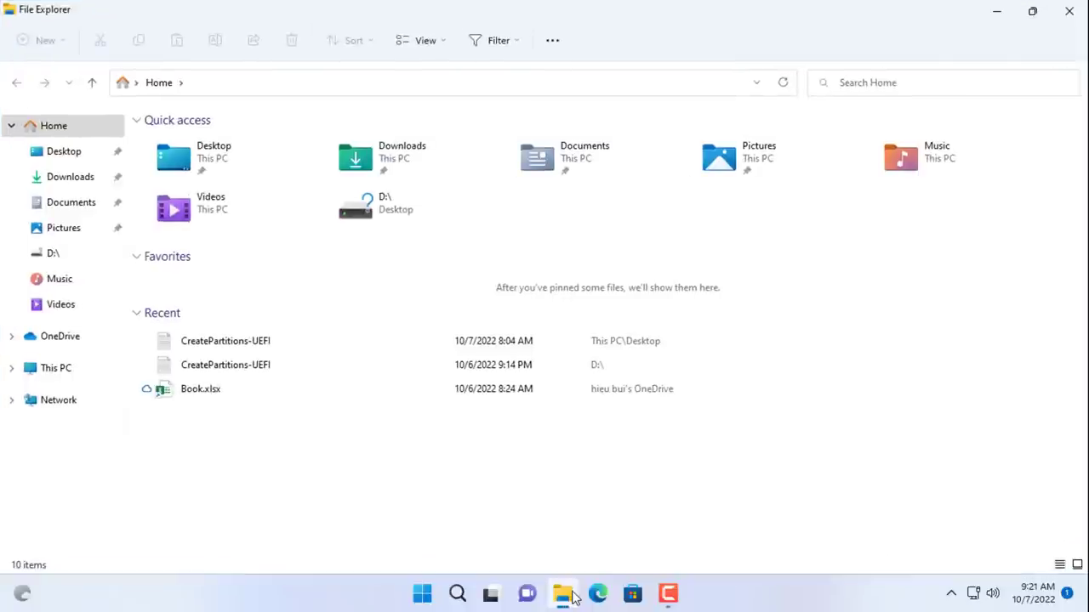
Step: Open Disk Management via This PC > Manage, verify the SSD's EFI, Windows (C:) and Recovery partitions, then close
{"action": "left_click", "coordinate": [54, 367]}
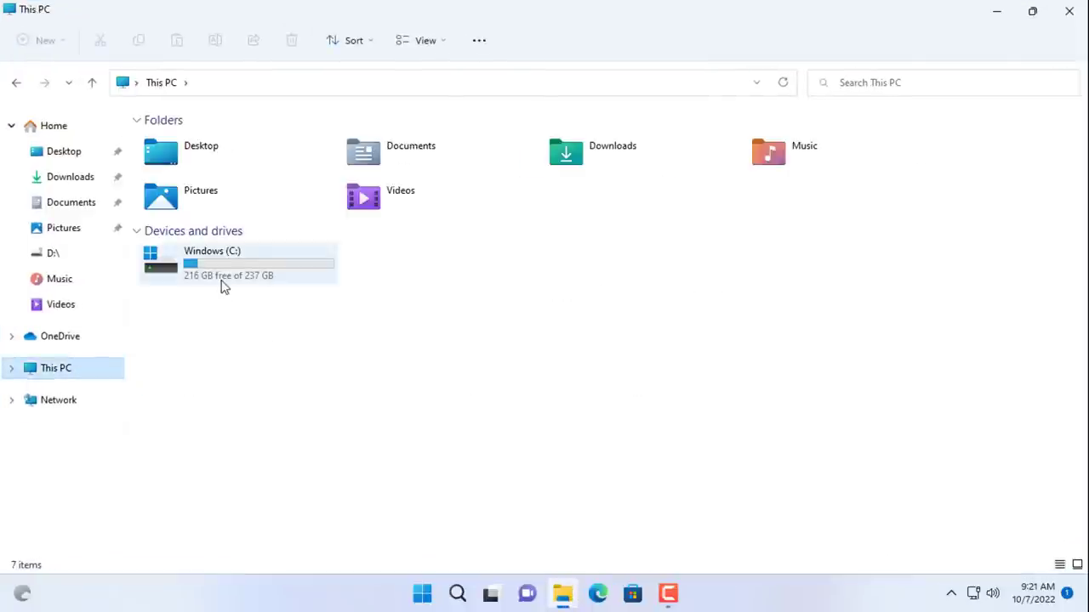
{"action": "right_click", "coordinate": [56, 367]}
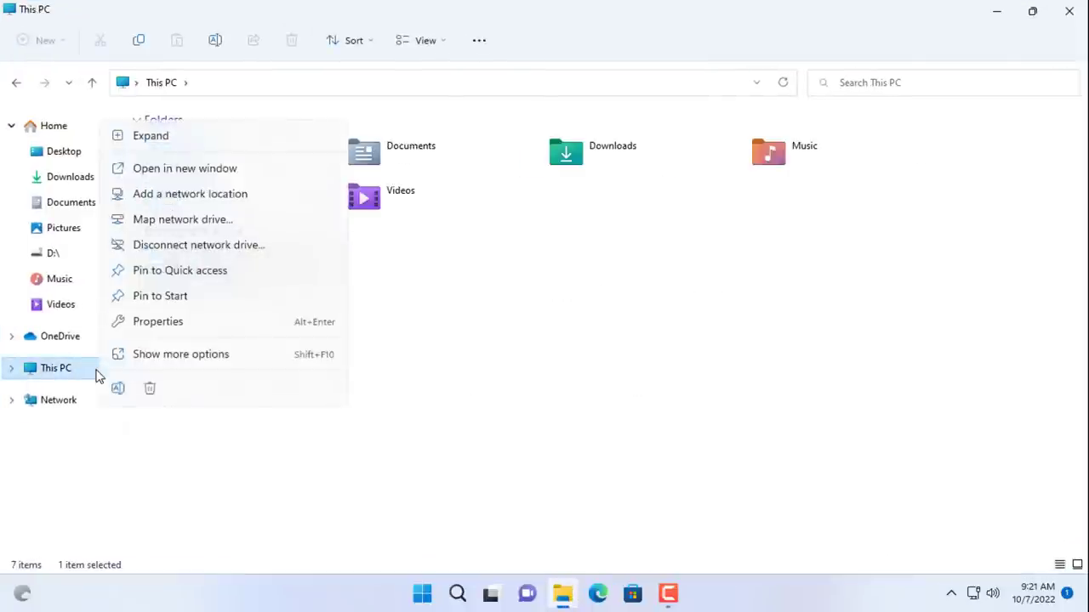
{"action": "left_click", "coordinate": [180, 354]}
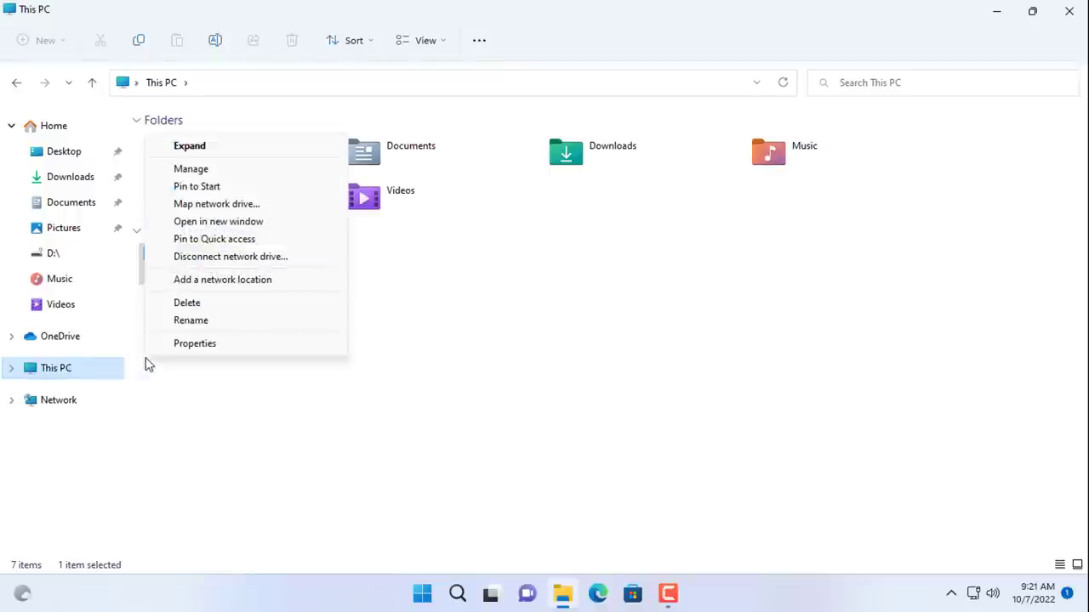
{"action": "left_click", "coordinate": [190, 169]}
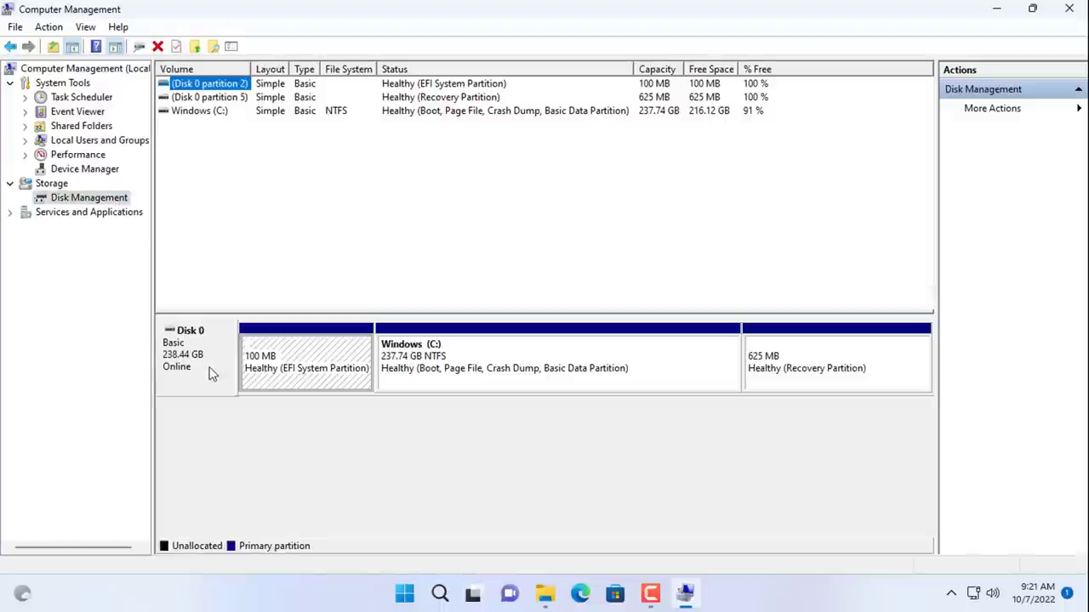
{"action": "left_click", "coordinate": [558, 360]}
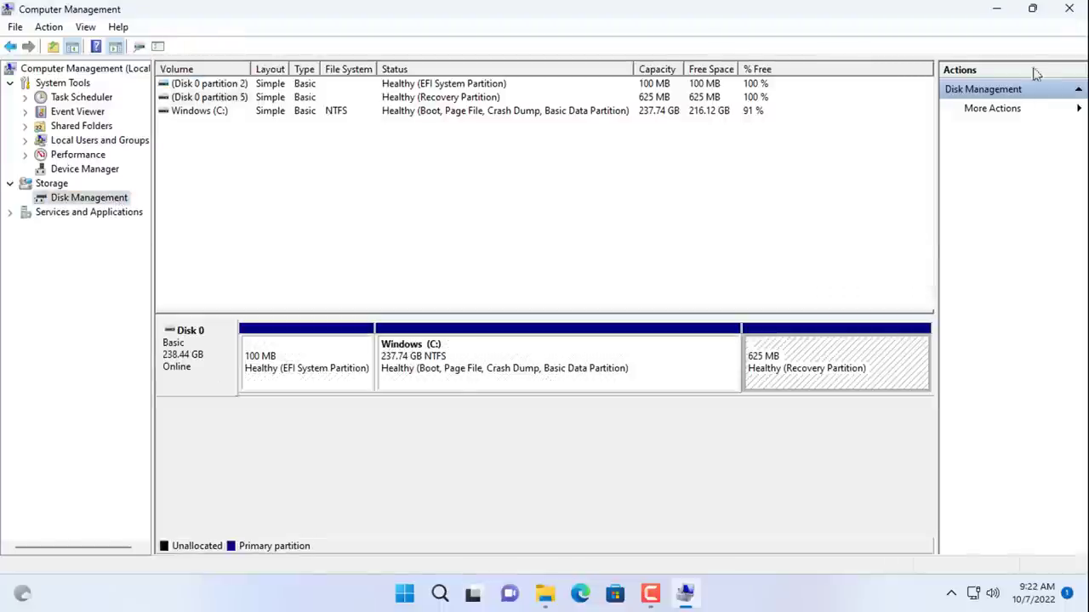
{"action": "left_click", "coordinate": [1068, 7]}
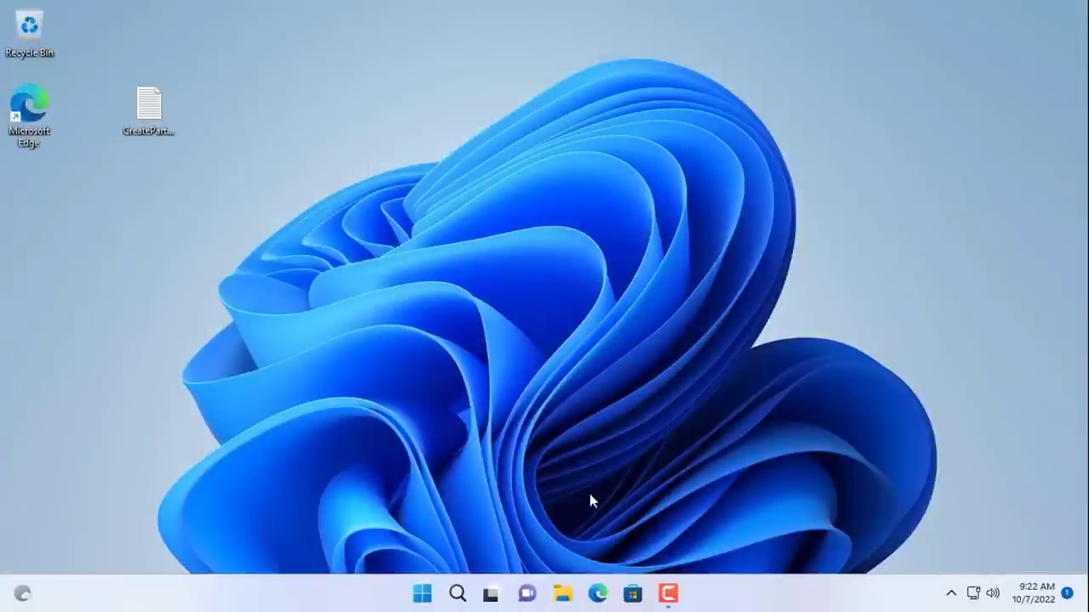
Step: Launch an administrator Command Prompt from Windows search using 'cmd'
{"action": "left_click", "coordinate": [456, 592]}
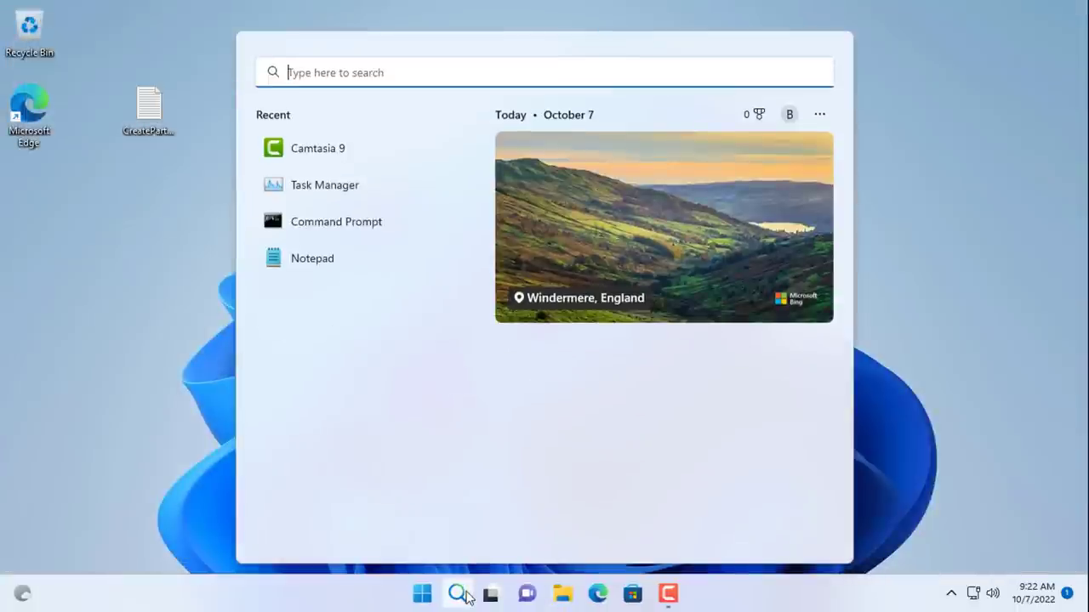
{"action": "type", "text": "cmd"}
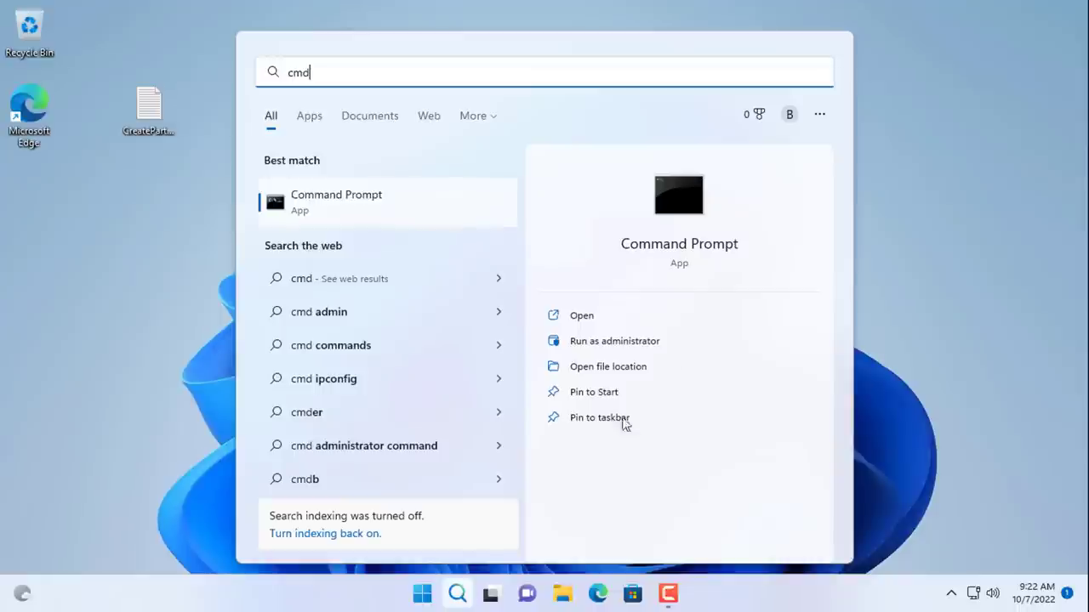
{"action": "mouse_move", "coordinate": [625, 343]}
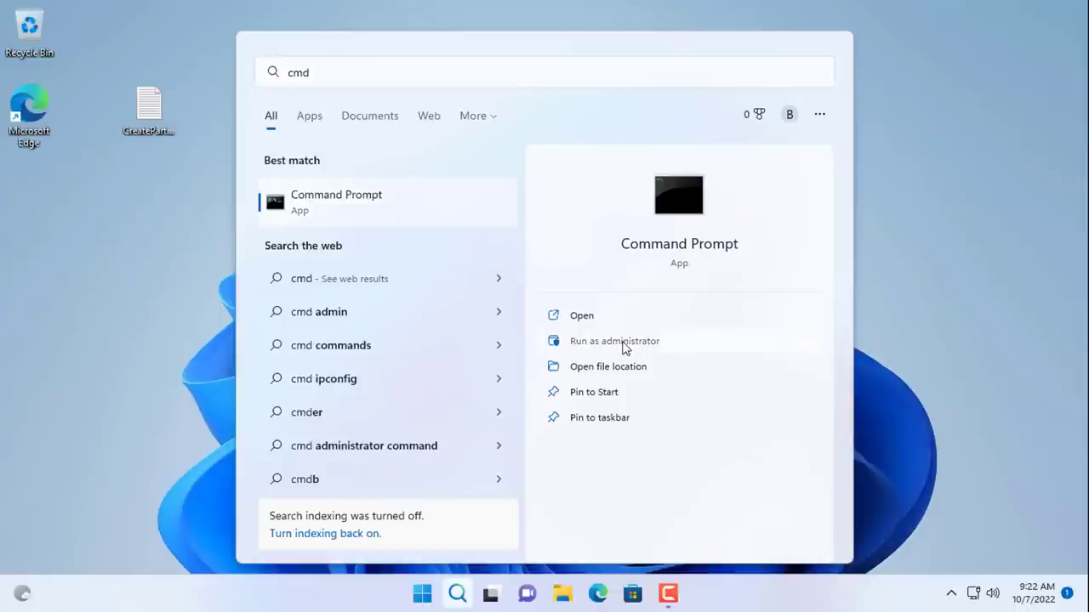
{"action": "left_click", "coordinate": [614, 340]}
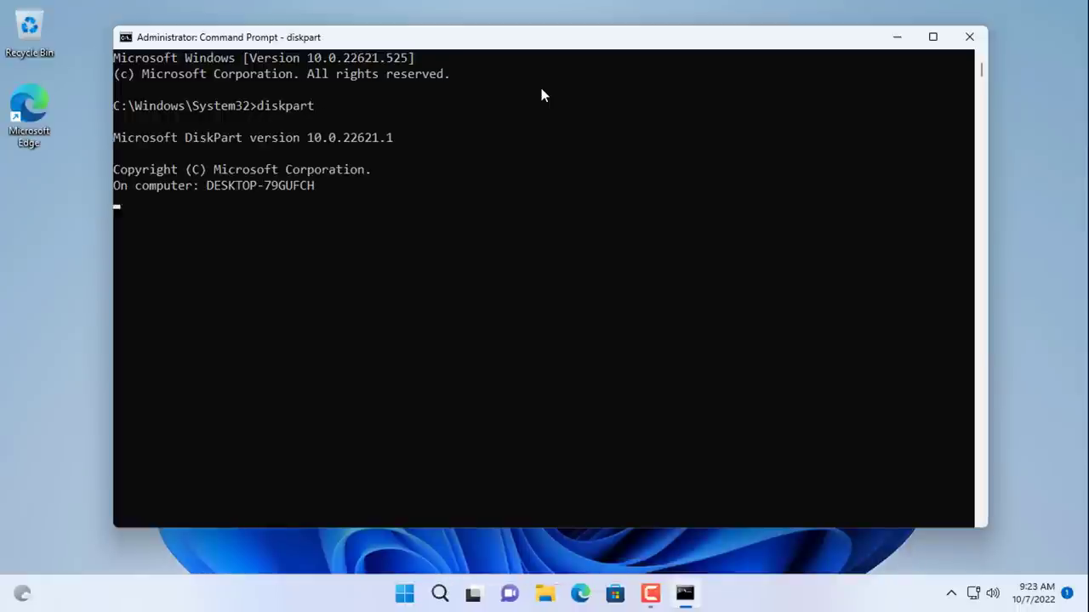
Step: In diskpart, list the volumes and select volume 2, the 625 MB Recovery volume
{"action": "type", "text": "list vol"}
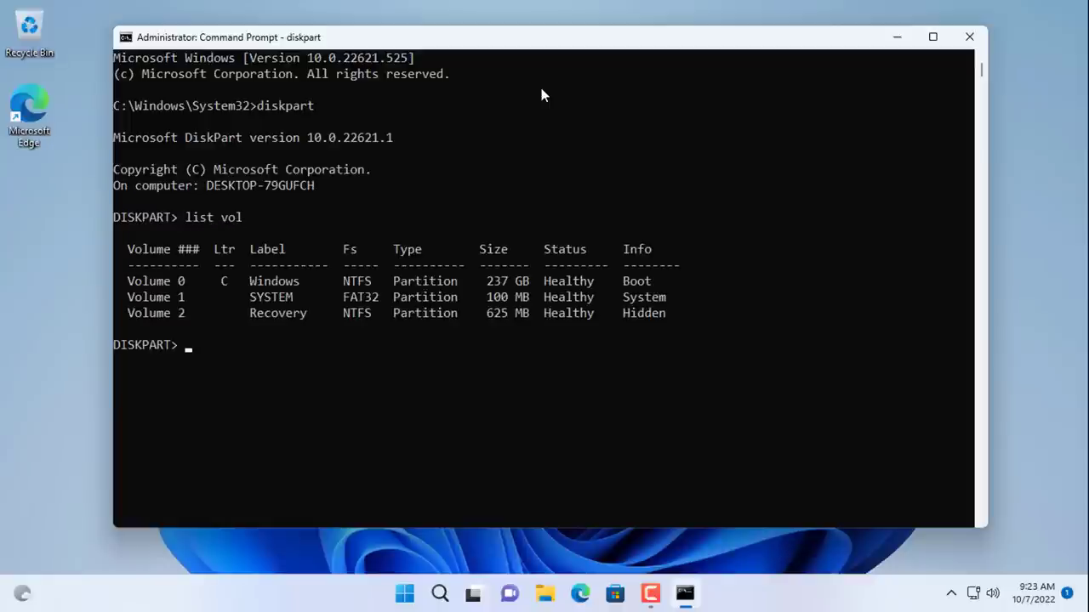
{"action": "type", "text": "select"}
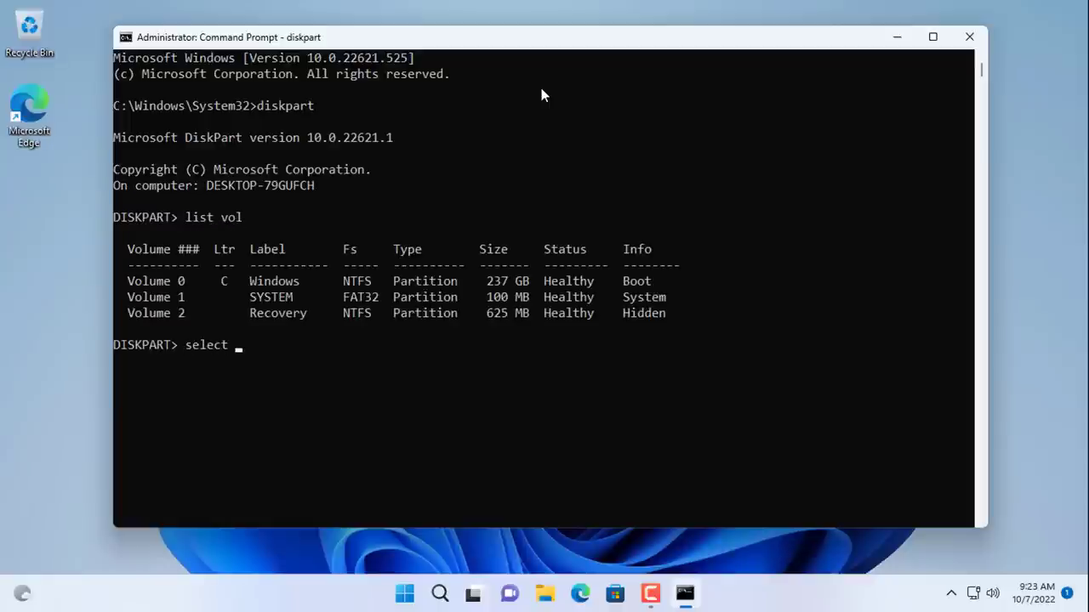
{"action": "type", "text": "vol 2"}
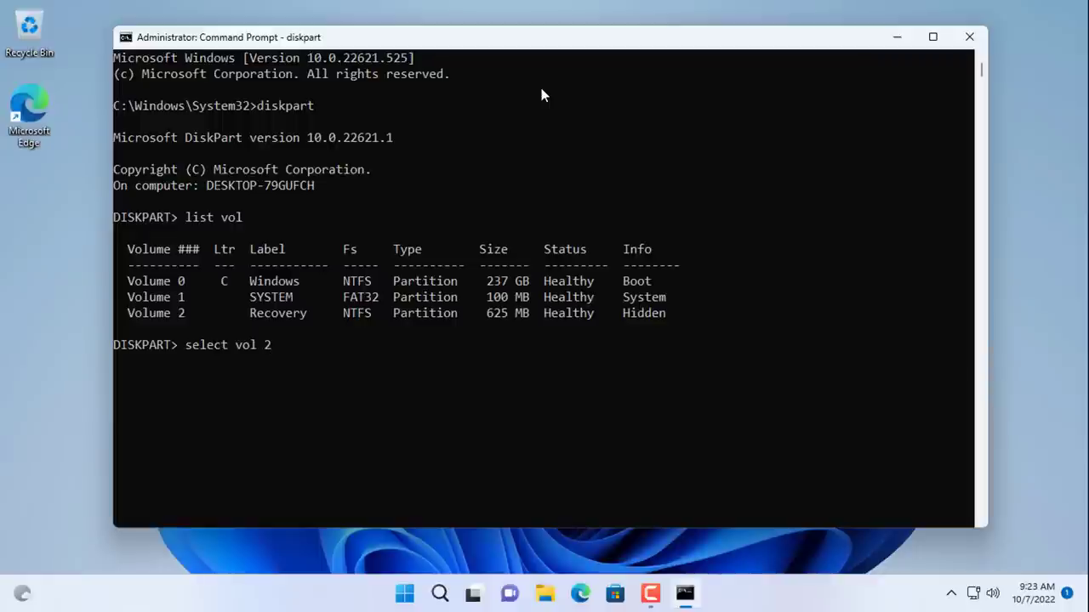